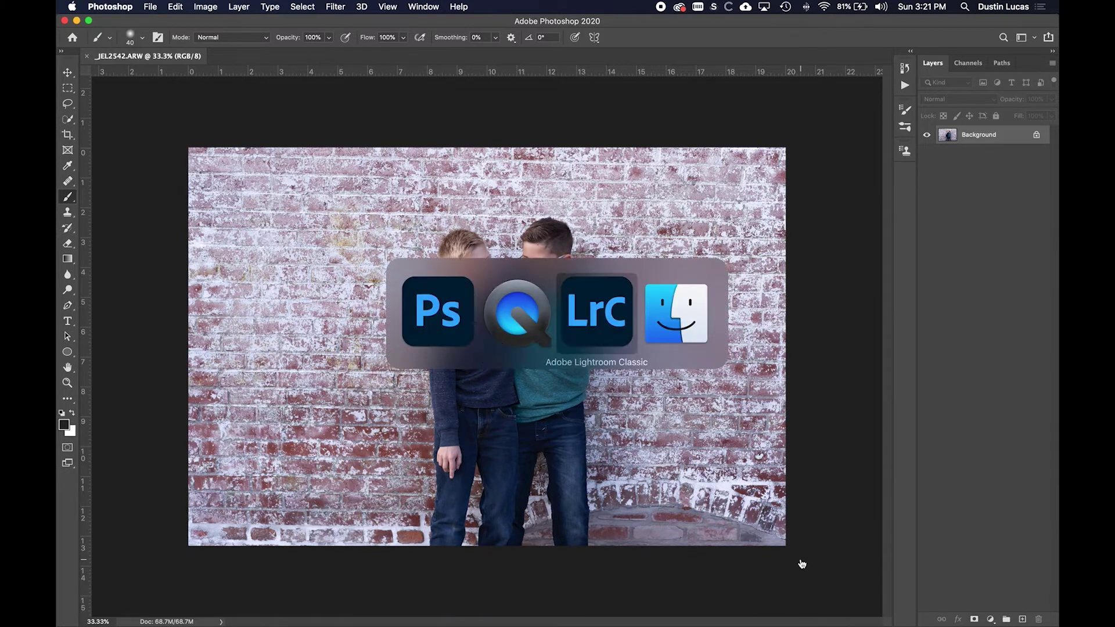
Switch to Lightroom Classic and bring up its list of available profiles.
{"action": "left_click", "coordinate": [596, 311]}
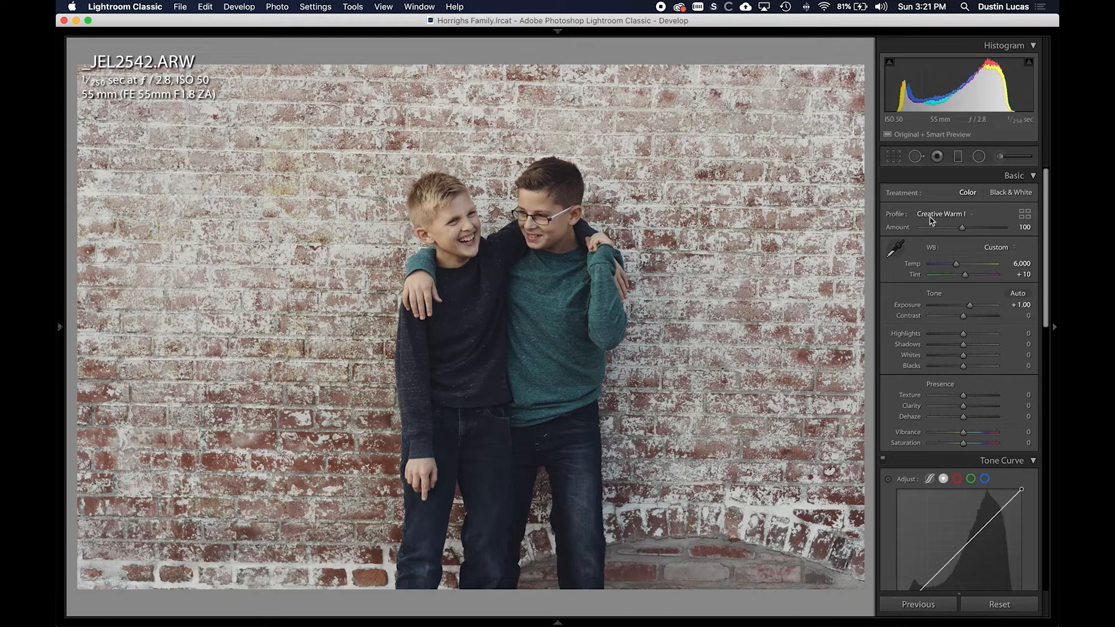
{"action": "mouse_move", "coordinate": [866, 206]}
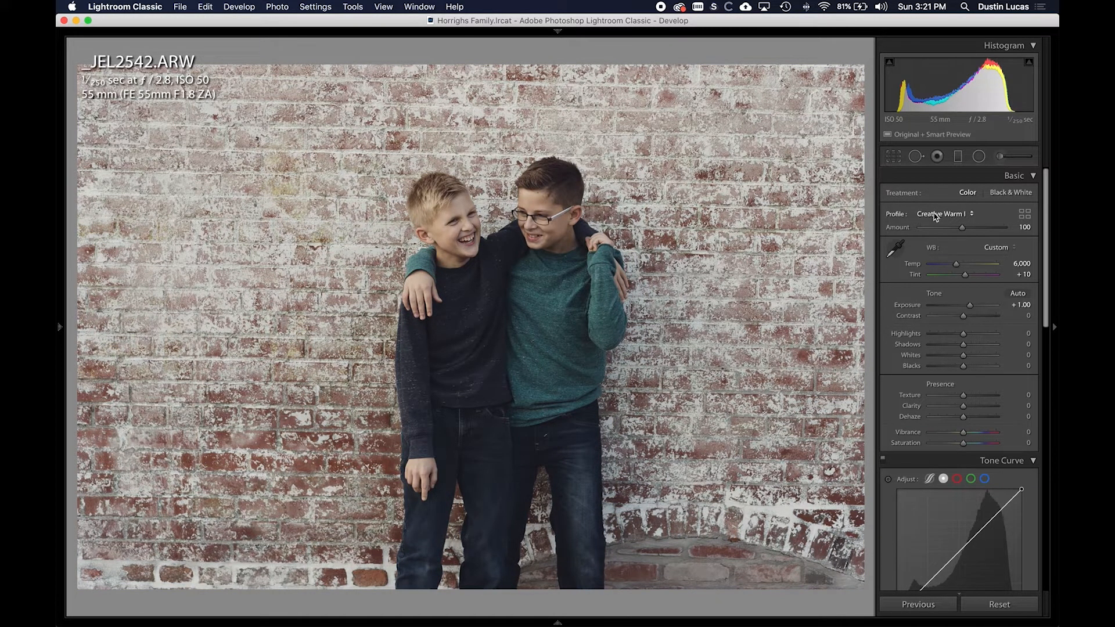
{"action": "left_click", "coordinate": [943, 213]}
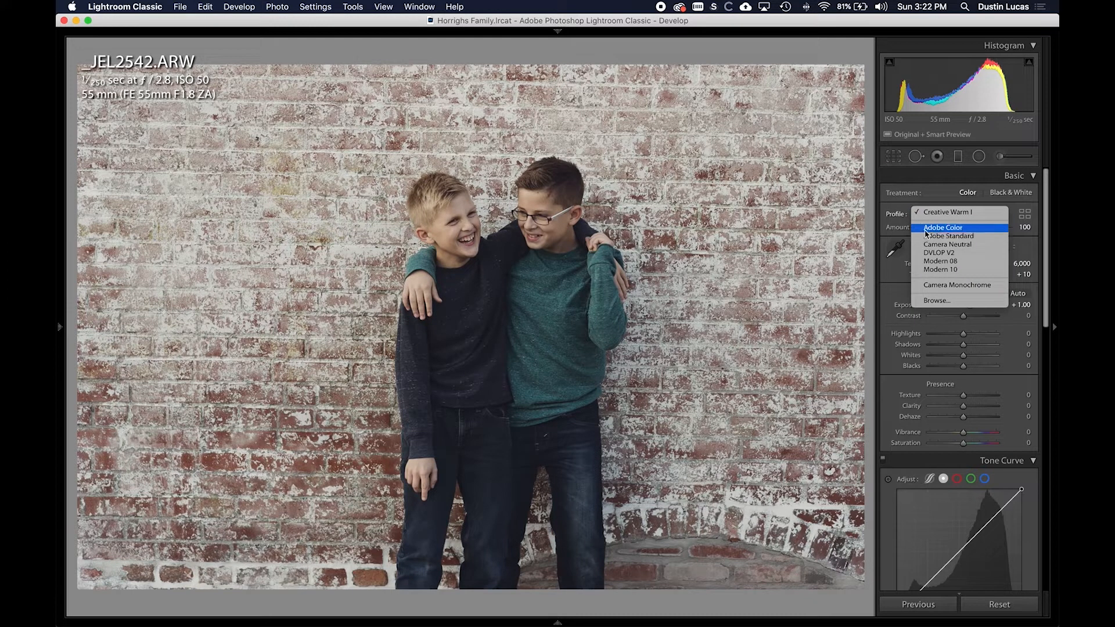
{"action": "mouse_move", "coordinate": [948, 236]}
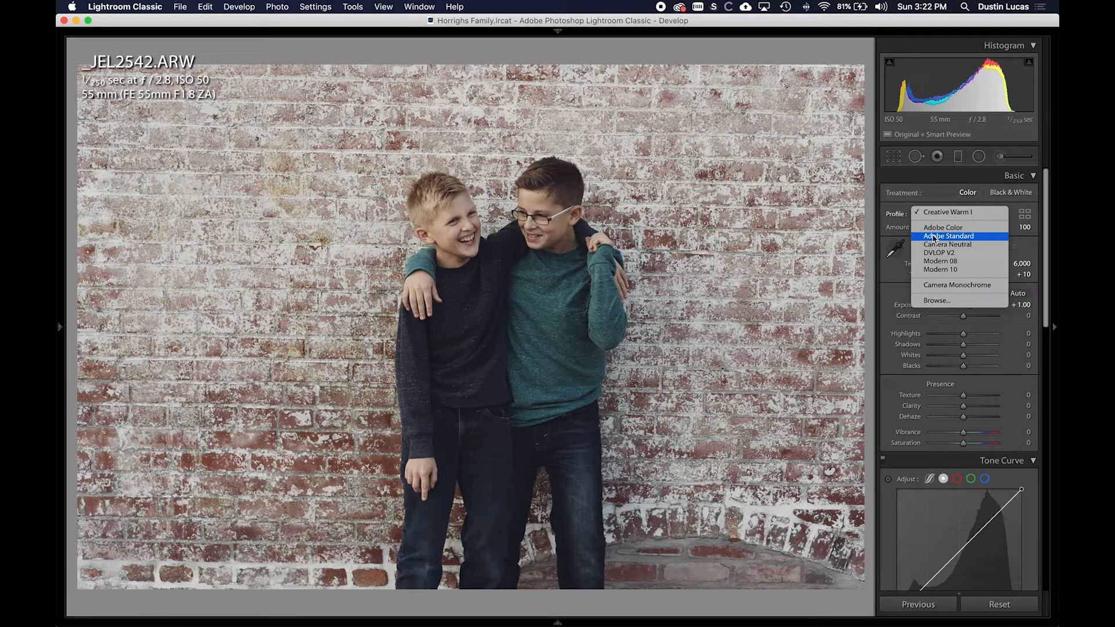
{"action": "left_click", "coordinate": [947, 212]}
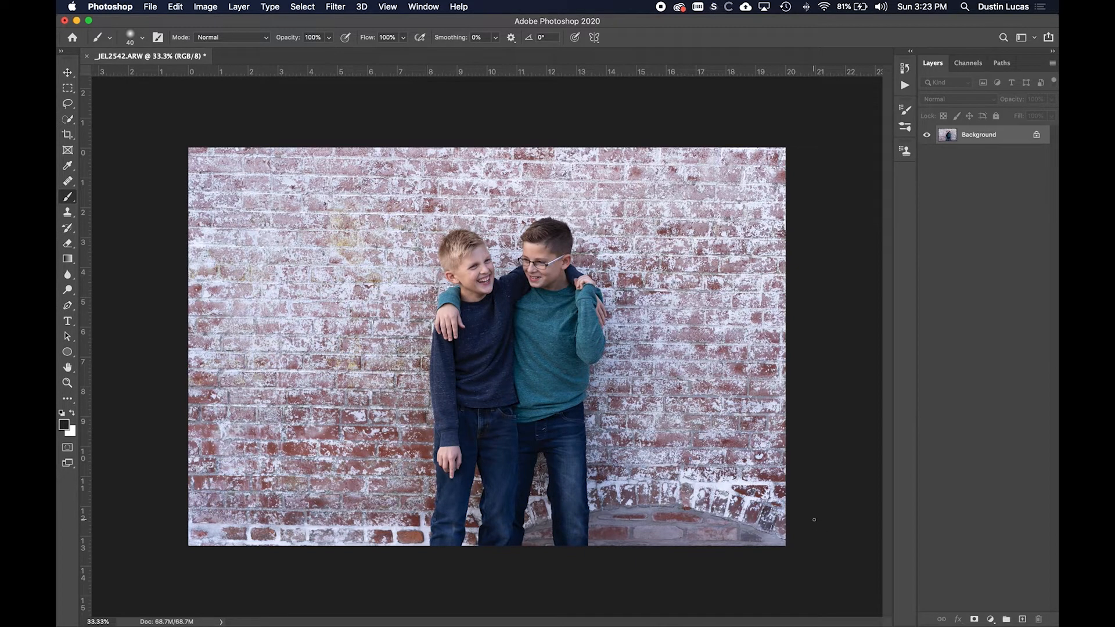
Add a Gradient Map layer using the Basics black-to-white preset, then hide it.
{"action": "left_click", "coordinate": [990, 619]}
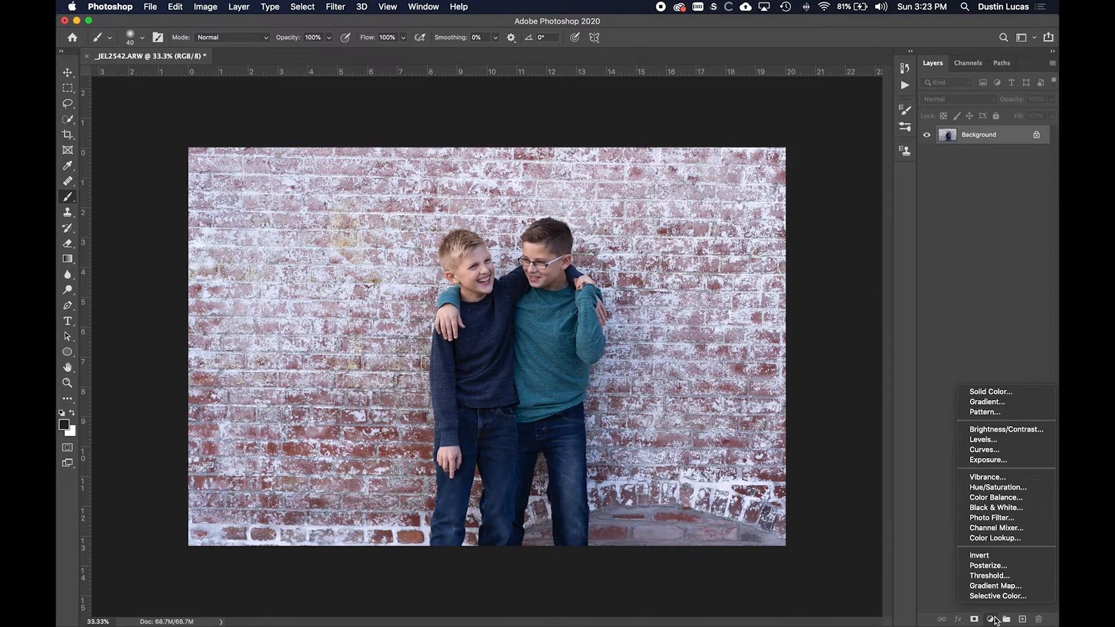
{"action": "mouse_move", "coordinate": [997, 596]}
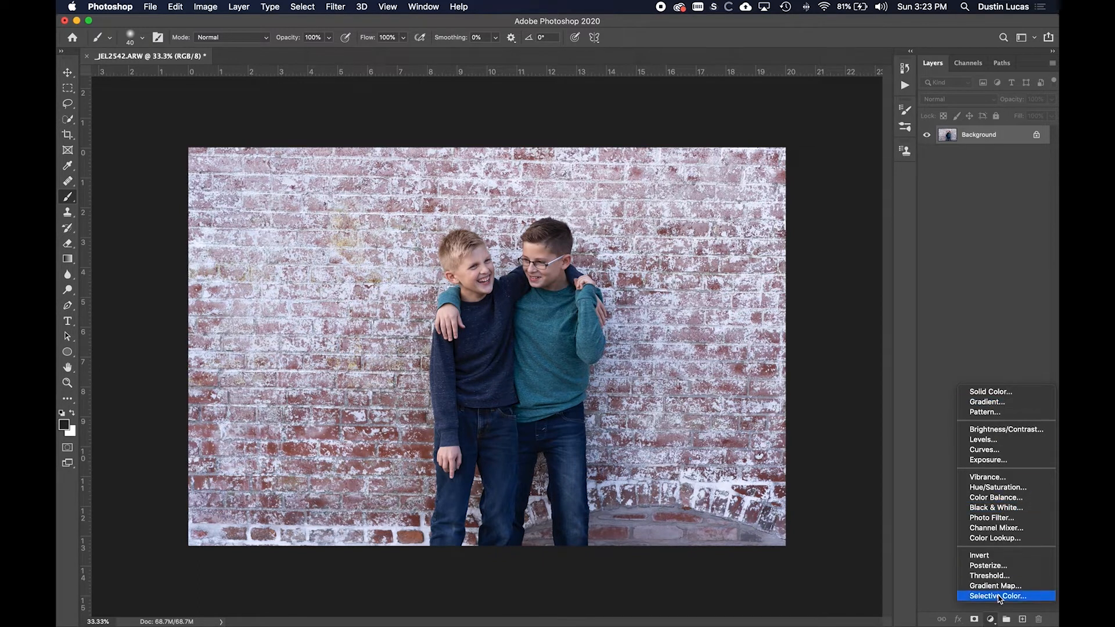
{"action": "mouse_move", "coordinate": [995, 412]}
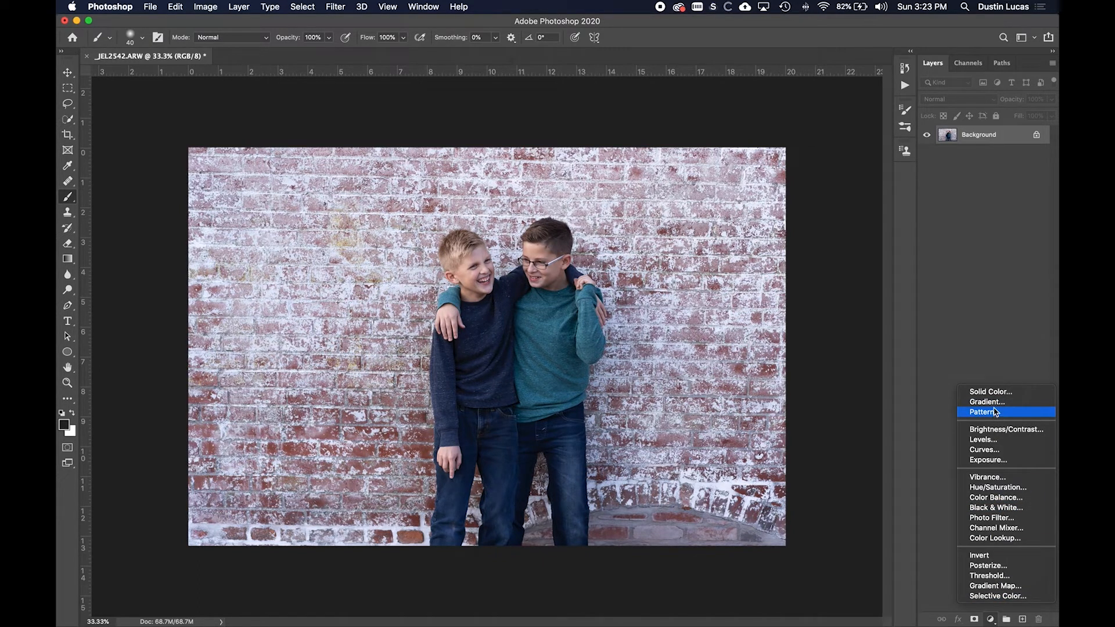
{"action": "mouse_move", "coordinate": [986, 401]}
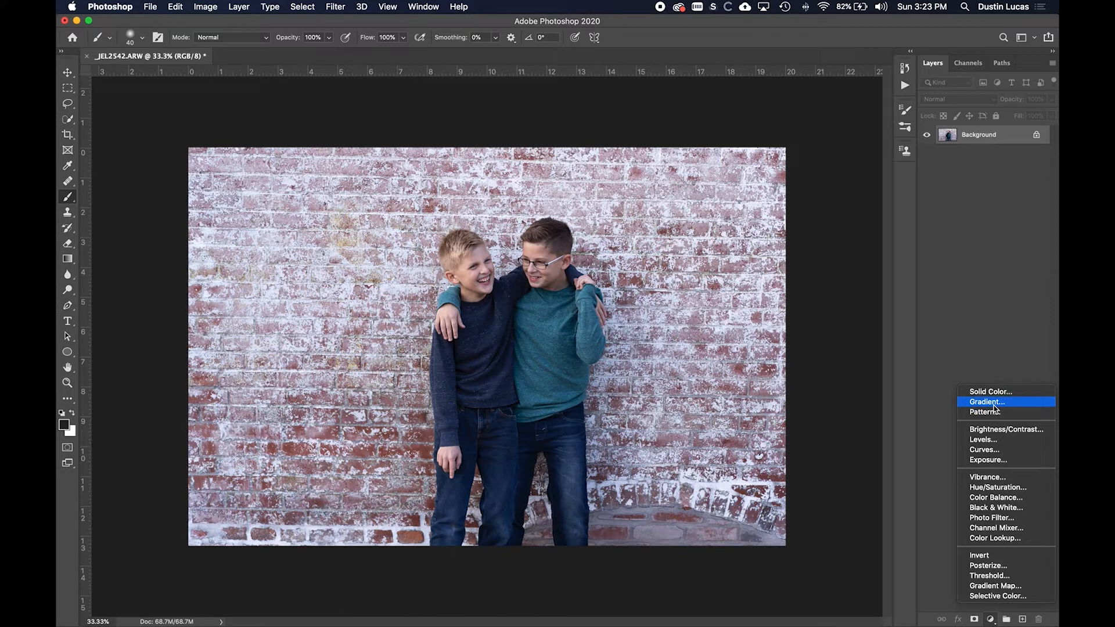
{"action": "mouse_move", "coordinate": [993, 585]}
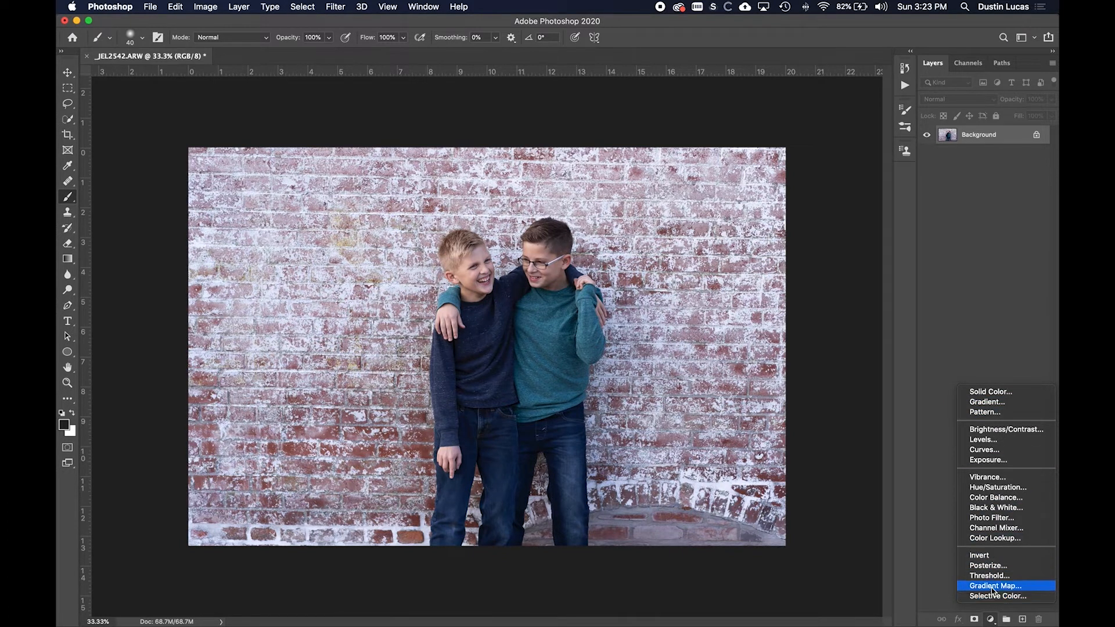
{"action": "left_click", "coordinate": [994, 585]}
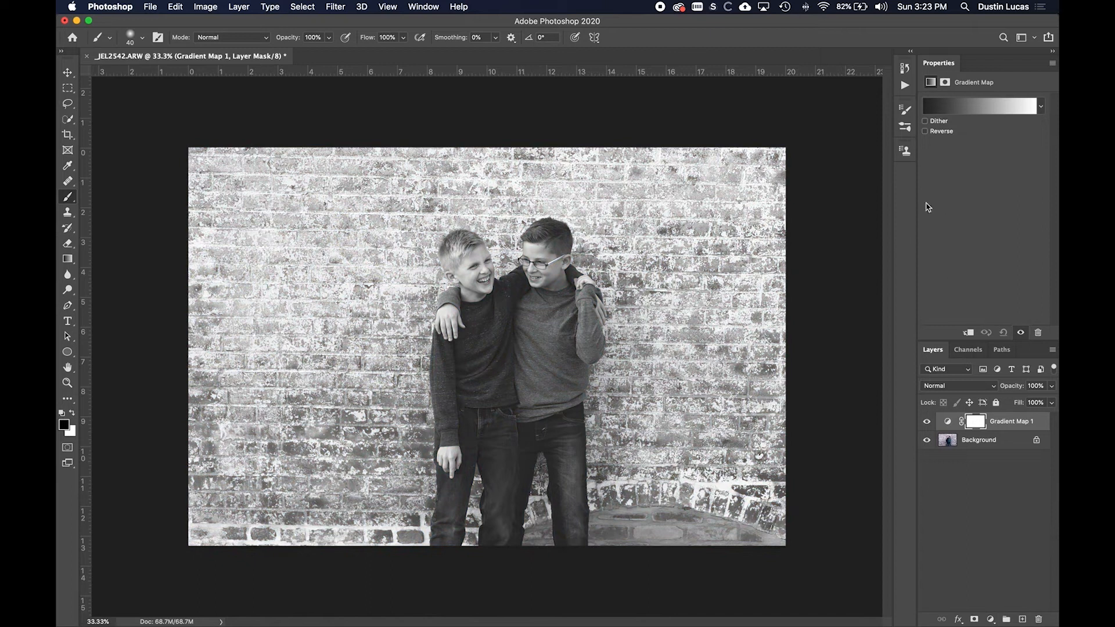
{"action": "mouse_move", "coordinate": [1022, 124]}
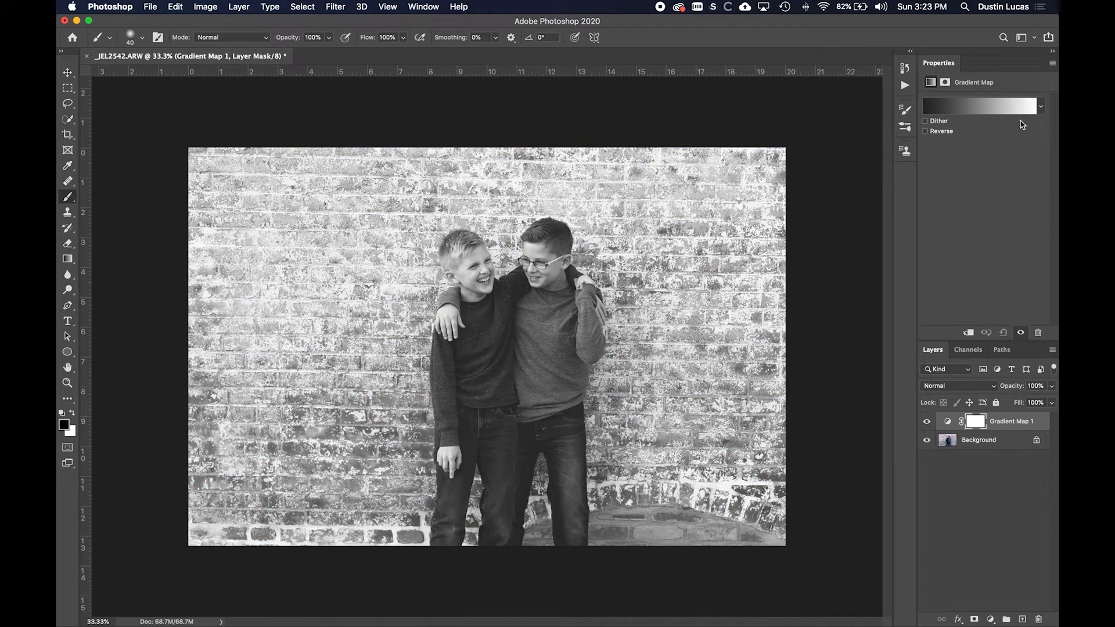
{"action": "left_click", "coordinate": [1040, 106]}
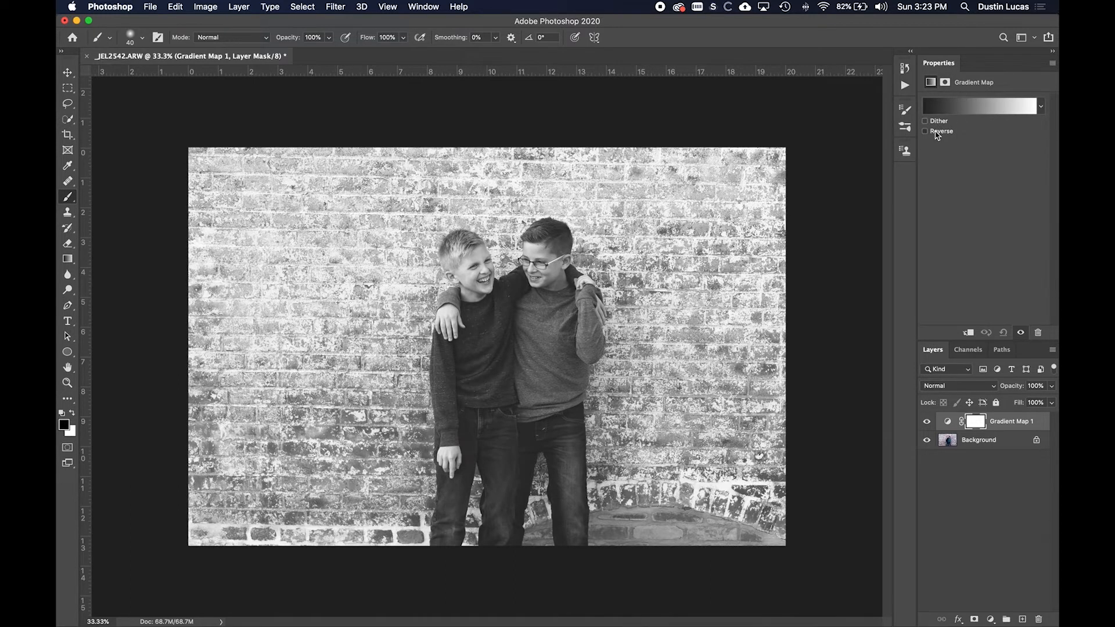
{"action": "left_click", "coordinate": [1040, 105]}
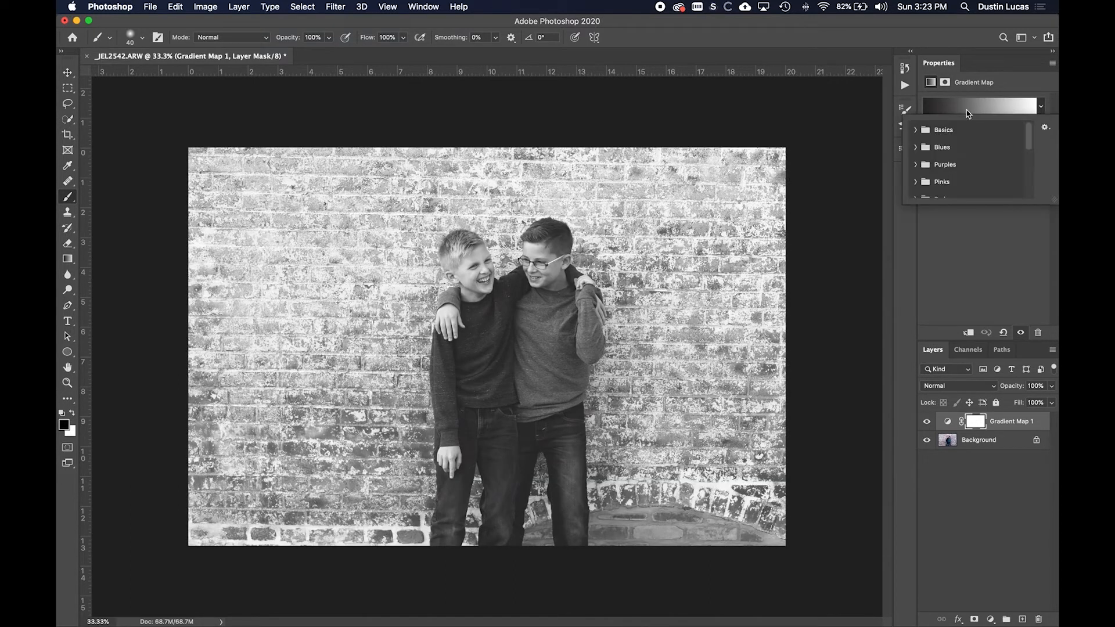
{"action": "scroll", "scroll_direction": "down", "scroll_amount": 3}
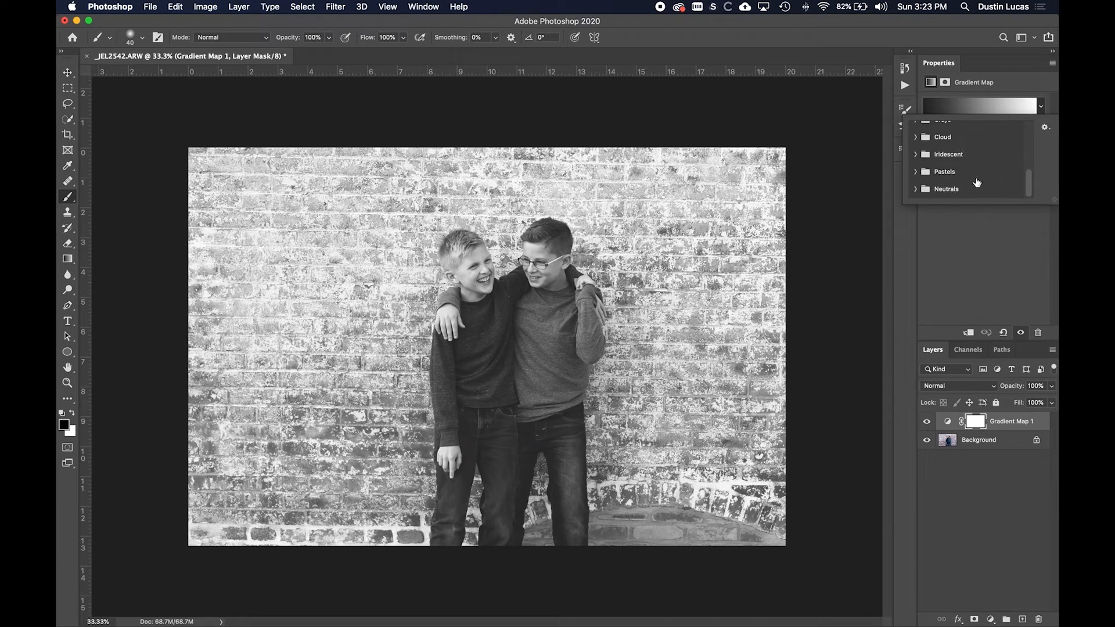
{"action": "left_click", "coordinate": [1045, 126]}
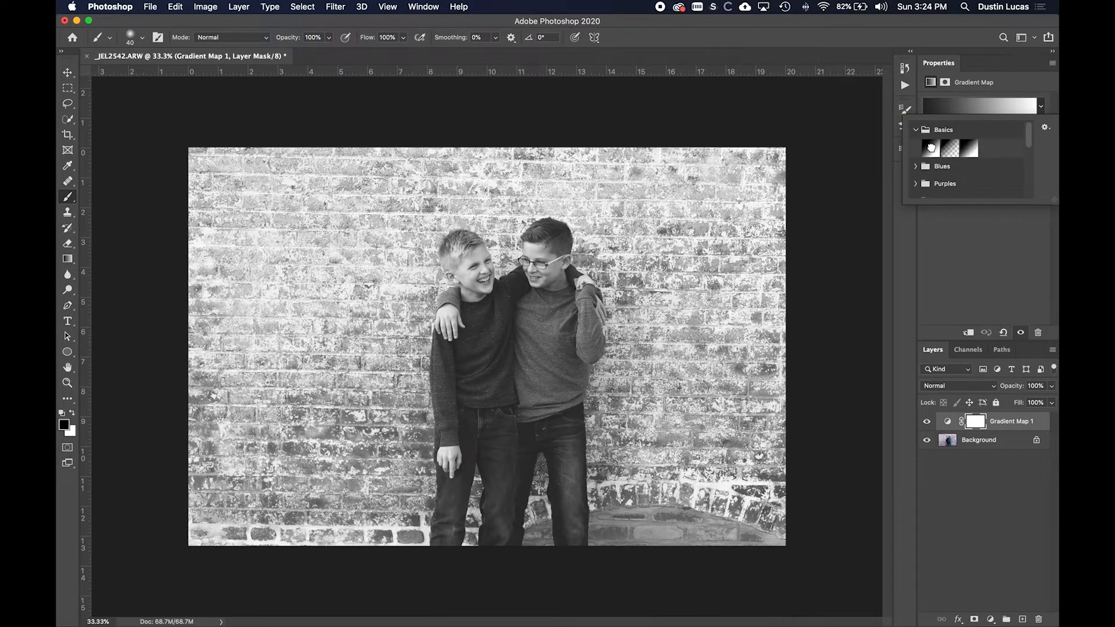
{"action": "left_click", "coordinate": [930, 148]}
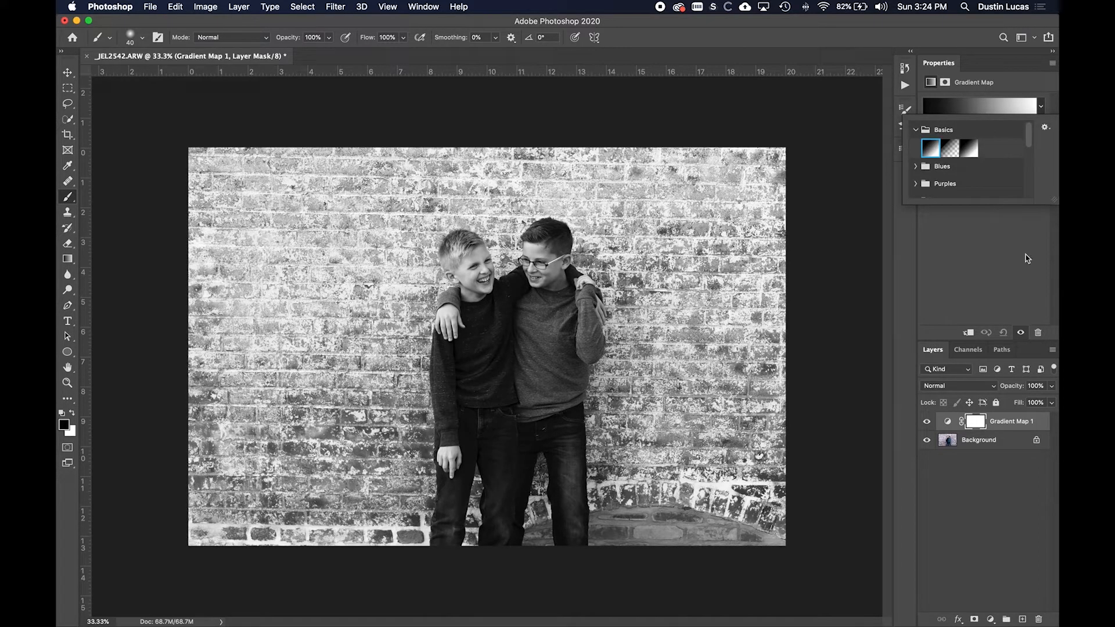
{"action": "left_click", "coordinate": [925, 421]}
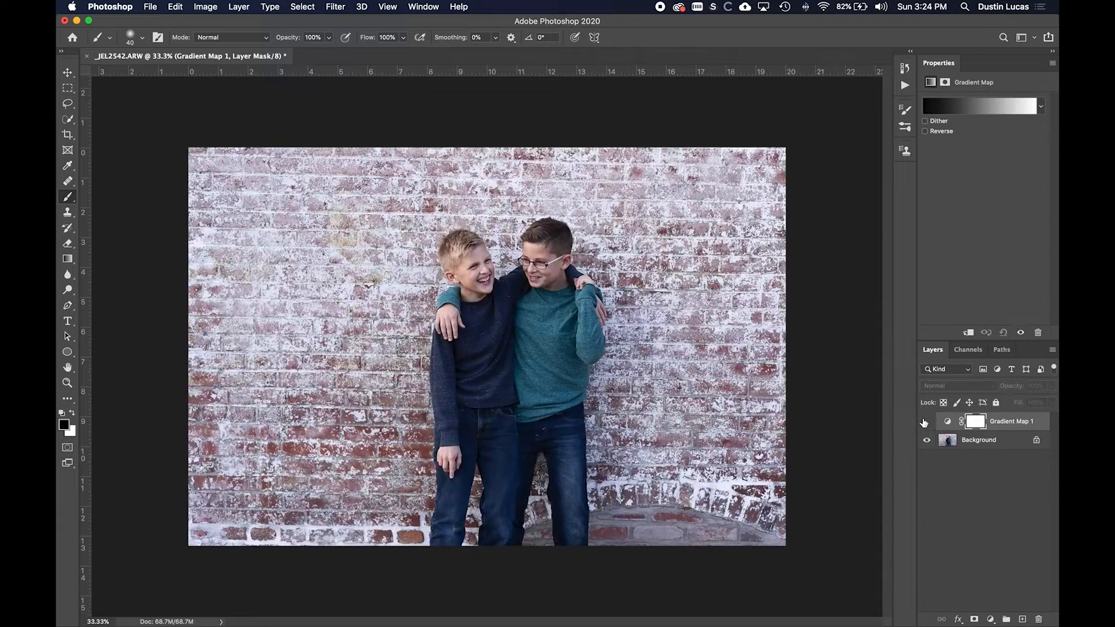
Swap the Gradient Map for a Black & White layer with an Auto-balanced mix.
{"action": "left_click", "coordinate": [925, 421]}
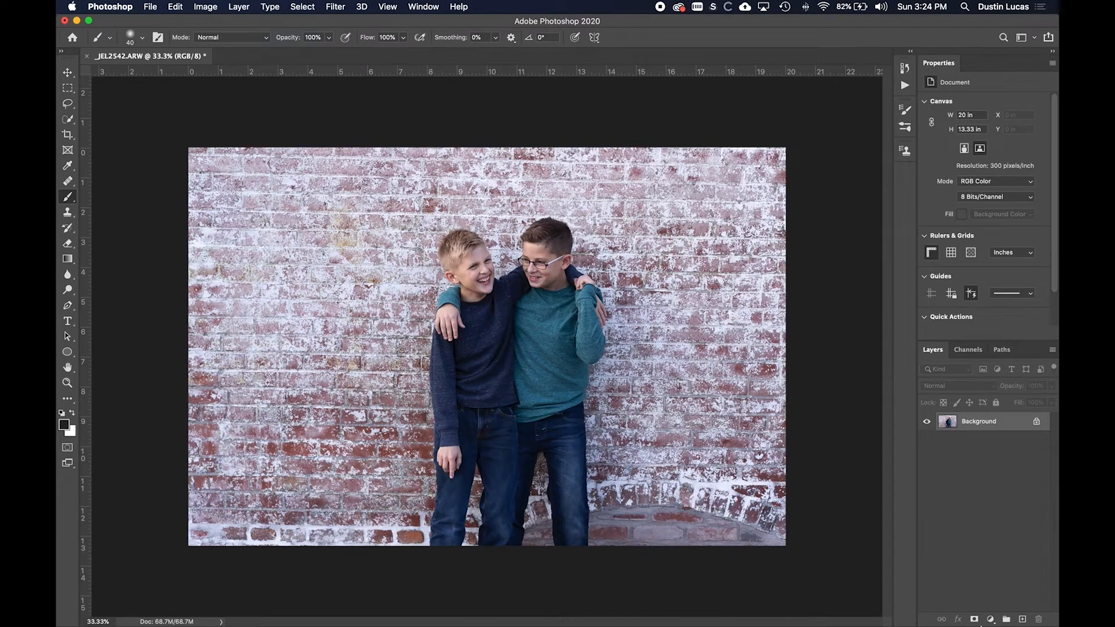
{"action": "left_click", "coordinate": [988, 620]}
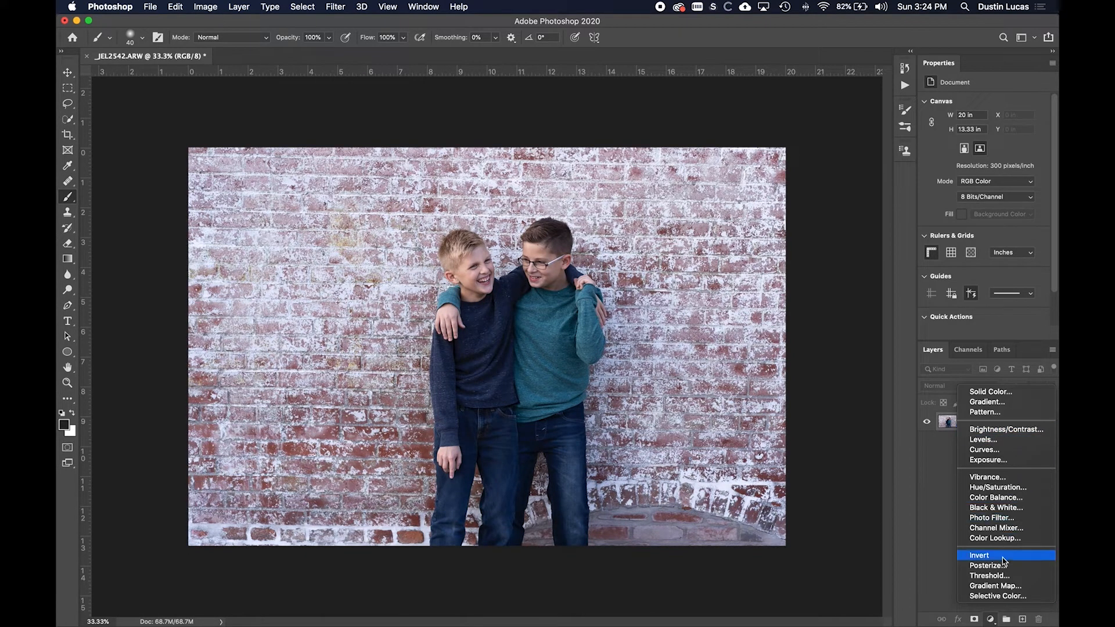
{"action": "left_click", "coordinate": [996, 507]}
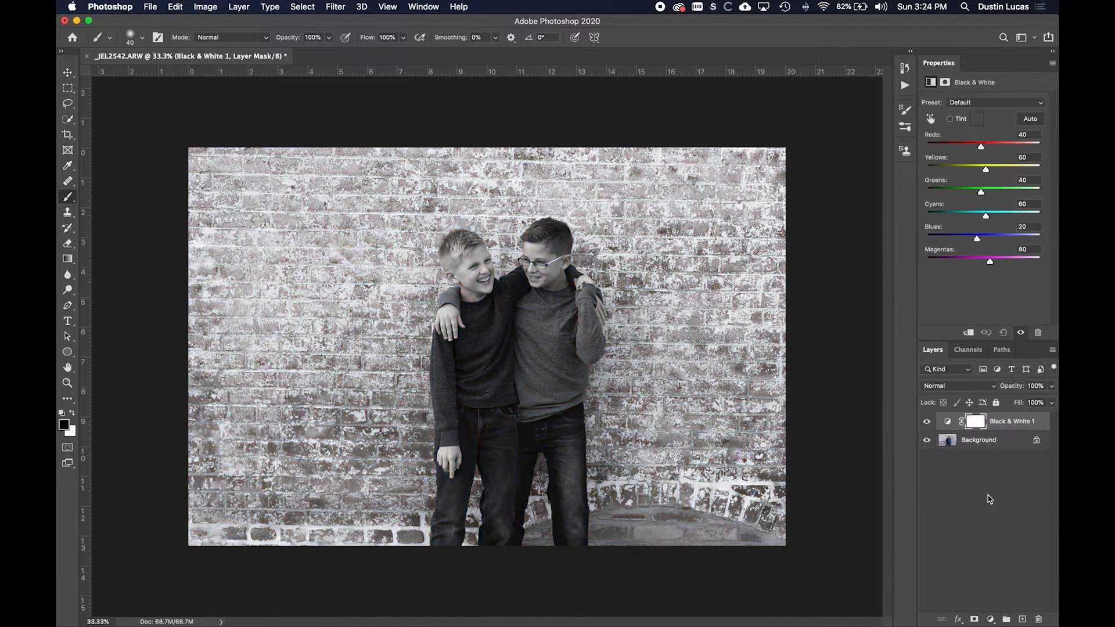
{"action": "left_click", "coordinate": [1029, 118]}
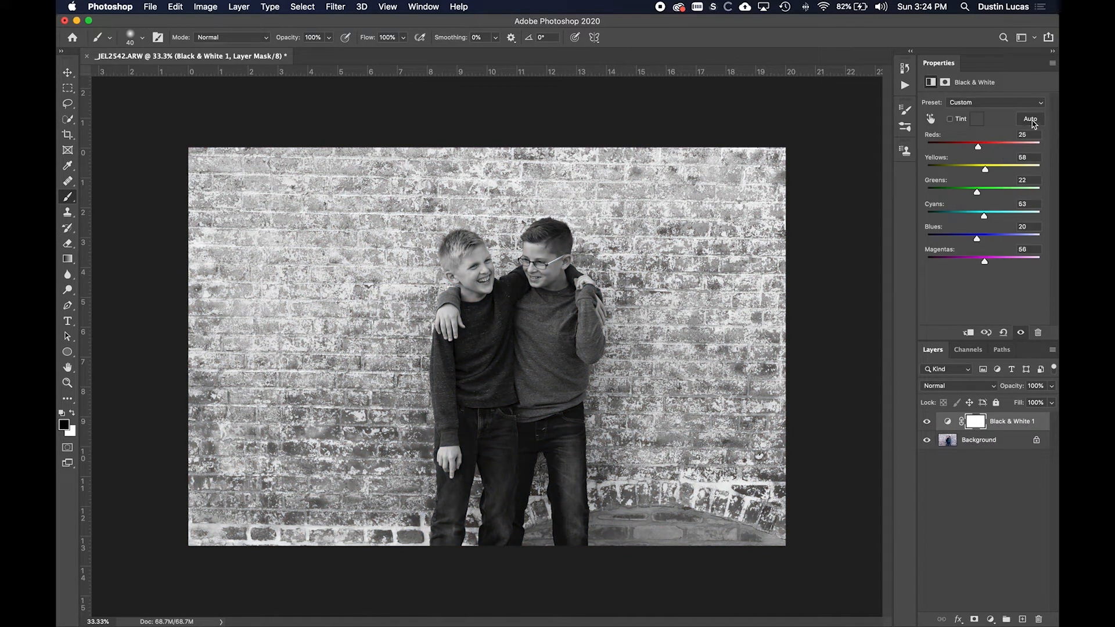
{"action": "mouse_move", "coordinate": [946, 377]}
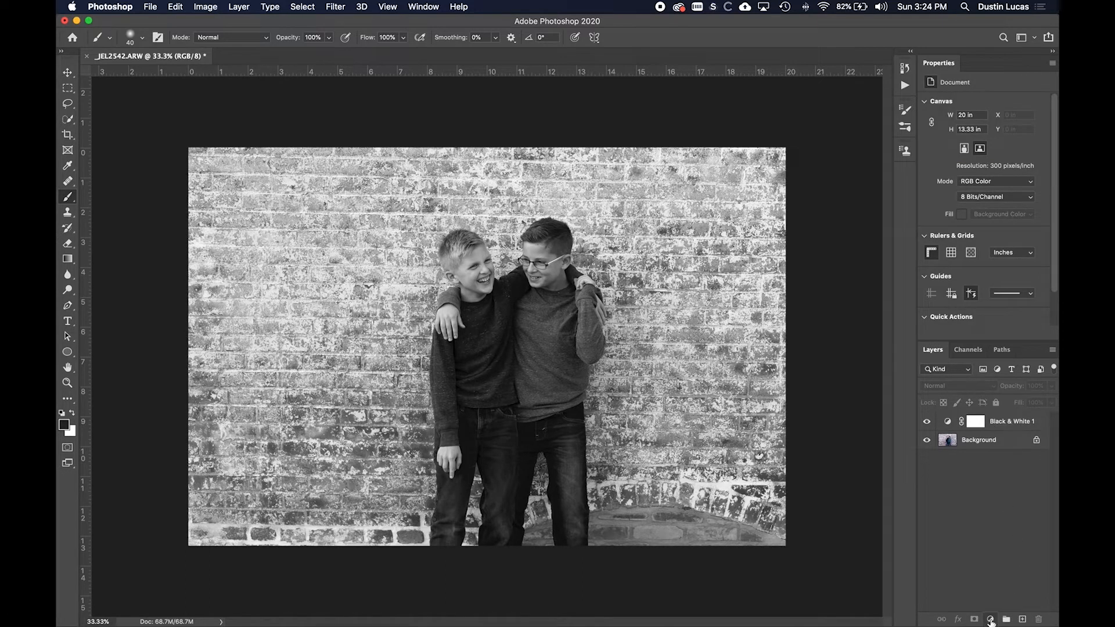
Add a black-to-white Gradient Map above Black & White and toggle both layers to compare.
{"action": "left_click", "coordinate": [989, 620]}
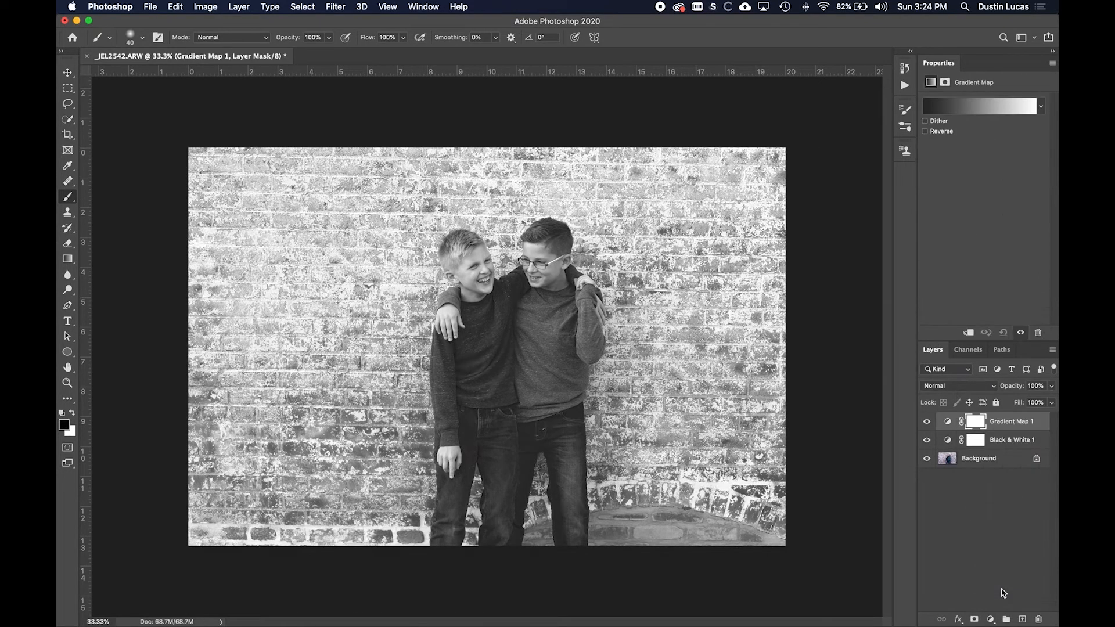
{"action": "left_click", "coordinate": [1040, 105]}
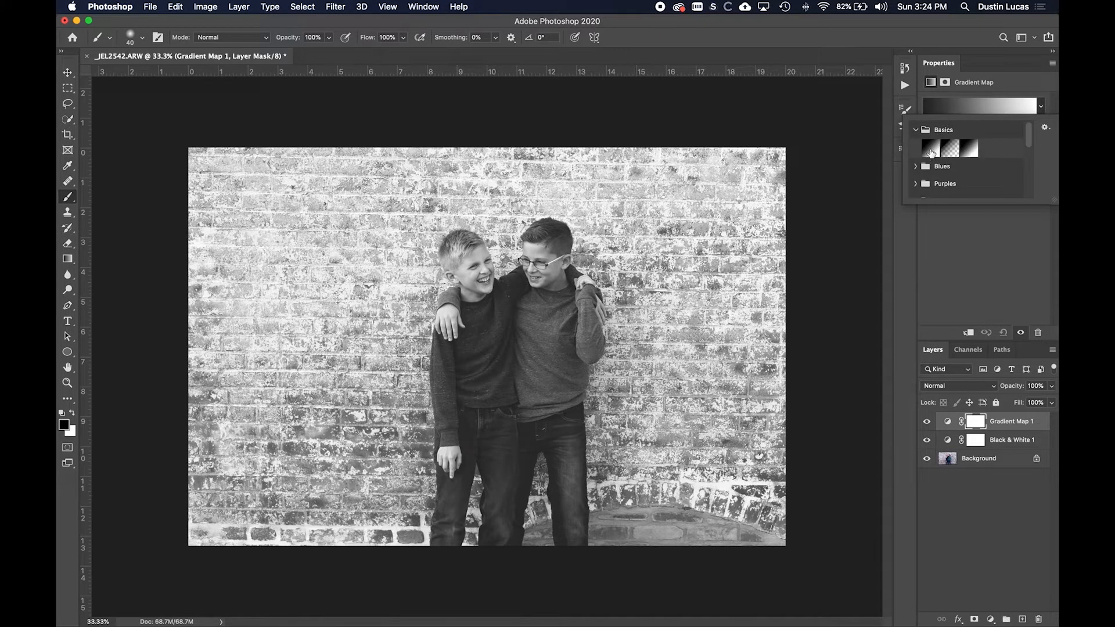
{"action": "left_click", "coordinate": [930, 148]}
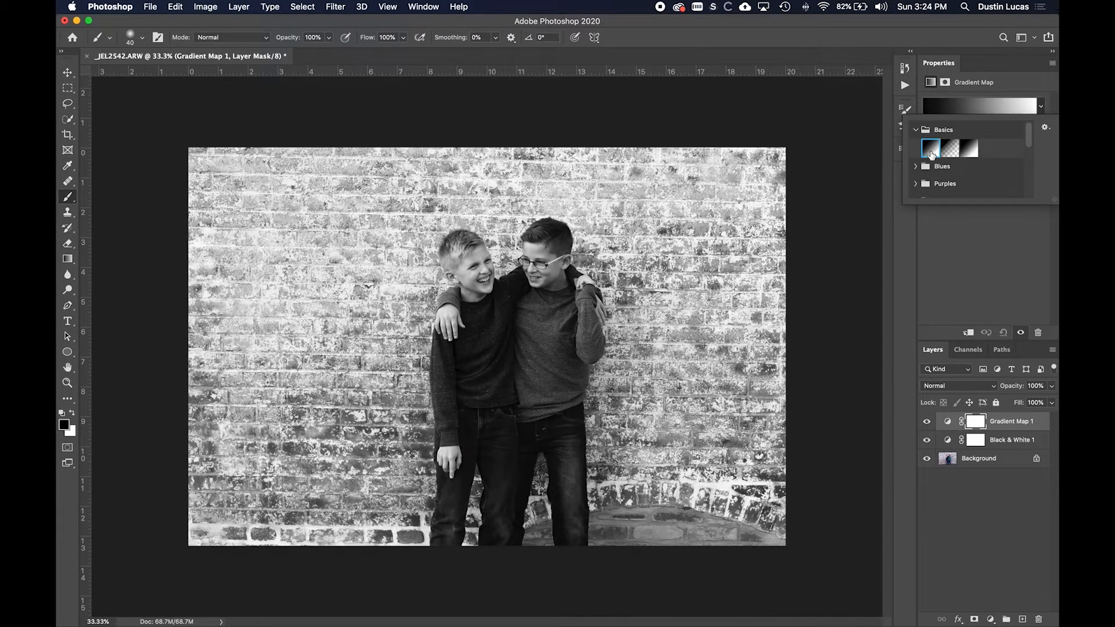
{"action": "left_click", "coordinate": [931, 148]}
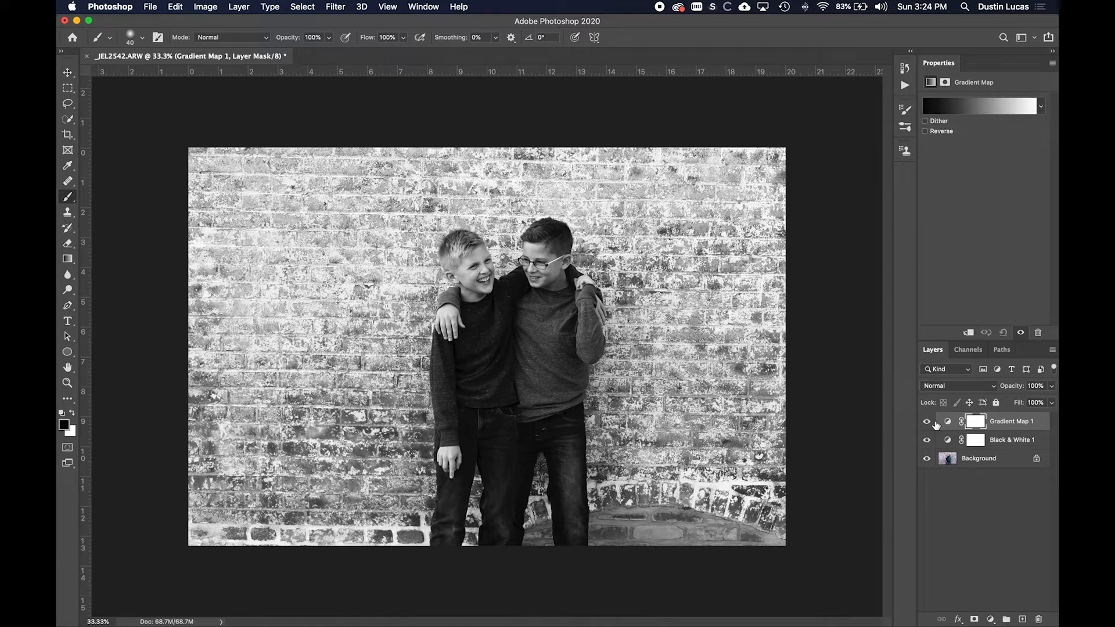
{"action": "left_click", "coordinate": [927, 439]}
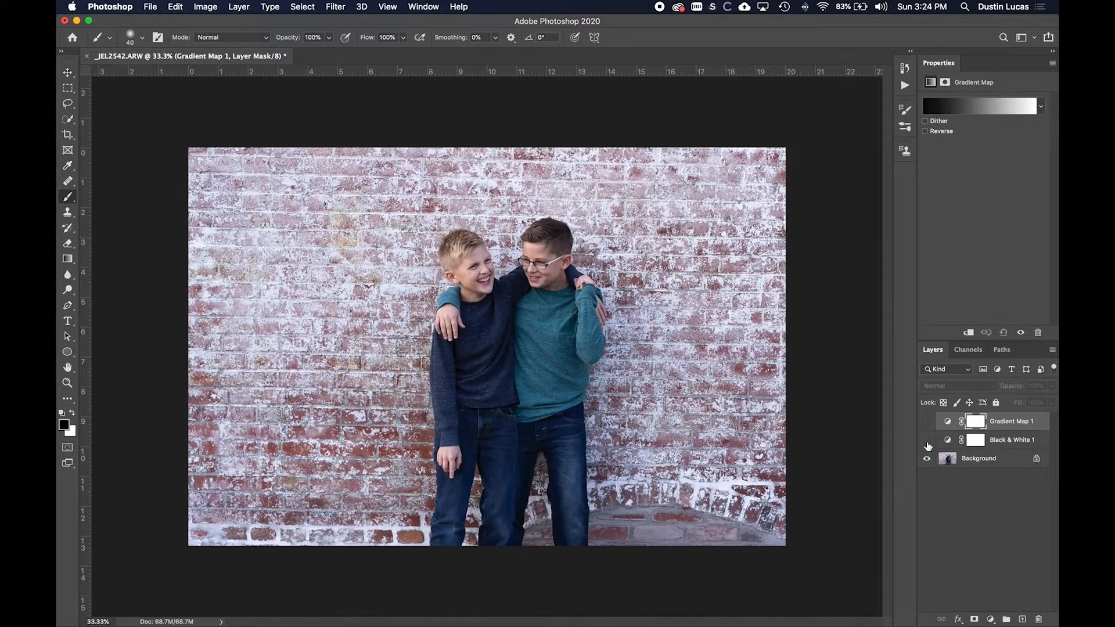
{"action": "left_click", "coordinate": [926, 439]}
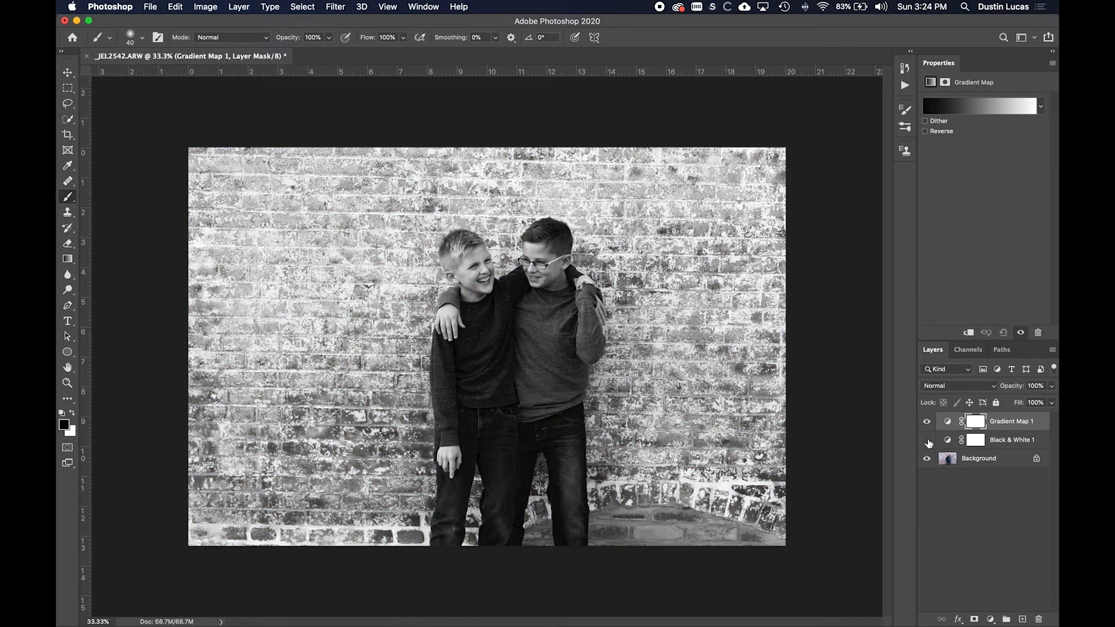
{"action": "left_click", "coordinate": [927, 439]}
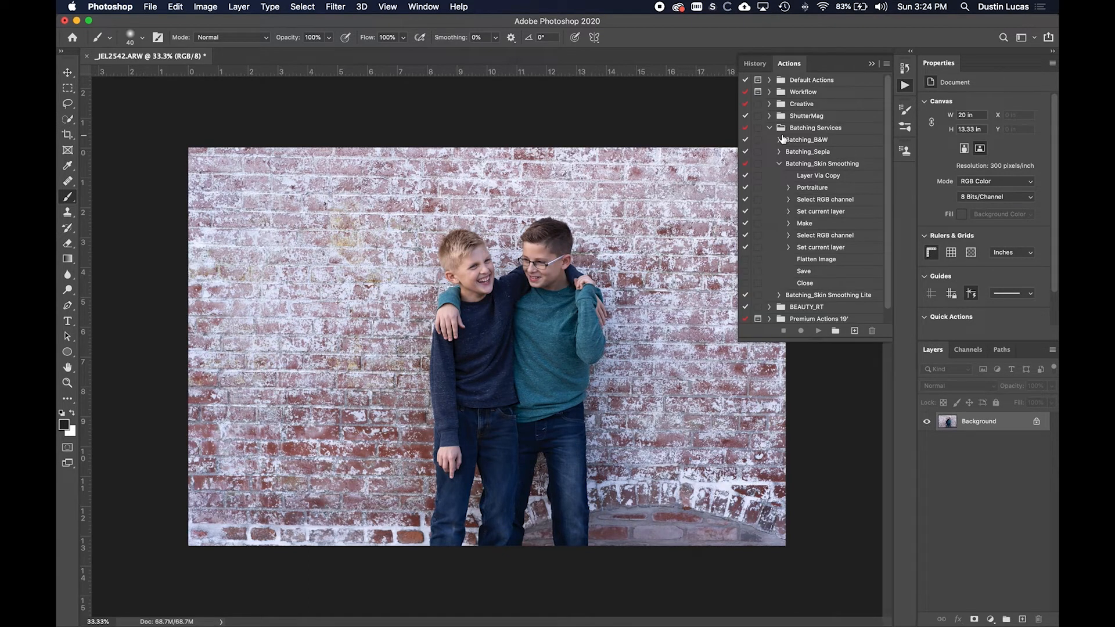
Run the Warm & Matte action from the Creative action set.
{"action": "left_click", "coordinate": [770, 128]}
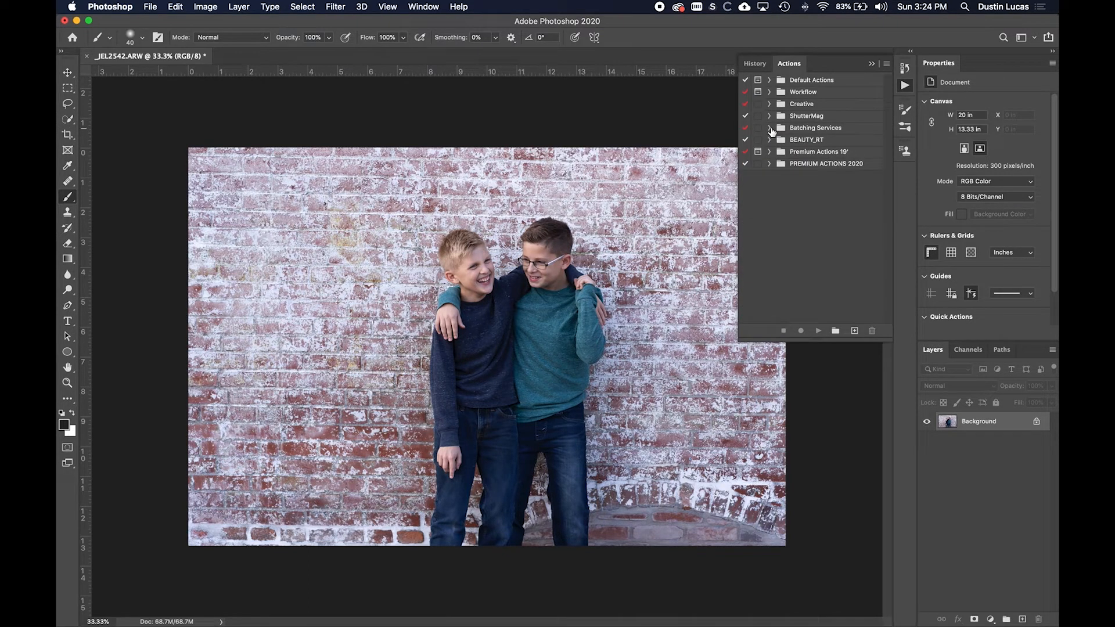
{"action": "left_click", "coordinate": [770, 103]}
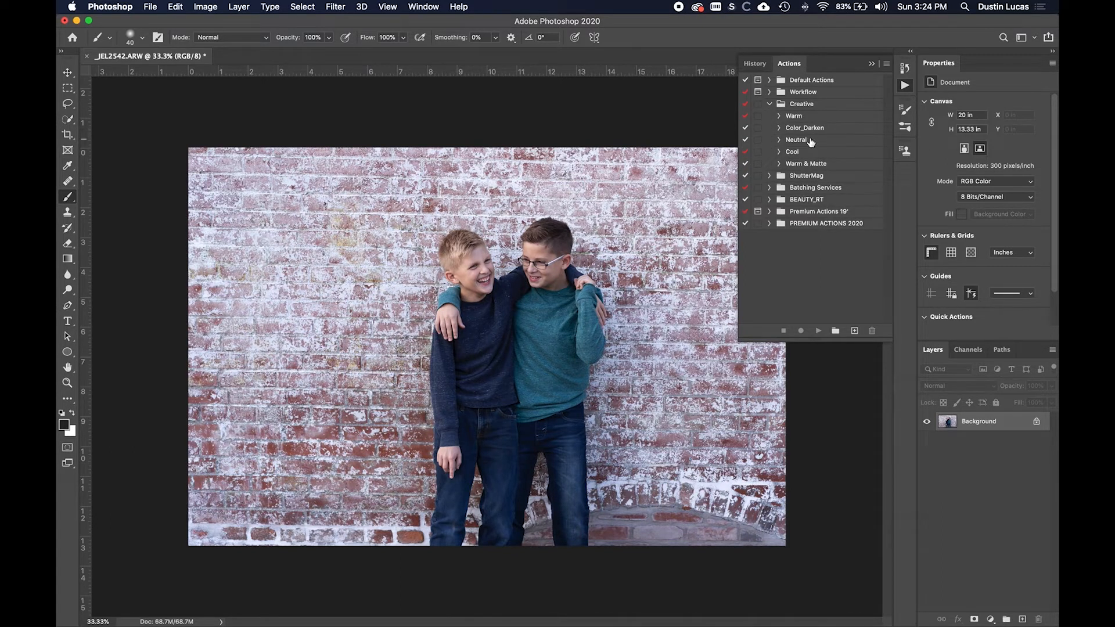
{"action": "left_click", "coordinate": [806, 163]}
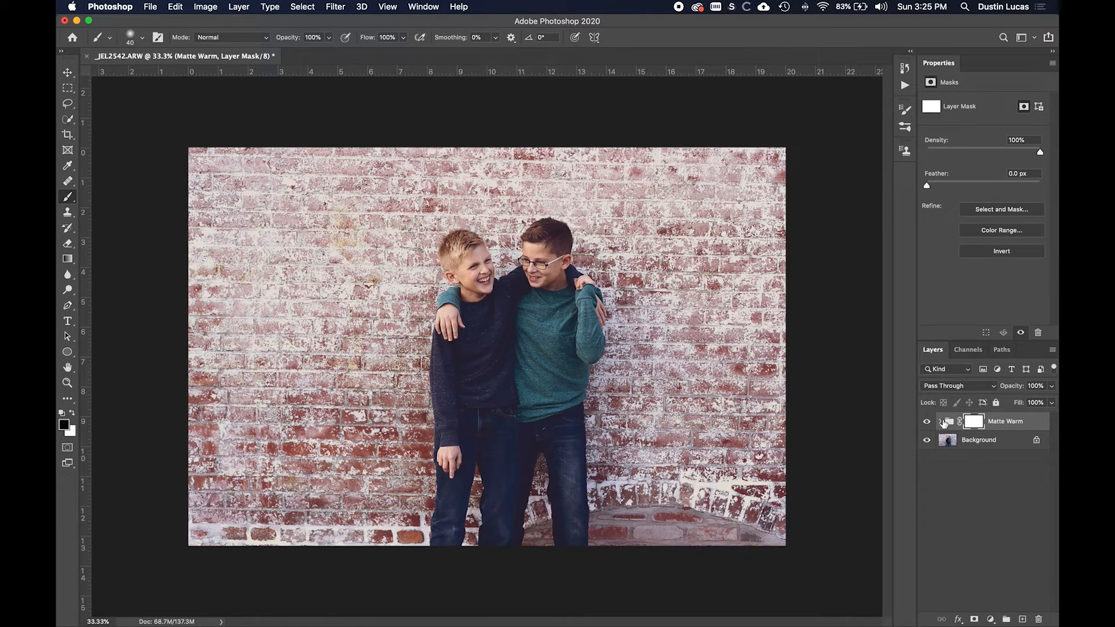
Delete the high pass layer inside the Matte Warm group and collapse the group.
{"action": "left_click", "coordinate": [940, 421]}
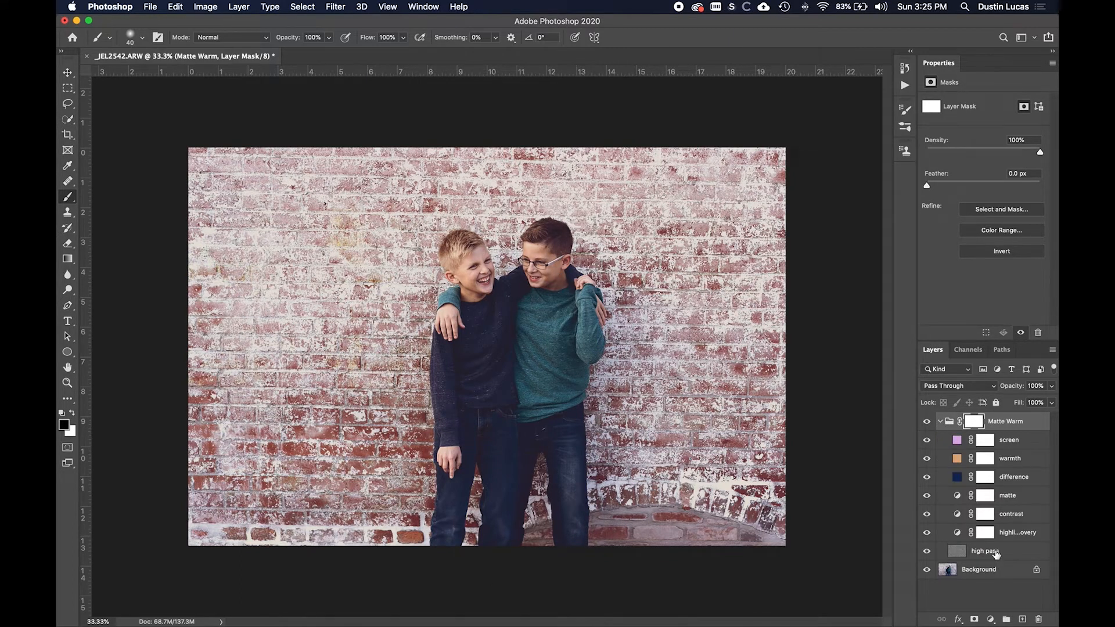
{"action": "left_click", "coordinate": [985, 550]}
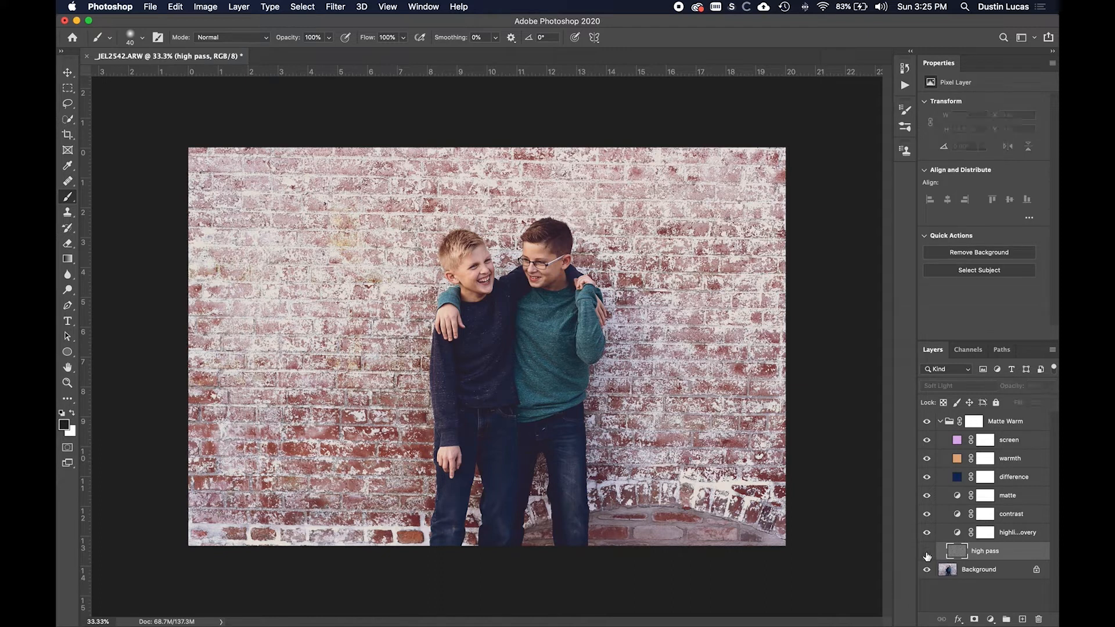
{"action": "left_click", "coordinate": [985, 550]}
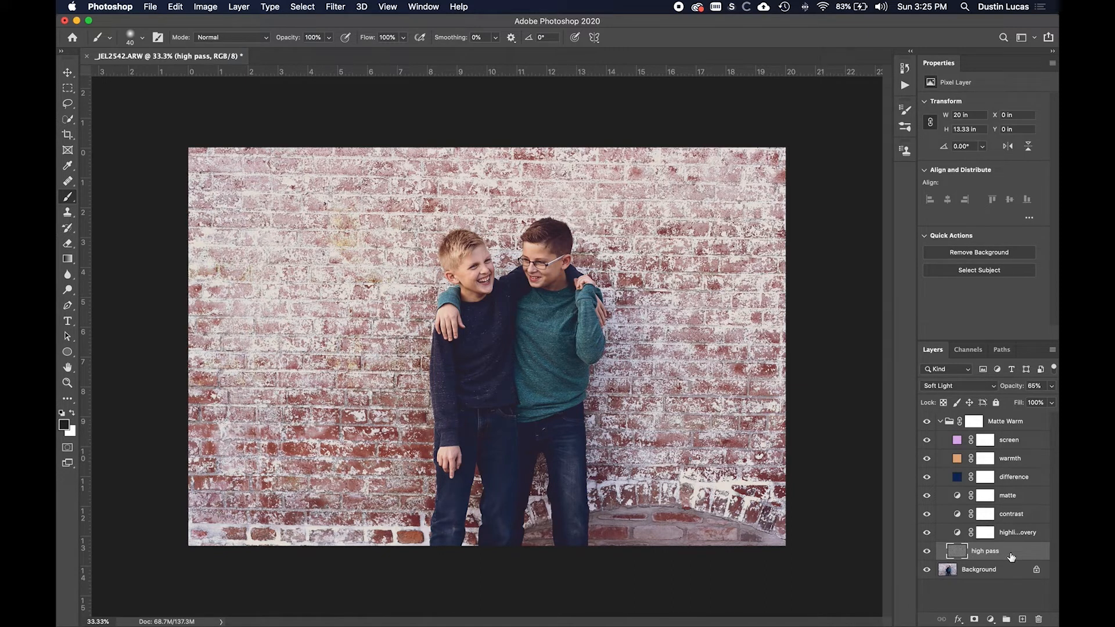
{"action": "left_click", "coordinate": [1017, 532]}
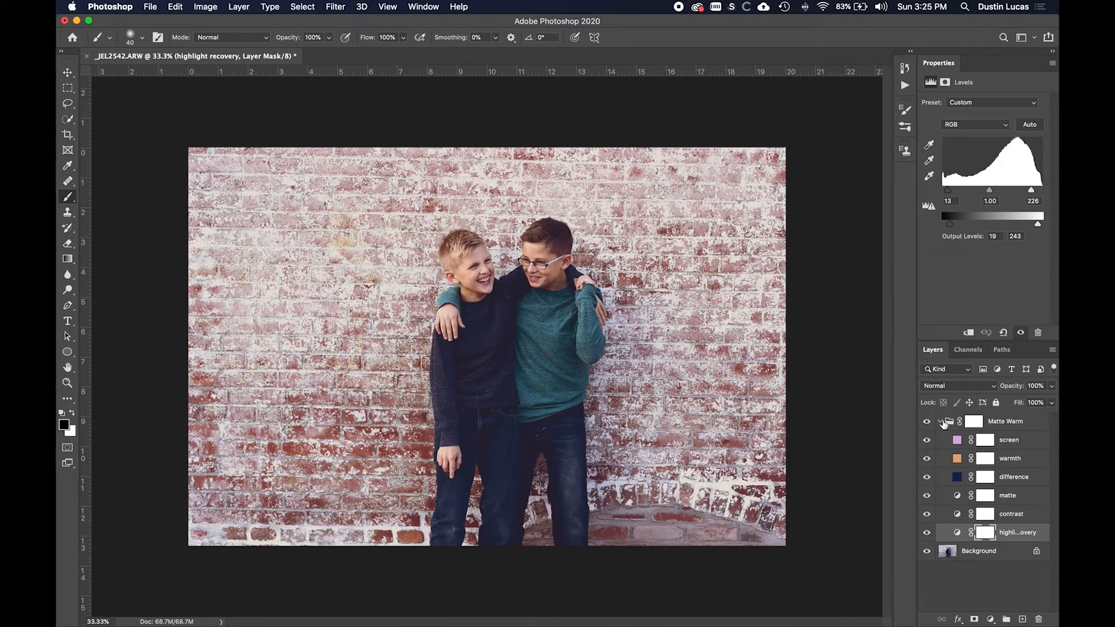
{"action": "left_click", "coordinate": [940, 421]}
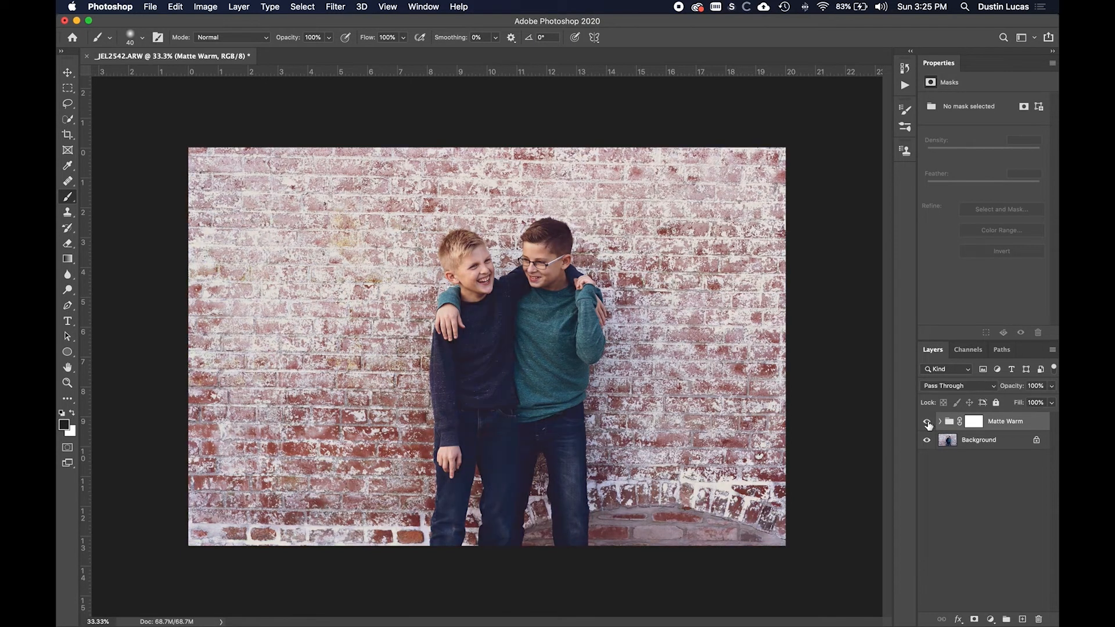
Toggle the Matte Warm group and its layers on and off to compare the look.
{"action": "left_click", "coordinate": [927, 421]}
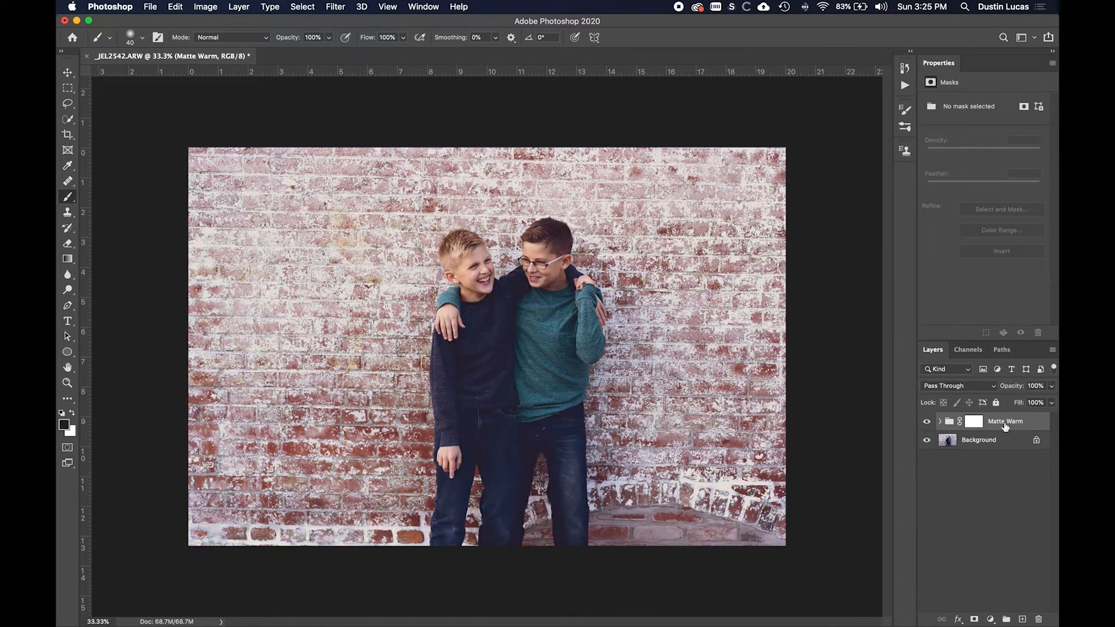
{"action": "left_click", "coordinate": [926, 421]}
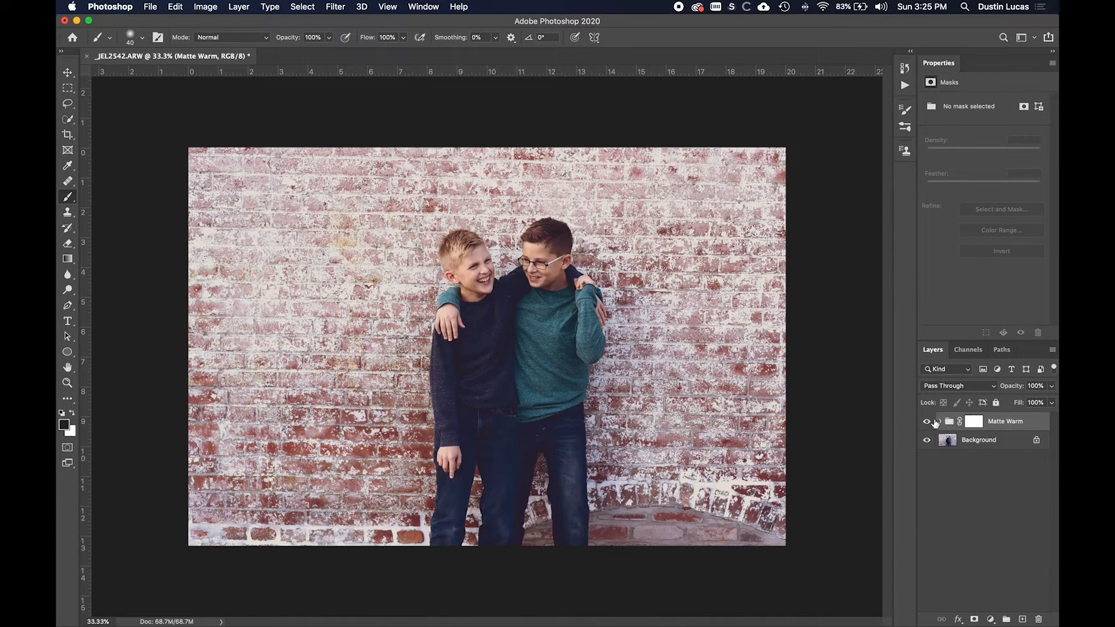
{"action": "left_click", "coordinate": [927, 421]}
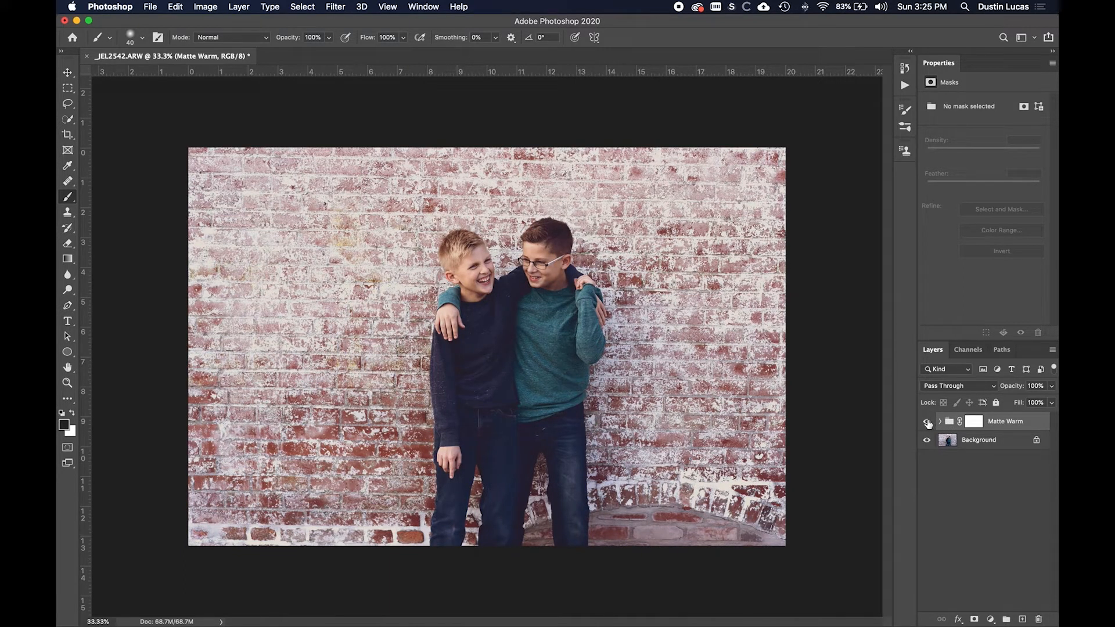
{"action": "left_click", "coordinate": [940, 421]}
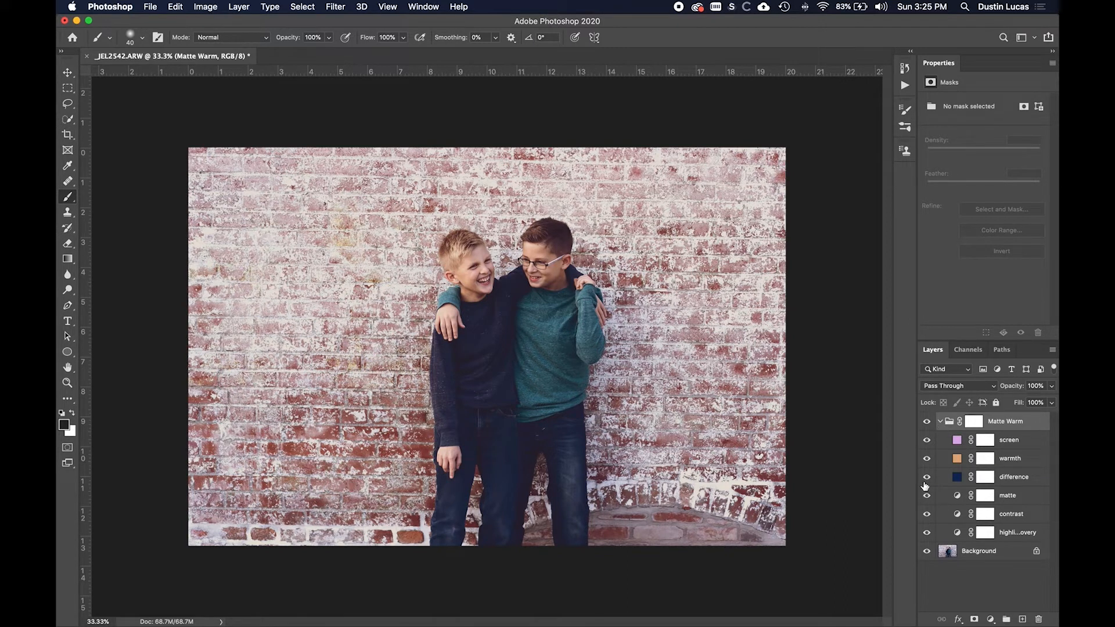
{"action": "left_click", "coordinate": [927, 476]}
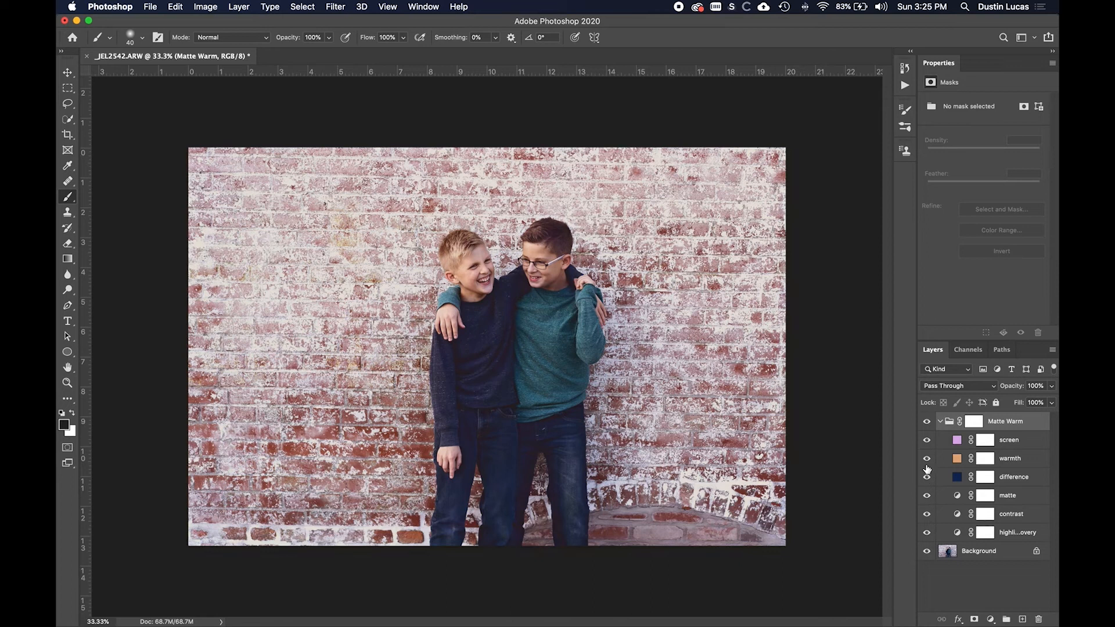
{"action": "left_click", "coordinate": [941, 420]}
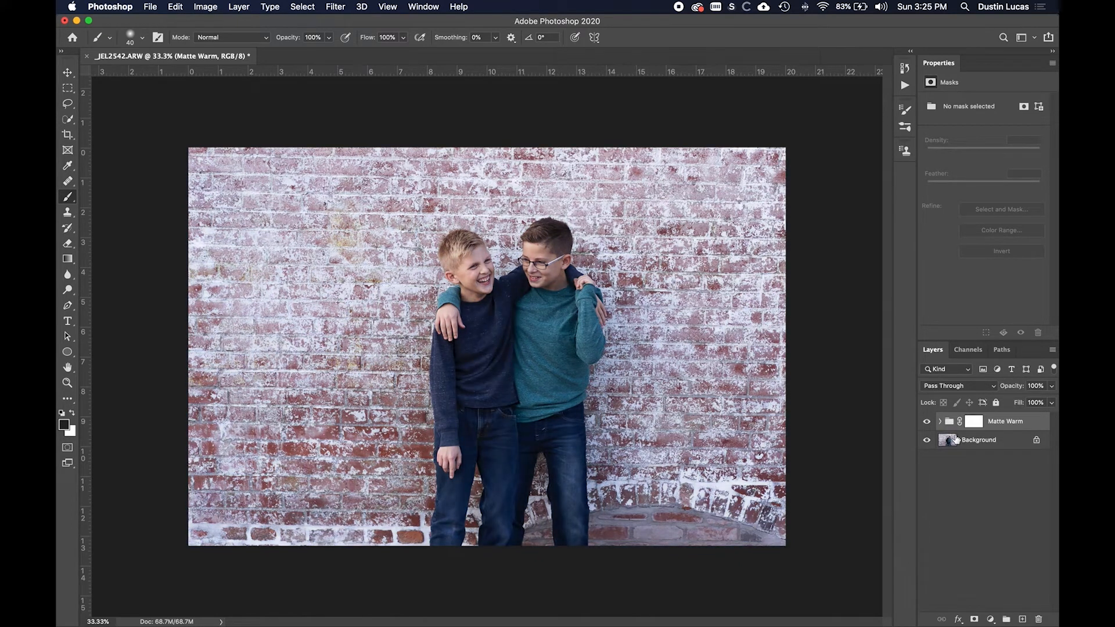
{"action": "left_click", "coordinate": [978, 439]}
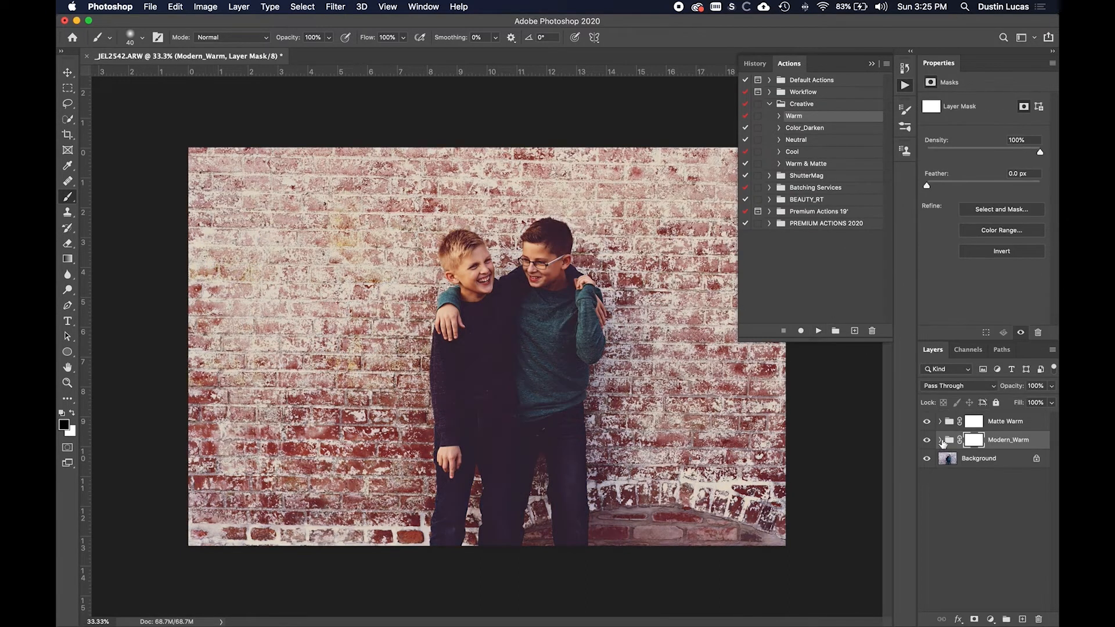
Toggle the Matte Warm and Modern_Warm groups to compare the two looks.
{"action": "left_click", "coordinate": [926, 440]}
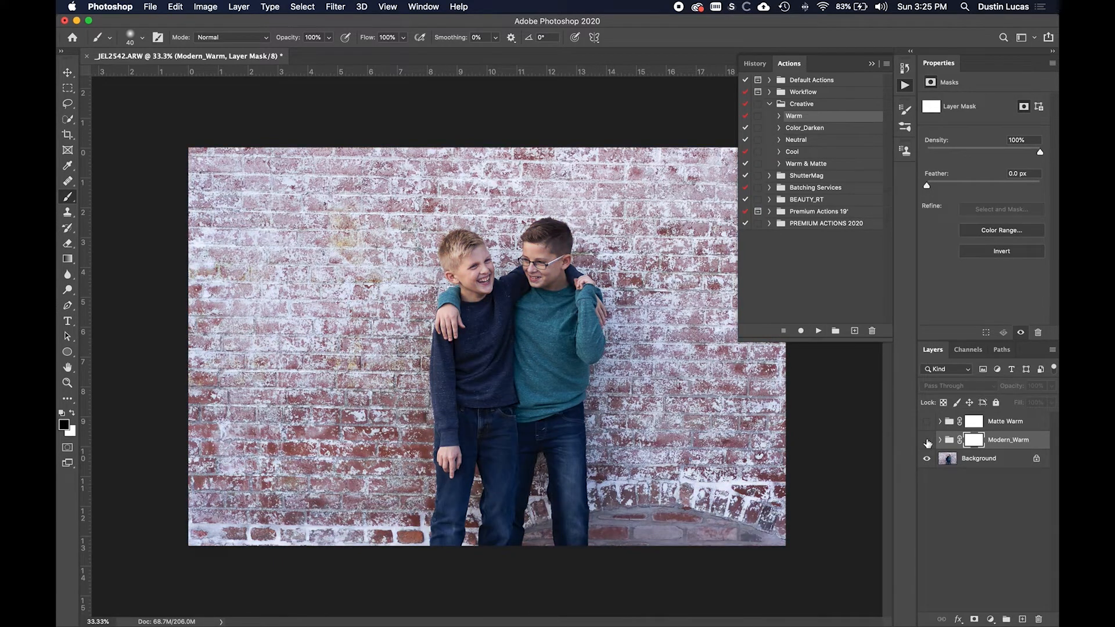
{"action": "left_click", "coordinate": [926, 421]}
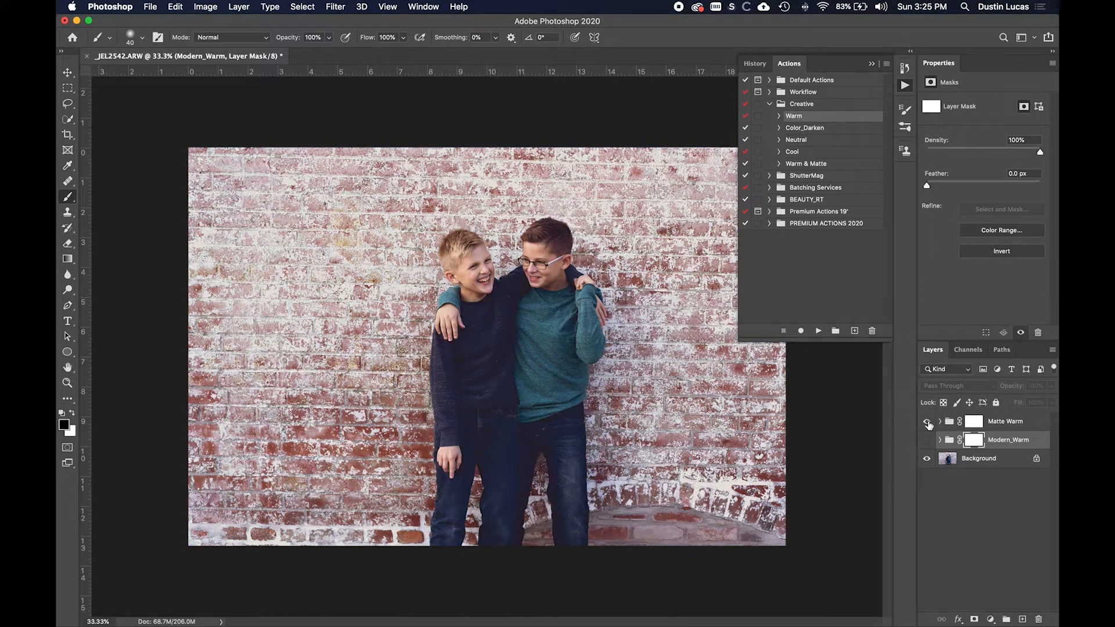
{"action": "left_click", "coordinate": [926, 440]}
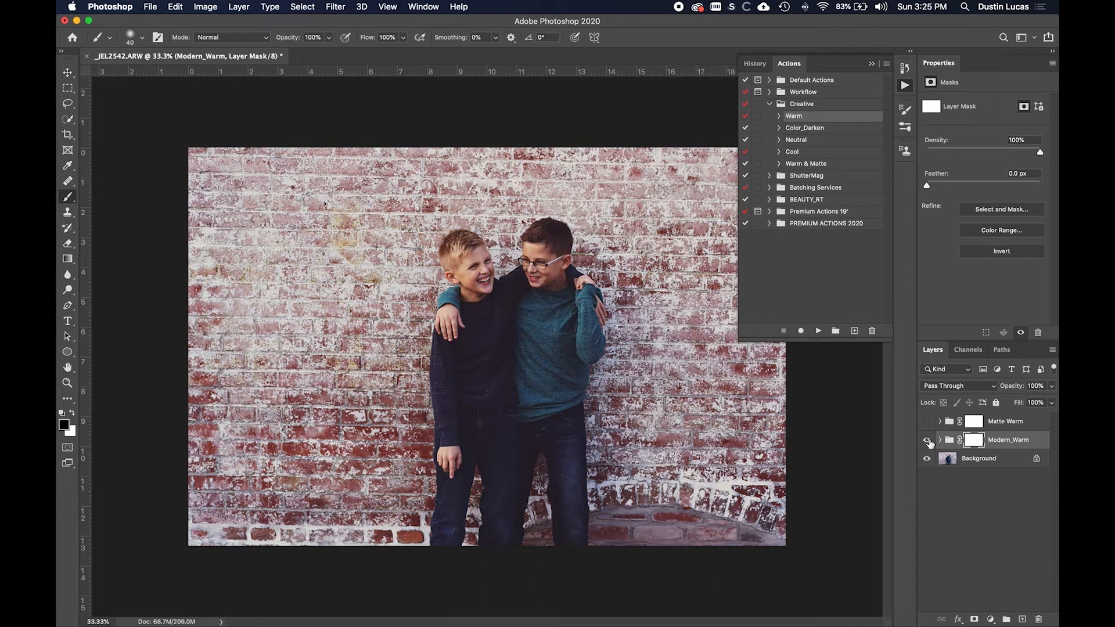
{"action": "left_click", "coordinate": [926, 440]}
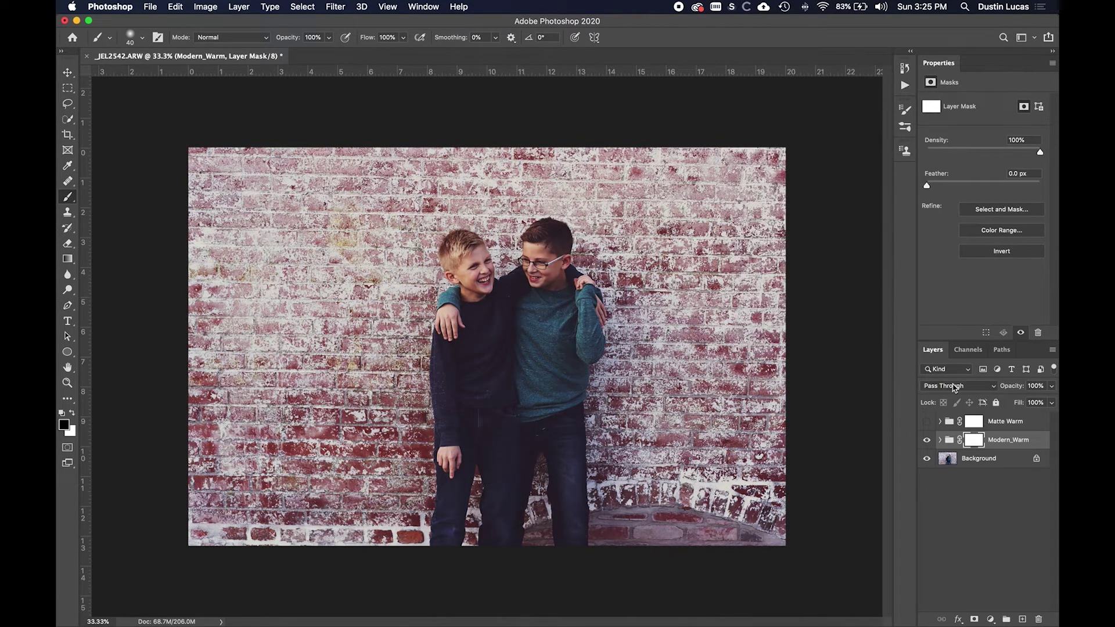
Delete the Matte Warm group and remove Modern_Warm's High Pass and Nik layers.
{"action": "left_click", "coordinate": [940, 440]}
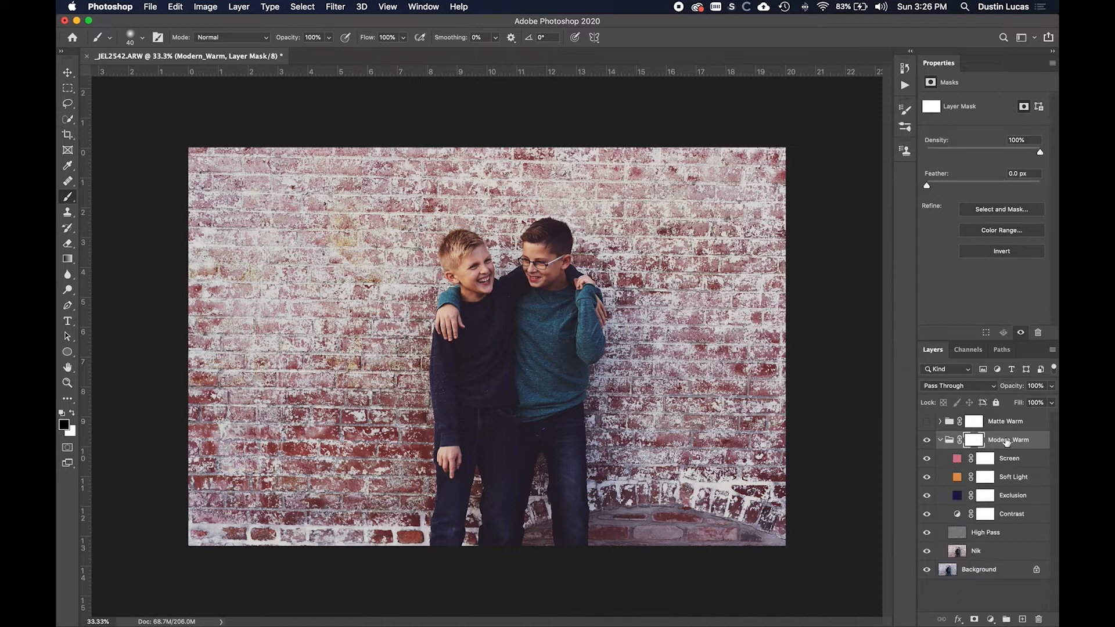
{"action": "left_click", "coordinate": [1005, 421]}
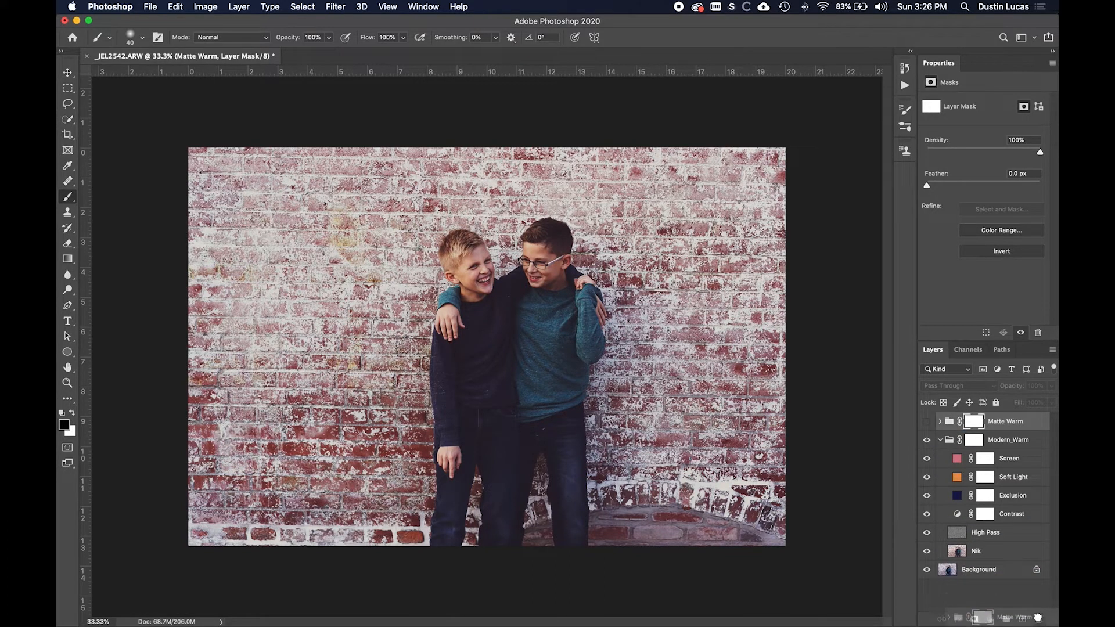
{"action": "left_click", "coordinate": [985, 513]}
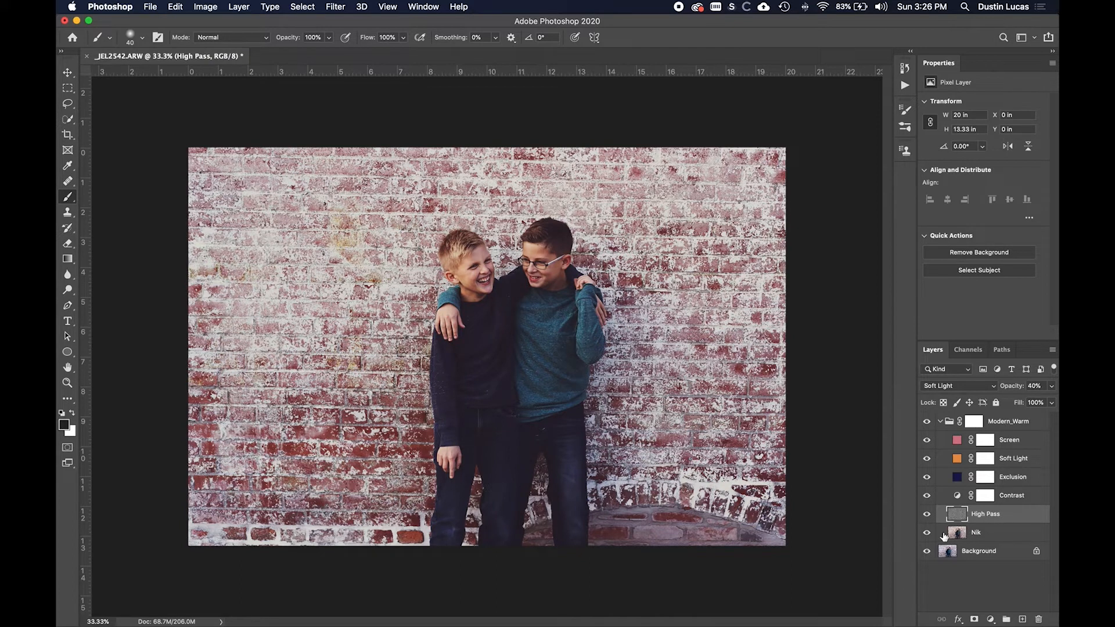
{"action": "left_click", "coordinate": [927, 532]}
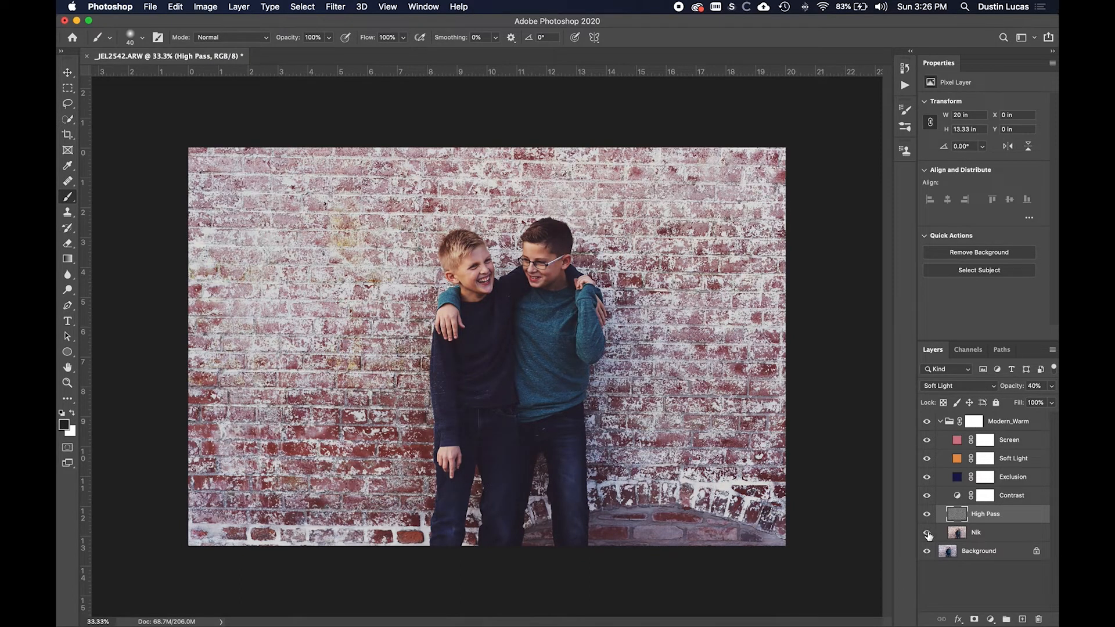
{"action": "left_click", "coordinate": [927, 531]}
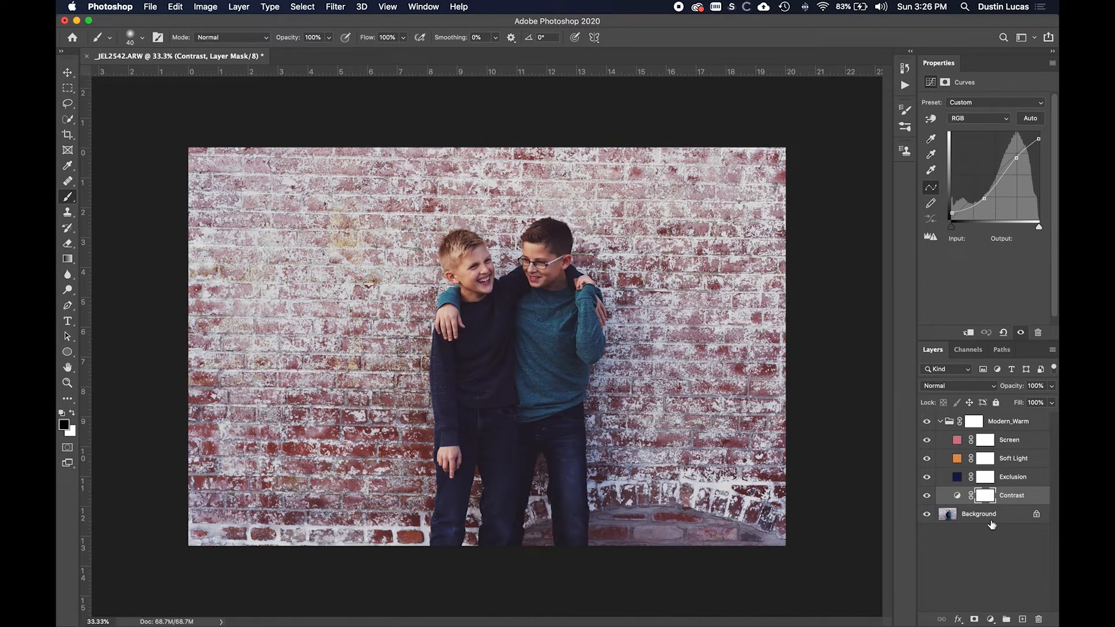
Collapse the Modern_Warm group and start the File > Export > Color Lookup Tables export.
{"action": "left_click", "coordinate": [939, 421]}
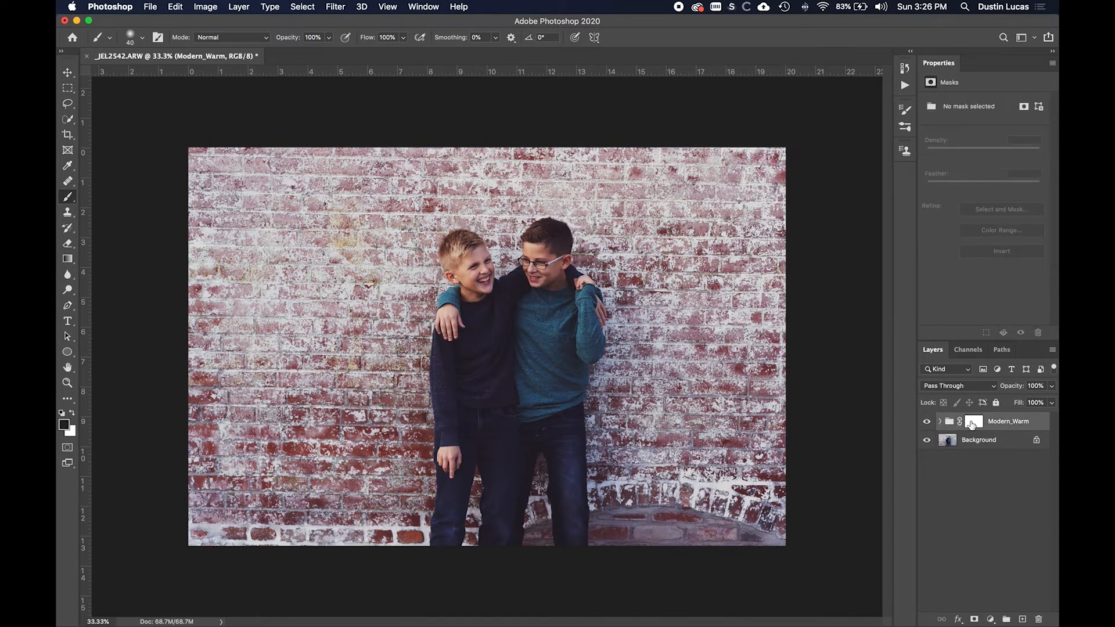
{"action": "left_click", "coordinate": [974, 421]}
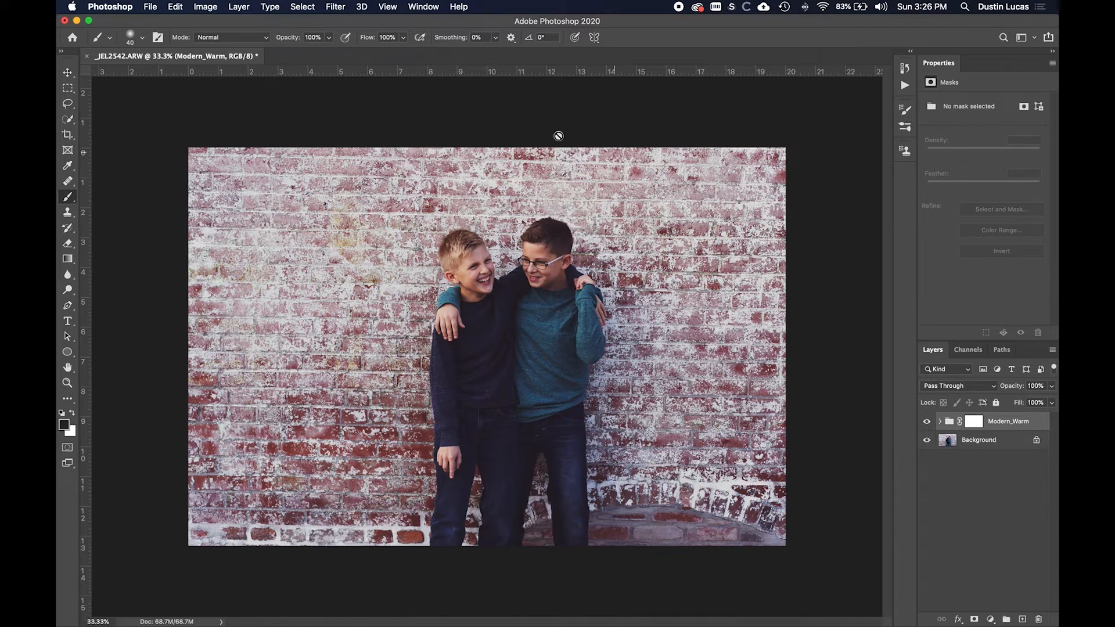
{"action": "mouse_move", "coordinate": [188, 30]}
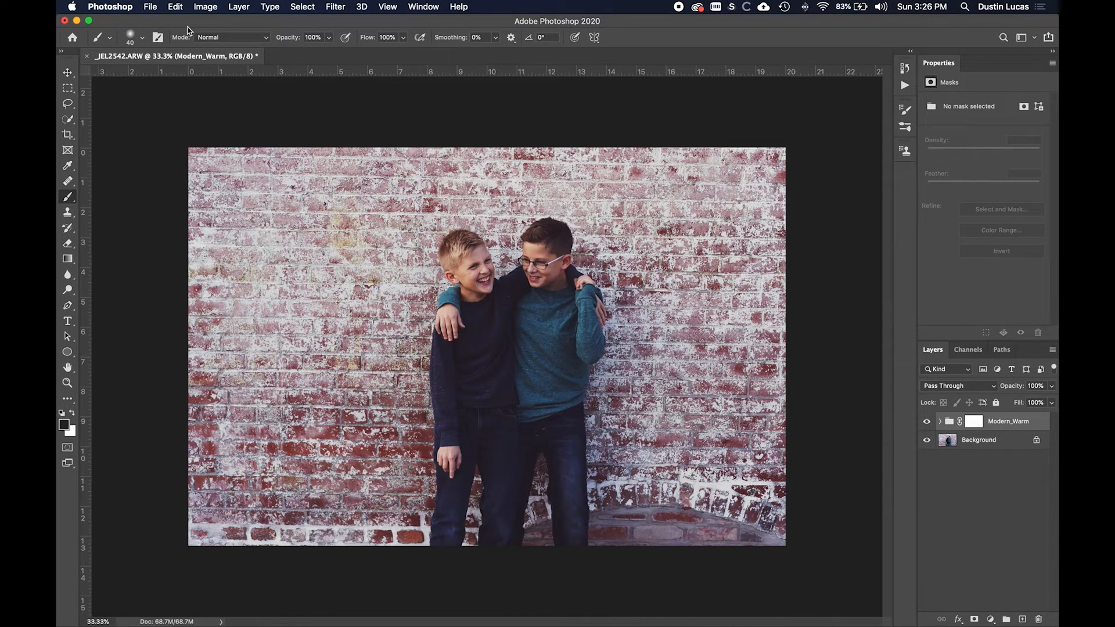
{"action": "left_click", "coordinate": [150, 6]}
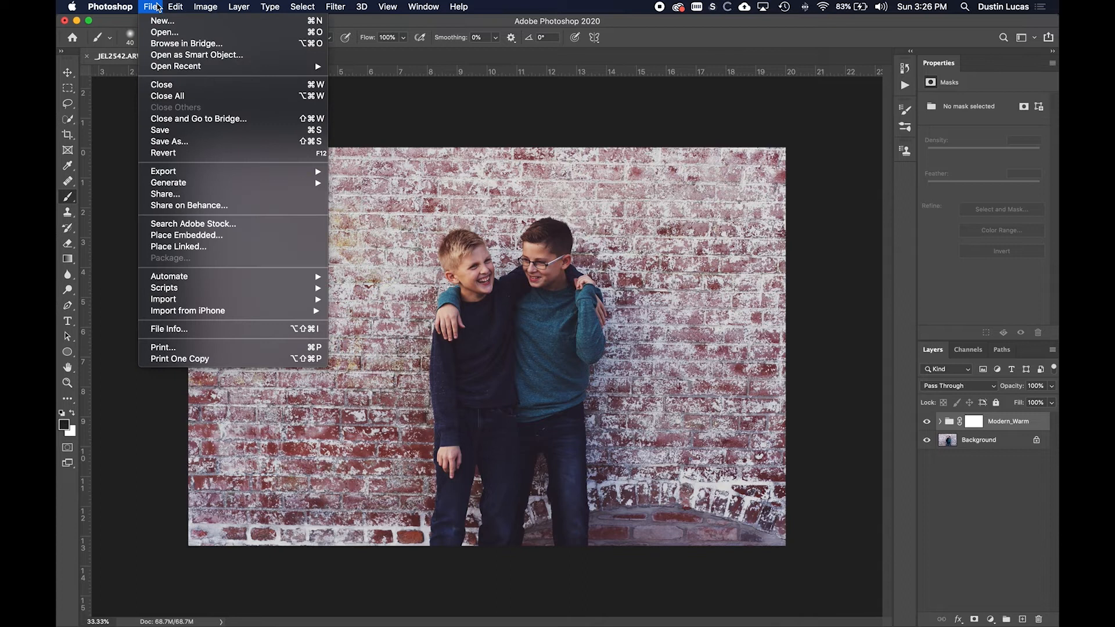
{"action": "mouse_move", "coordinate": [163, 171]}
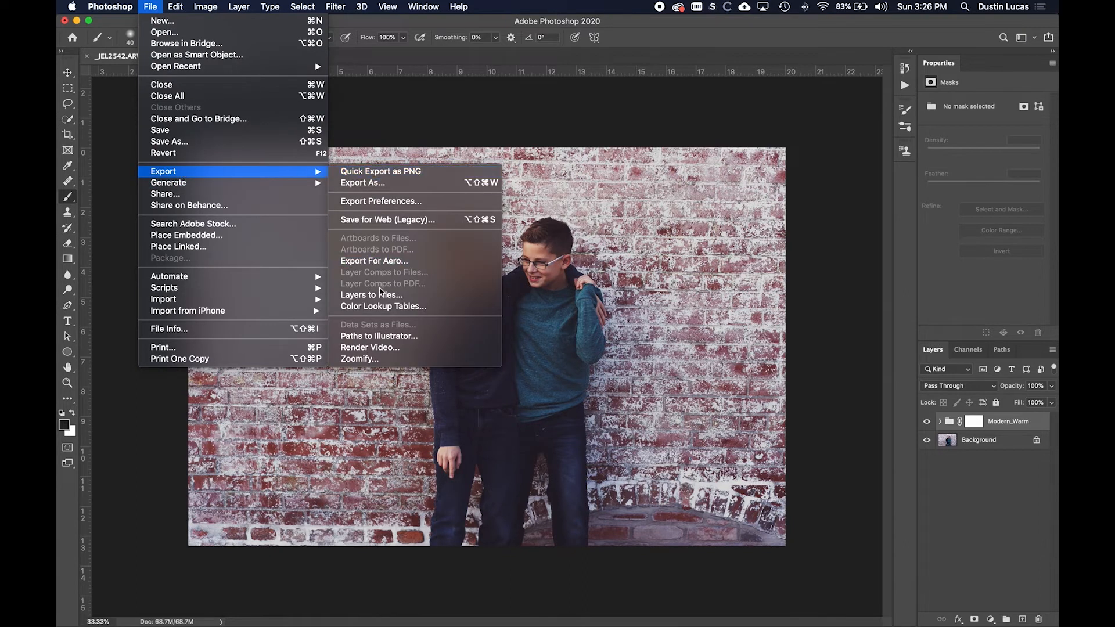
{"action": "mouse_move", "coordinate": [383, 306]}
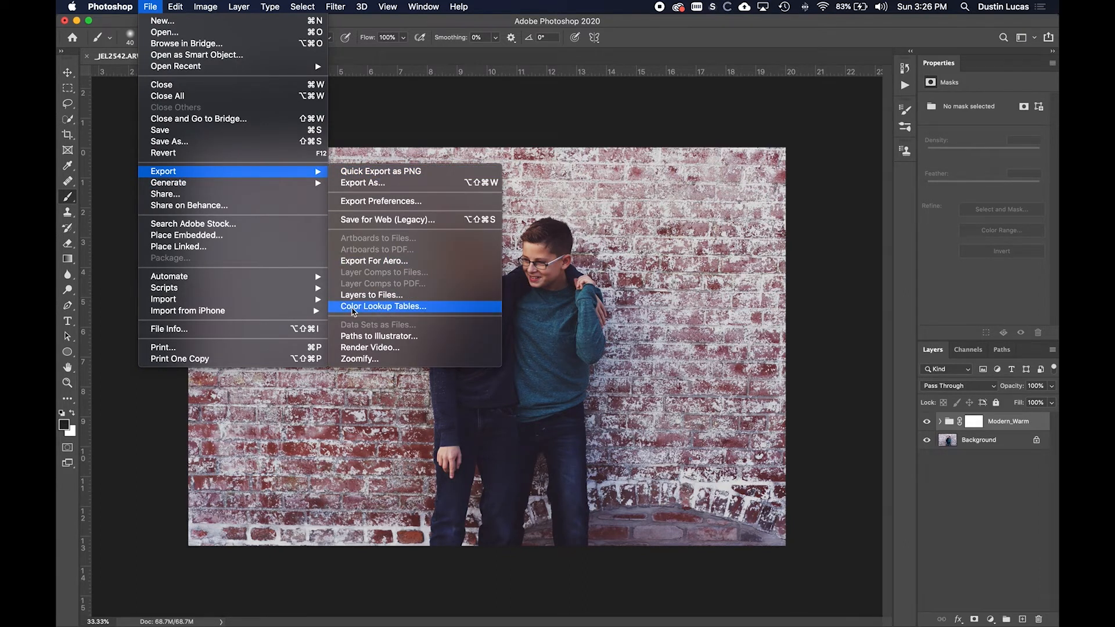
{"action": "left_click", "coordinate": [383, 306]}
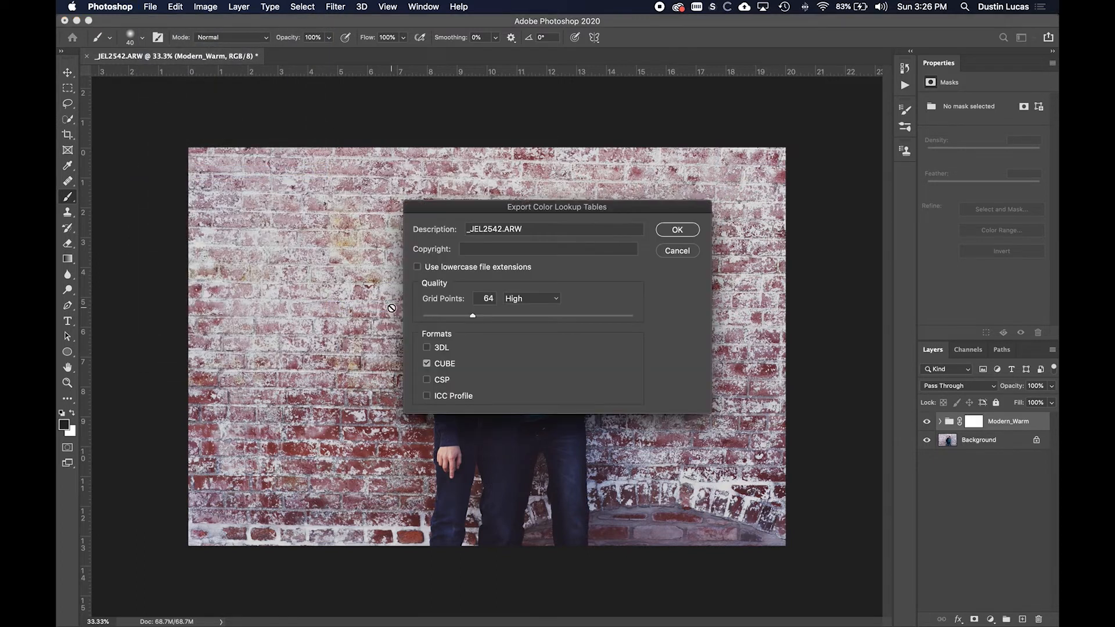
Enter 'Modern Warm' as the lookup table description and confirm the CUBE export.
{"action": "triple_click", "coordinate": [553, 229]}
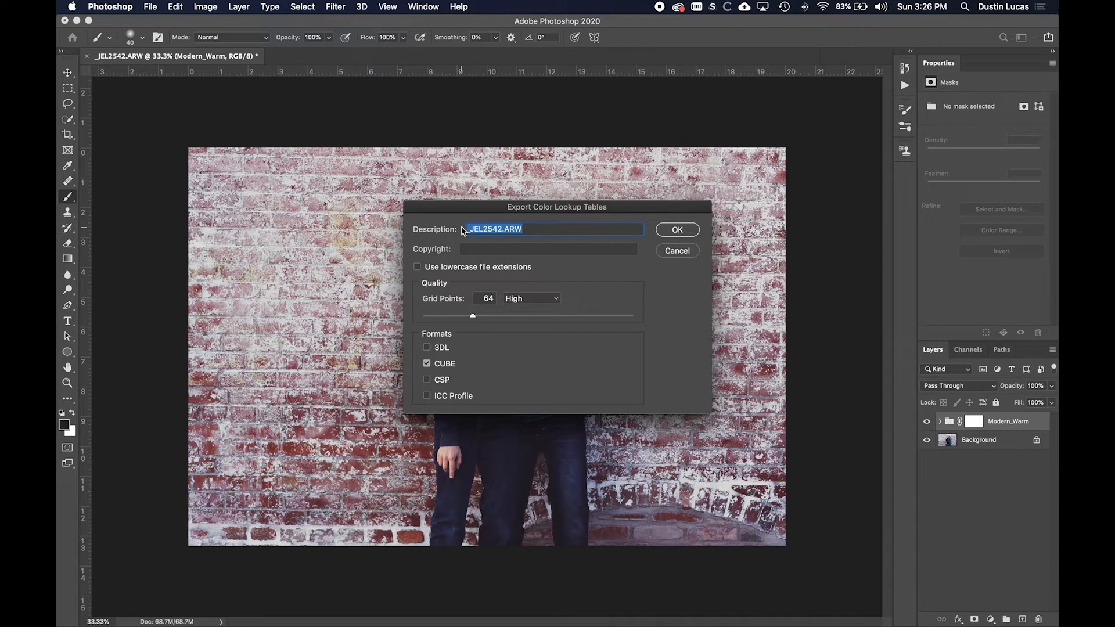
{"action": "type", "text": "Modern"}
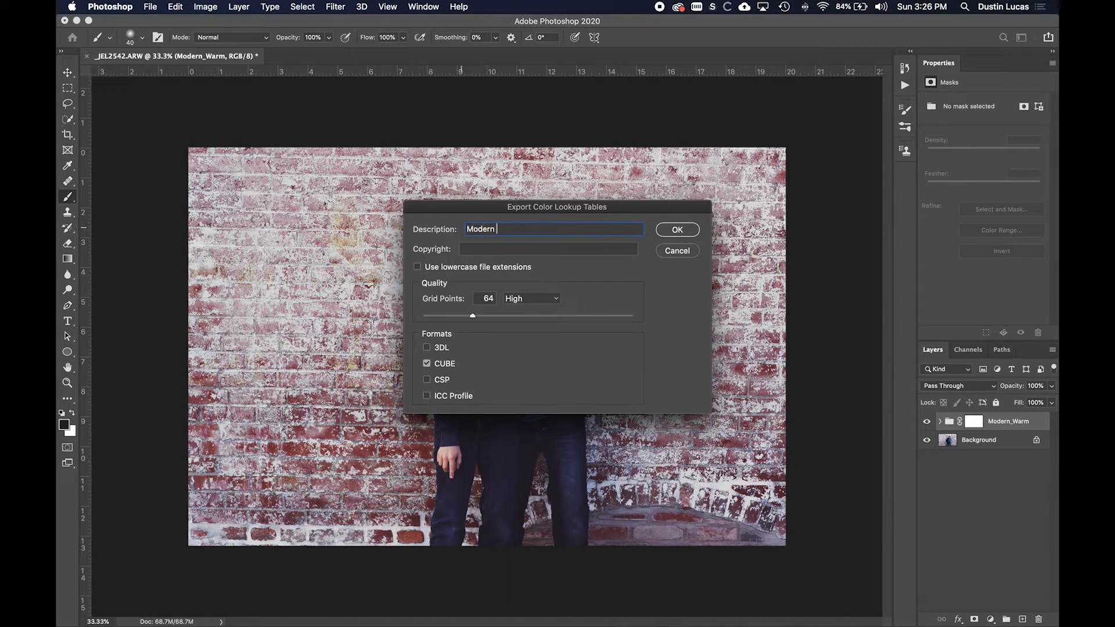
{"action": "type", "text": "Wartm"}
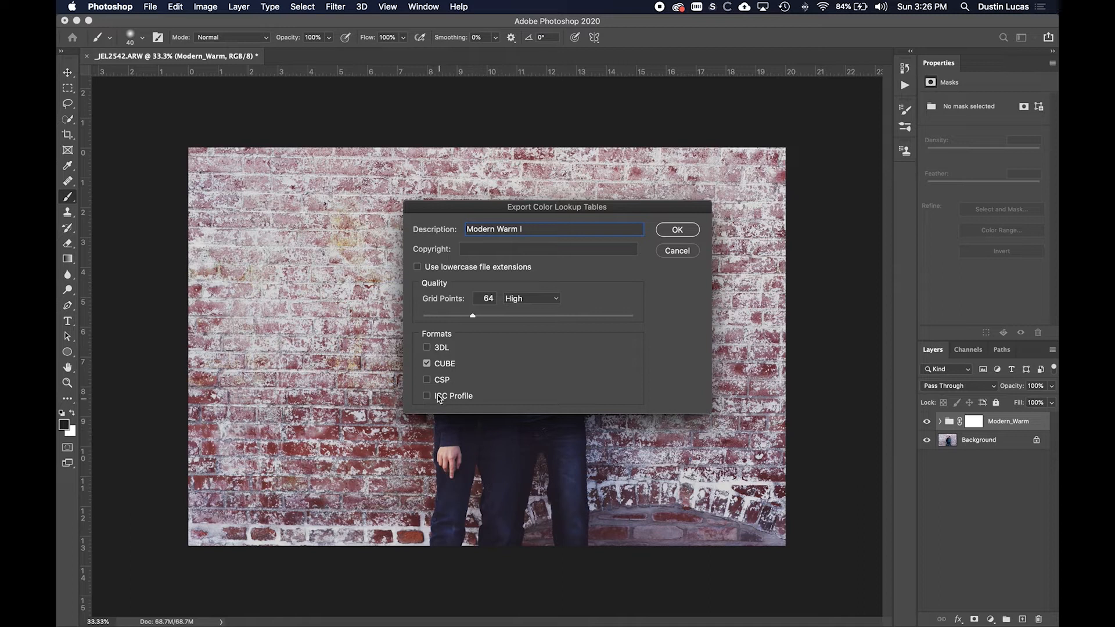
{"action": "mouse_move", "coordinate": [453, 415]}
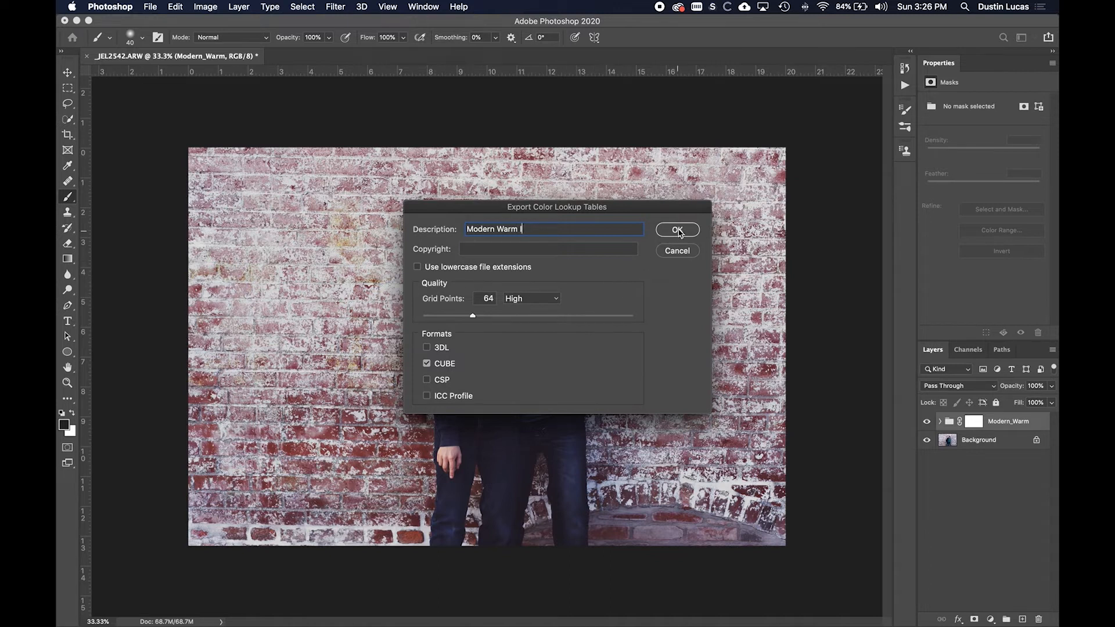
{"action": "left_click", "coordinate": [676, 229]}
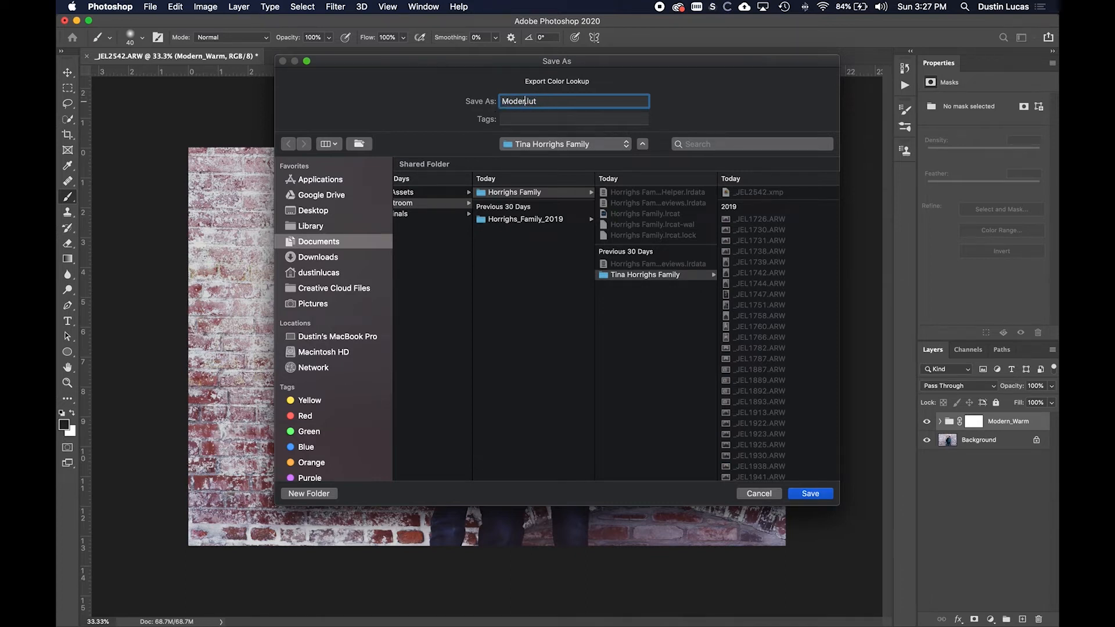
Save the lookup file as 'Modern Warm' in Documents > Adobe > LUTs.
{"action": "type", "text": "Modern W"}
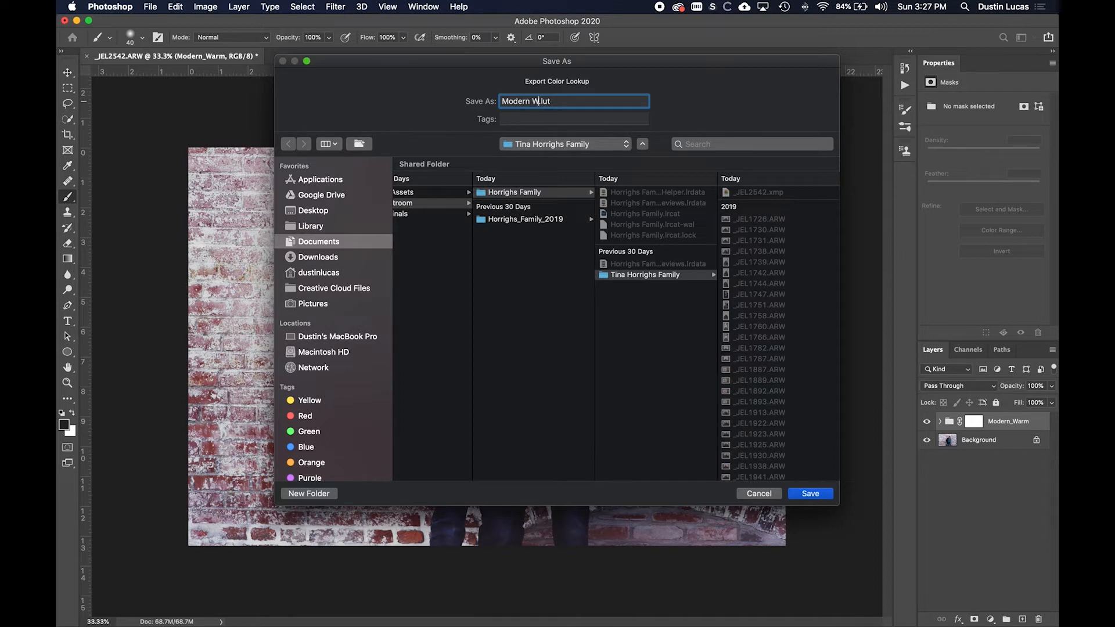
{"action": "type", "text": "ae"}
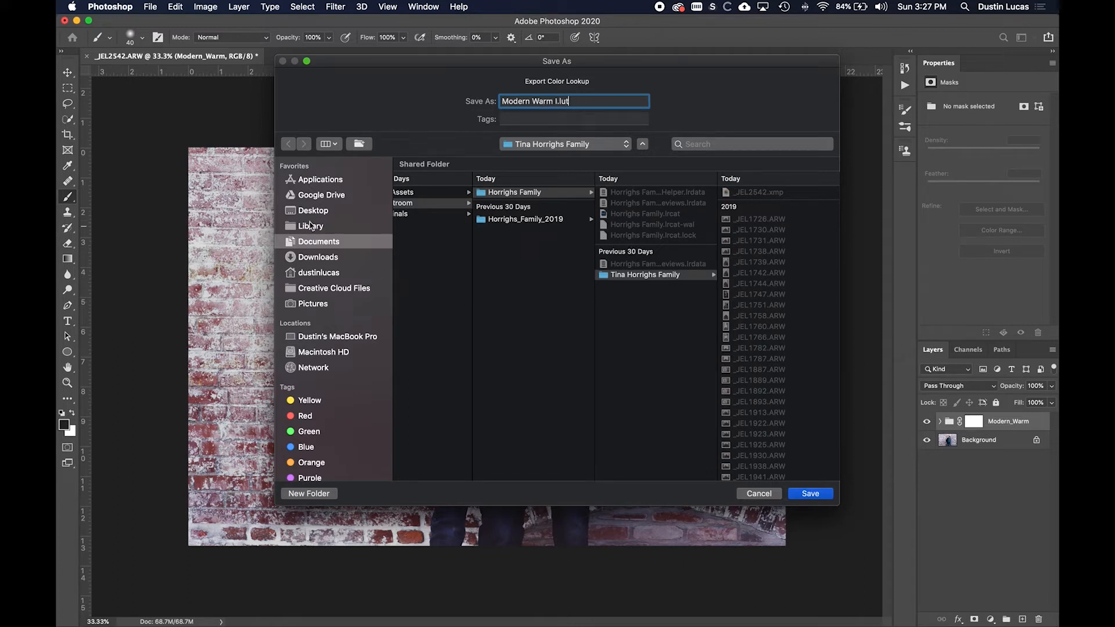
{"action": "mouse_move", "coordinate": [315, 293]}
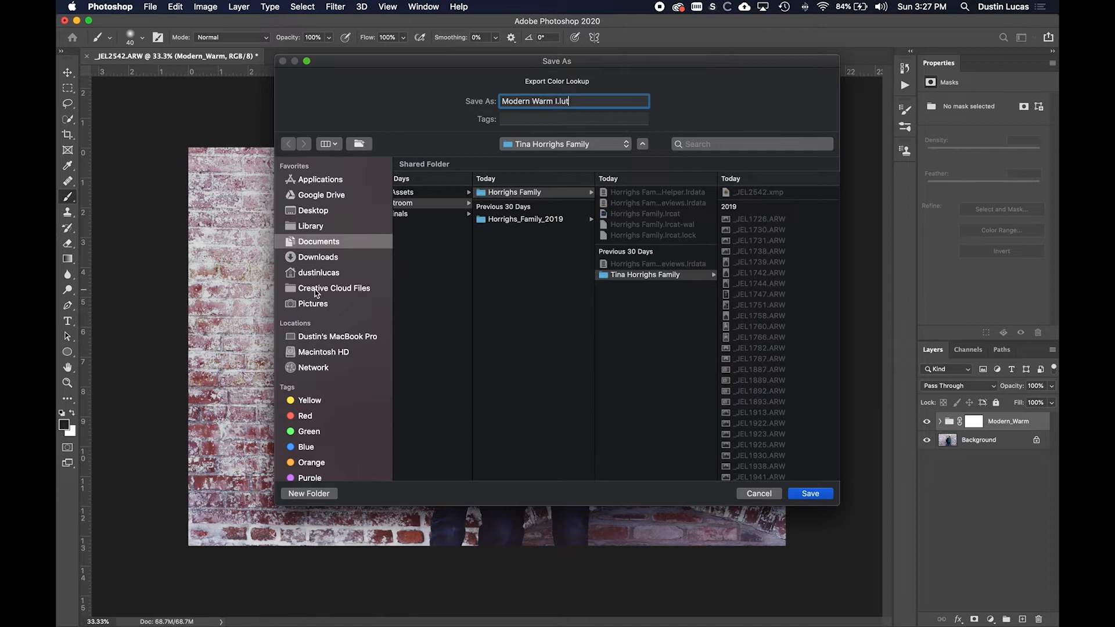
{"action": "mouse_move", "coordinate": [298, 219]}
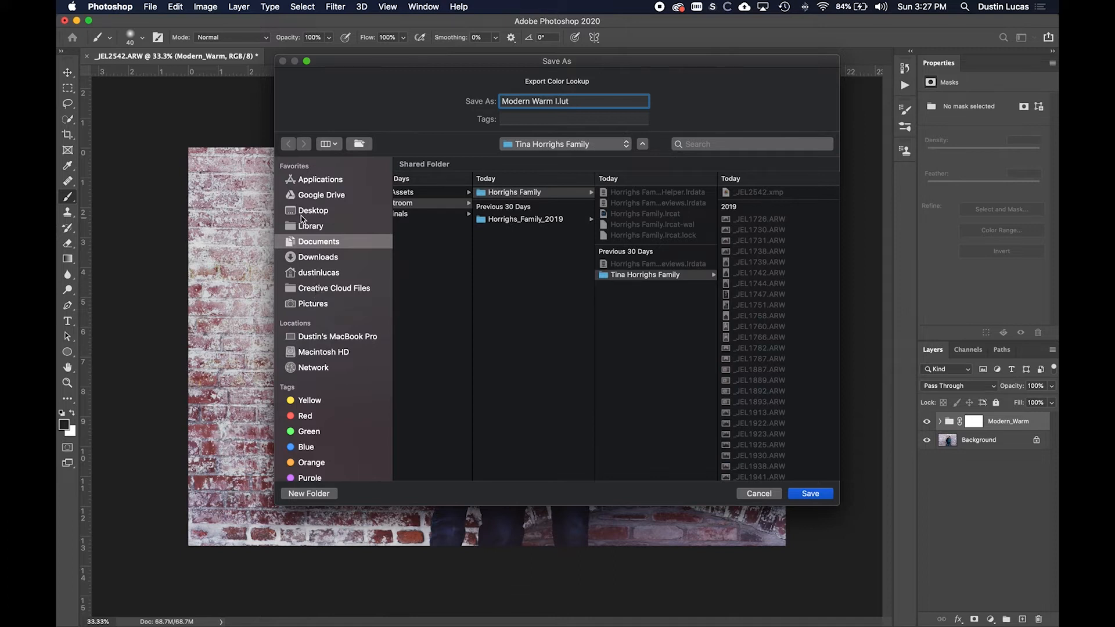
{"action": "mouse_move", "coordinate": [317, 246]}
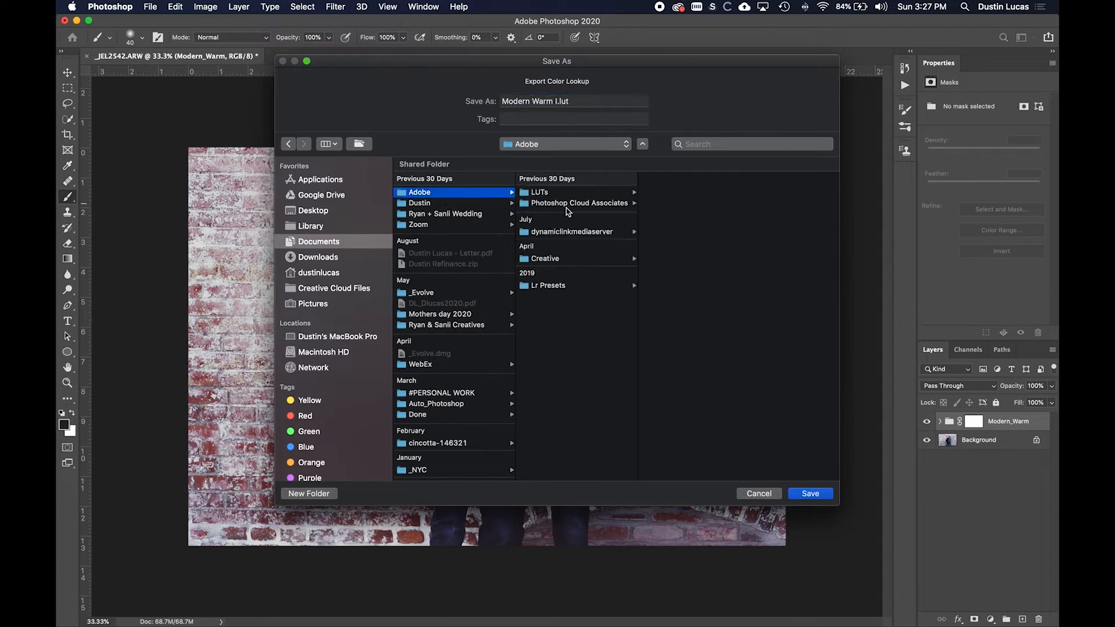
{"action": "left_click", "coordinate": [538, 192]}
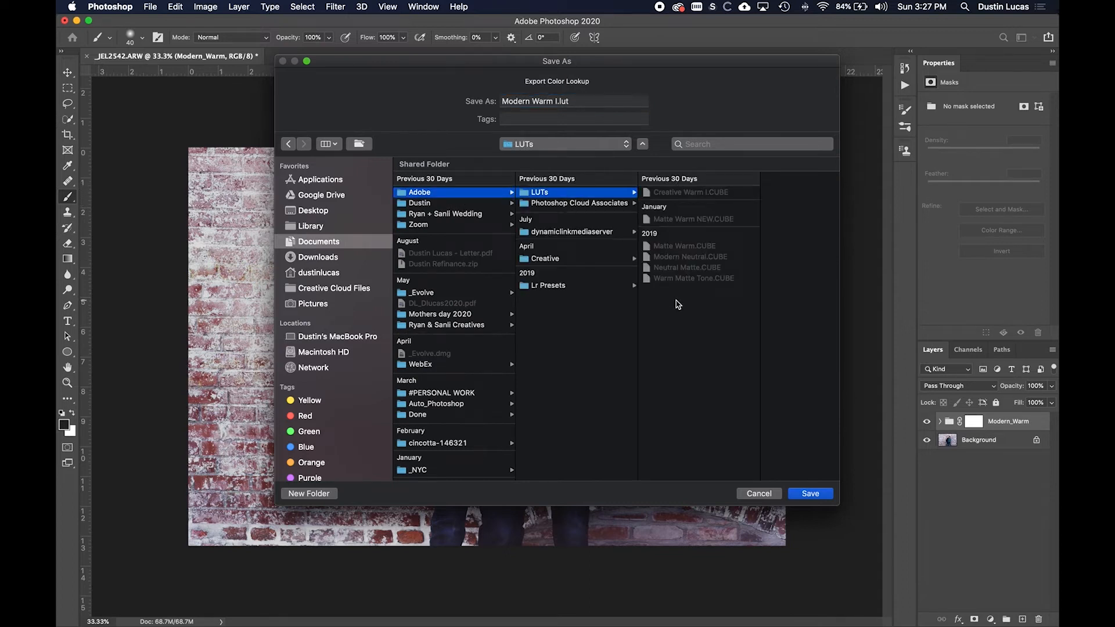
{"action": "left_click", "coordinate": [809, 493]}
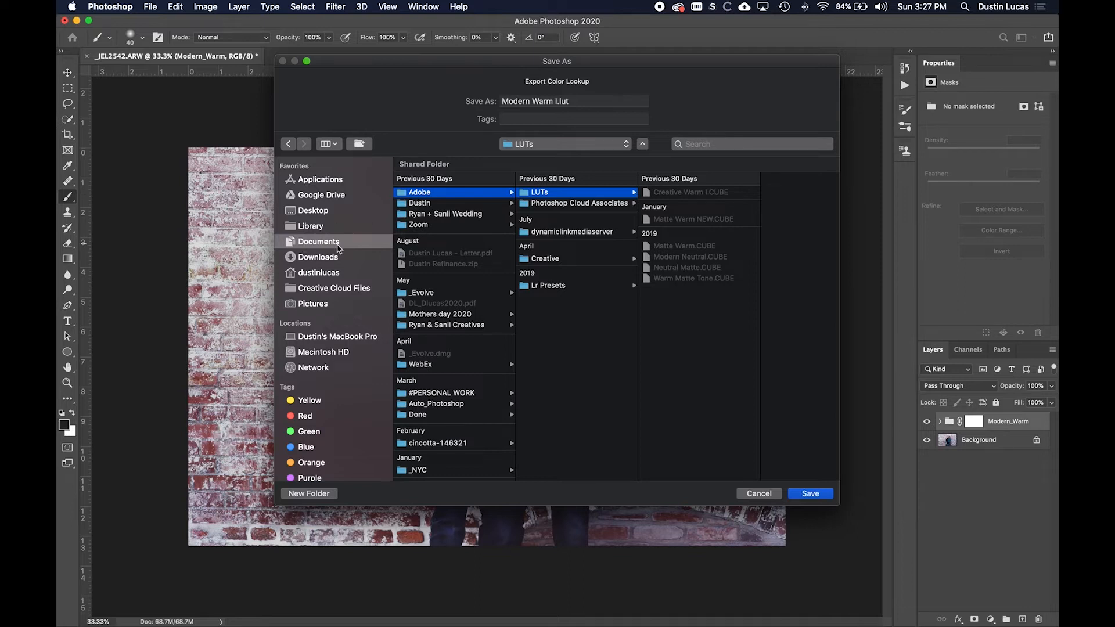
{"action": "mouse_move", "coordinate": [561, 276]}
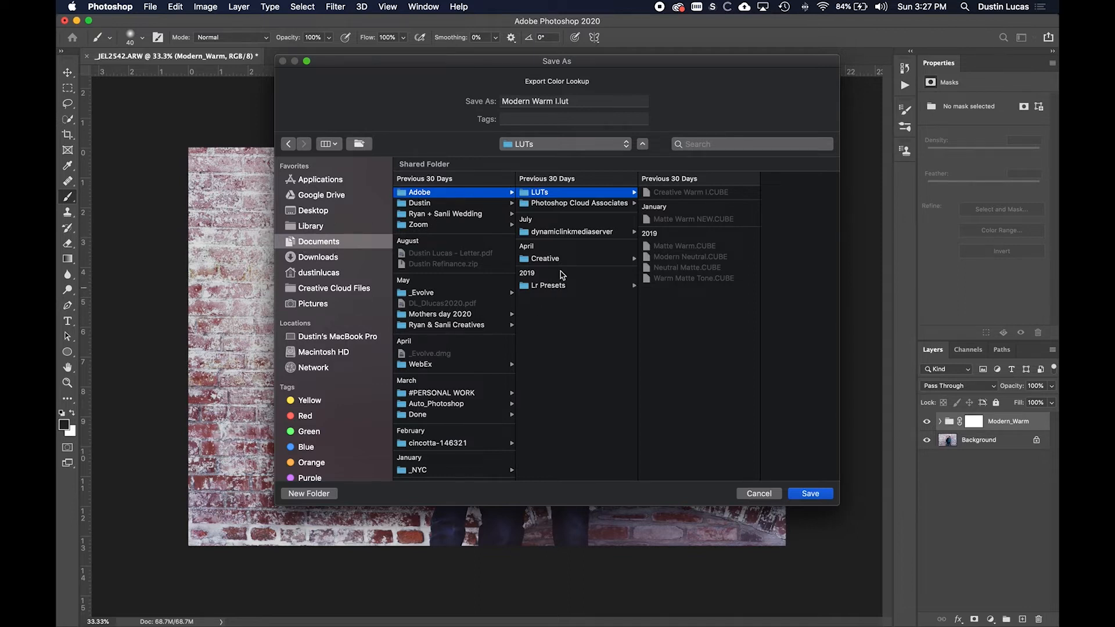
{"action": "left_click", "coordinate": [810, 493]}
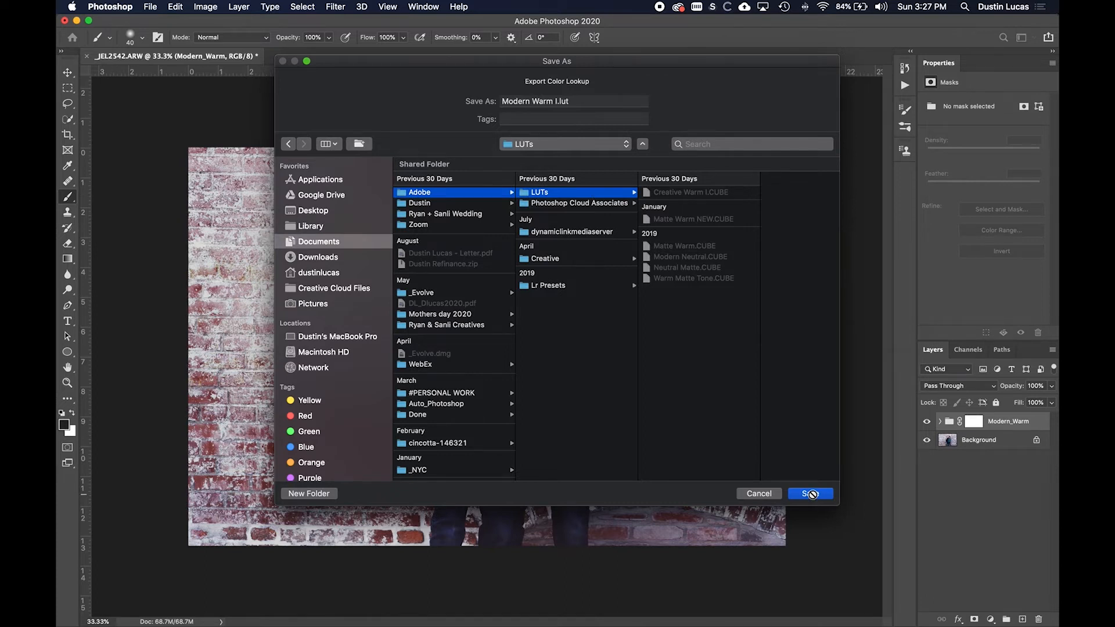
{"action": "left_click", "coordinate": [810, 494]}
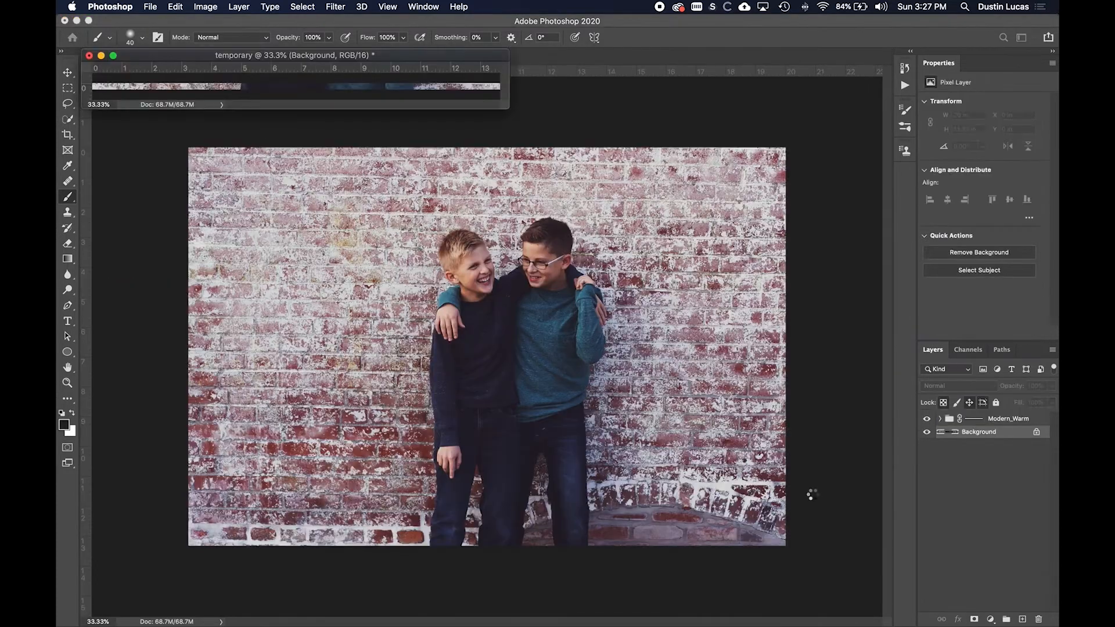
Return to the _JEL2542.ARW brick-wall photo document.
{"action": "left_click", "coordinate": [1007, 420]}
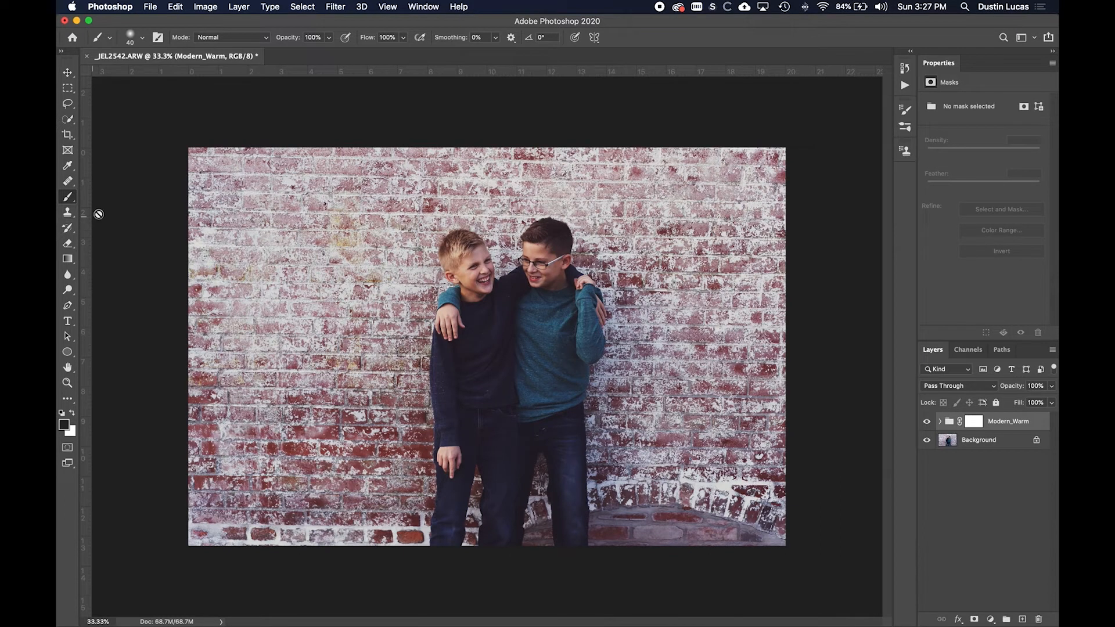
{"action": "mouse_move", "coordinate": [150, 6]}
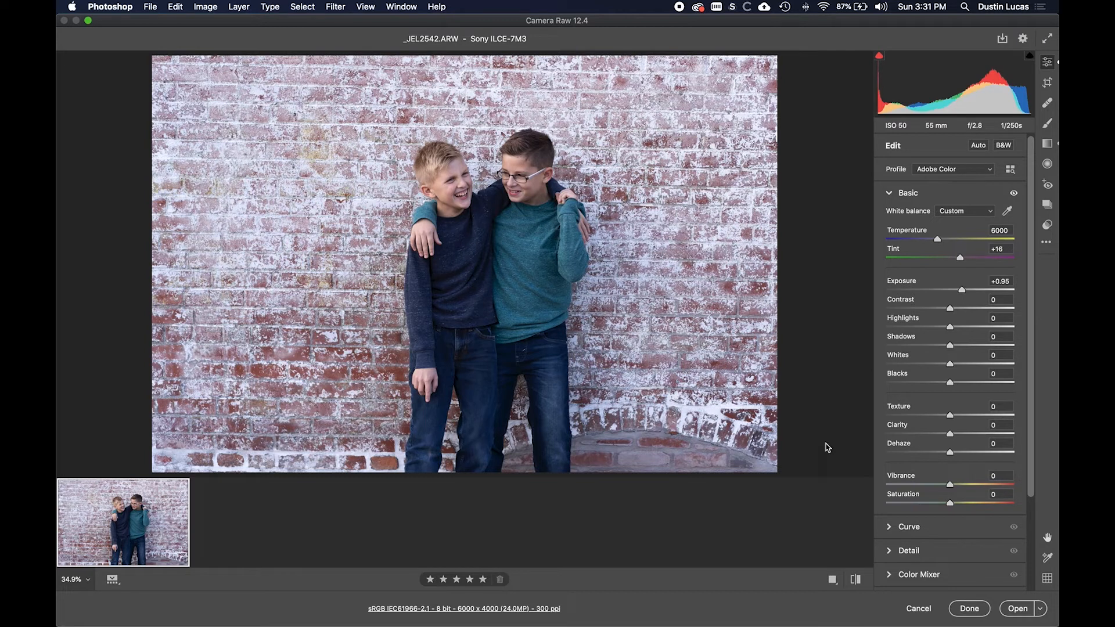
{"action": "mouse_move", "coordinate": [782, 450]}
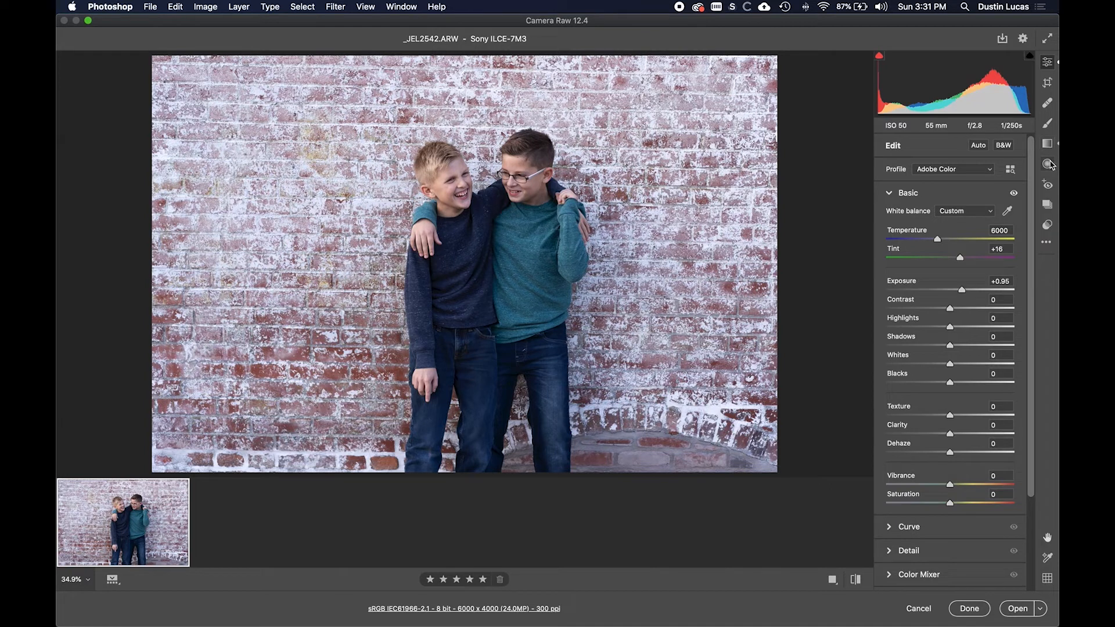
{"action": "mouse_move", "coordinate": [1046, 225]}
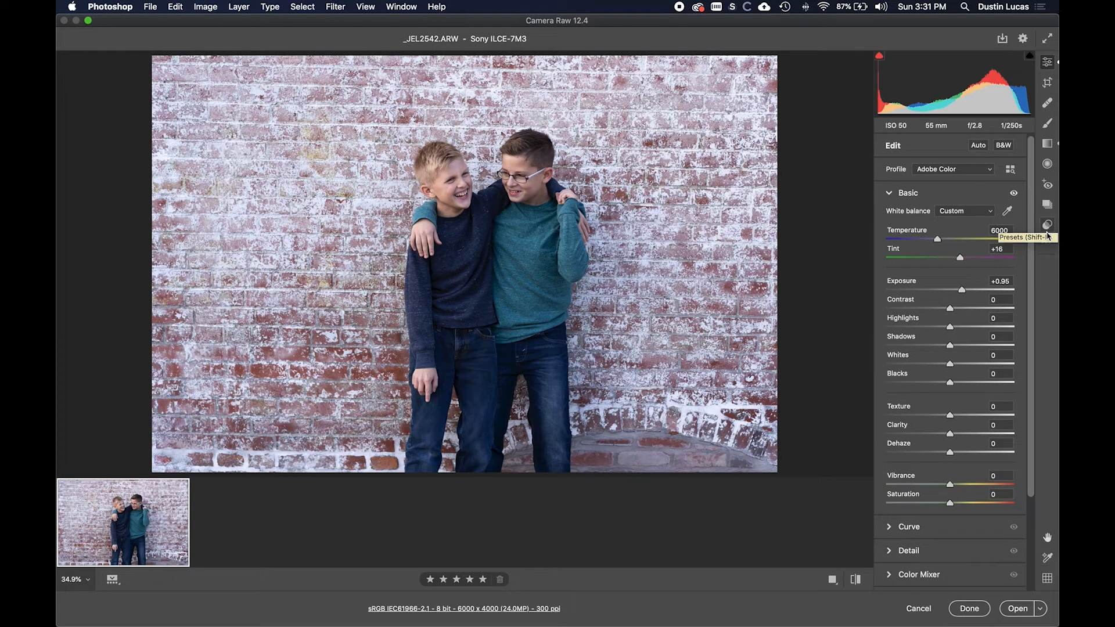
{"action": "mouse_move", "coordinate": [1046, 63]}
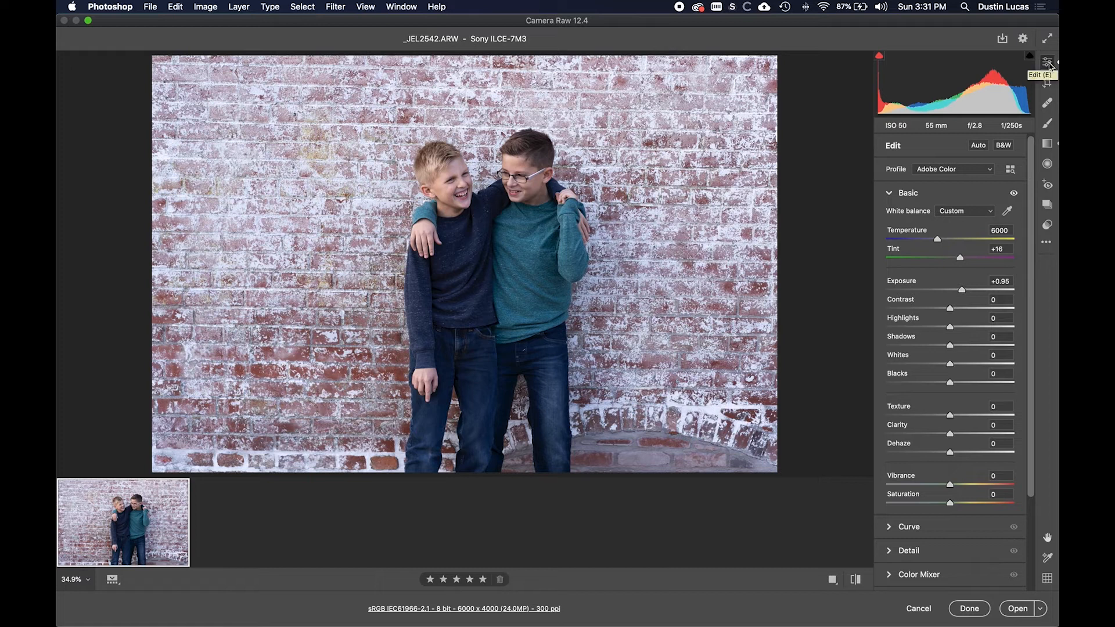
{"action": "mouse_move", "coordinate": [1046, 164]}
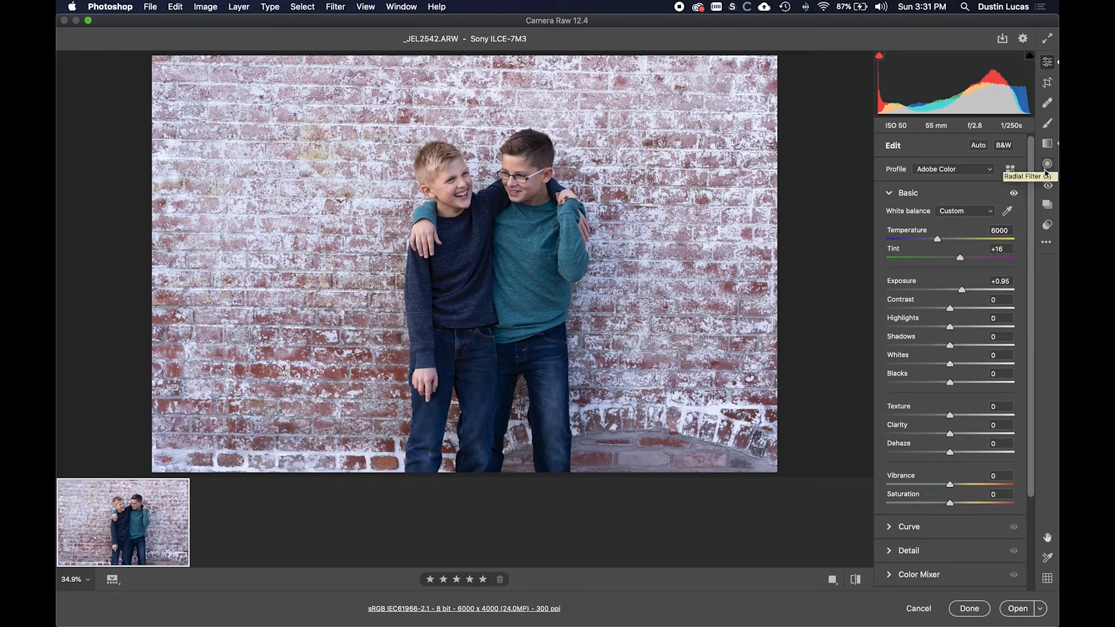
Show the Presets panel listing preset groups for the brick-wall photo.
{"action": "left_click", "coordinate": [1046, 224]}
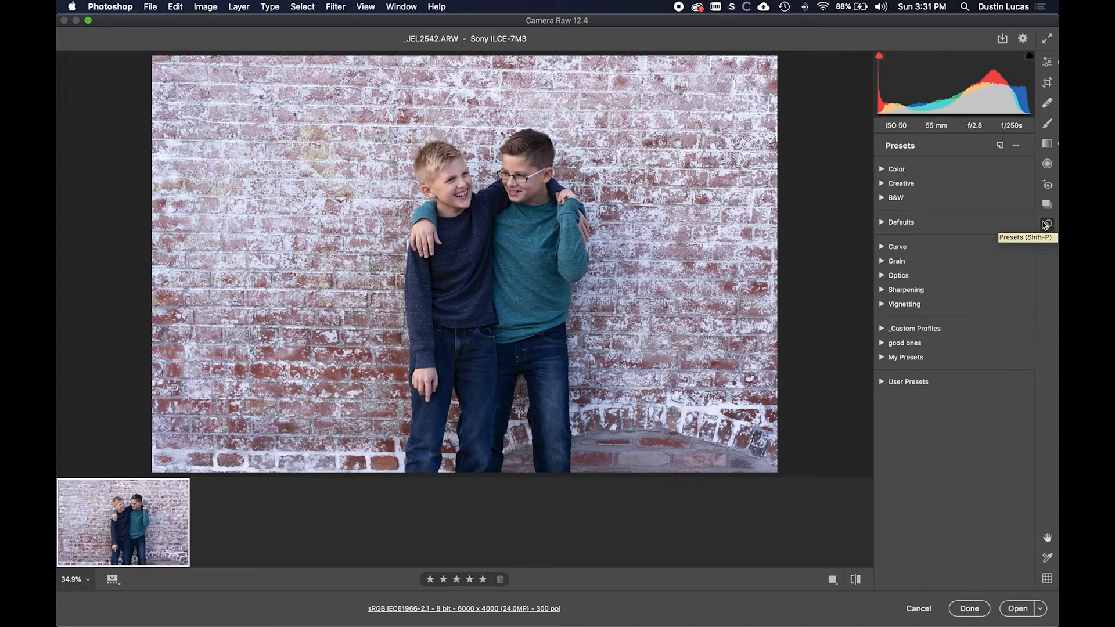
{"action": "mouse_move", "coordinate": [999, 145]}
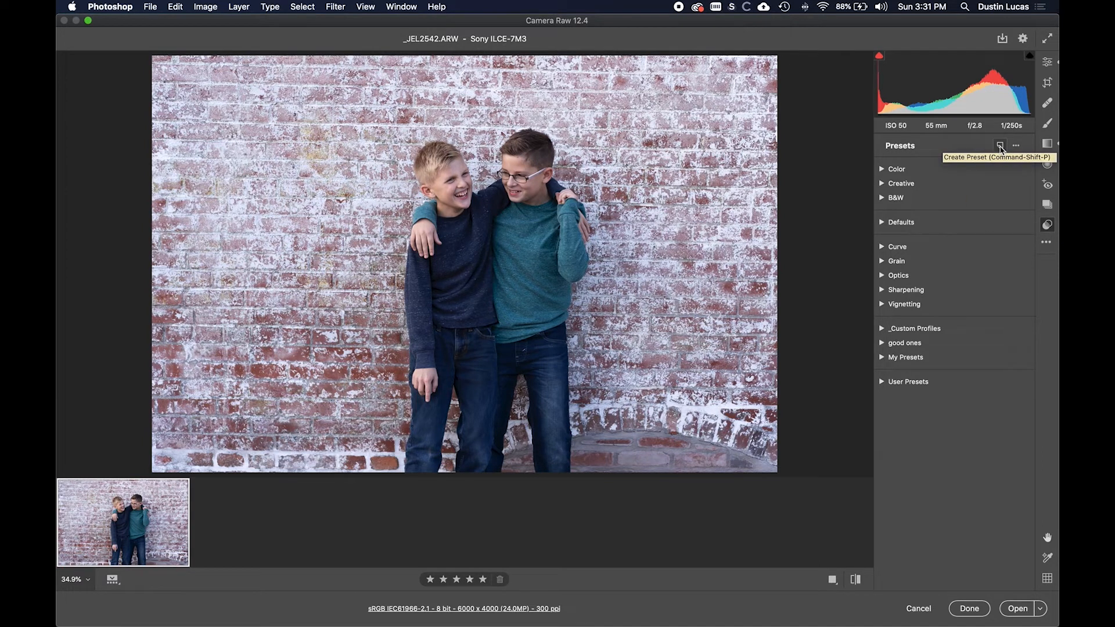
{"action": "mouse_move", "coordinate": [976, 149]}
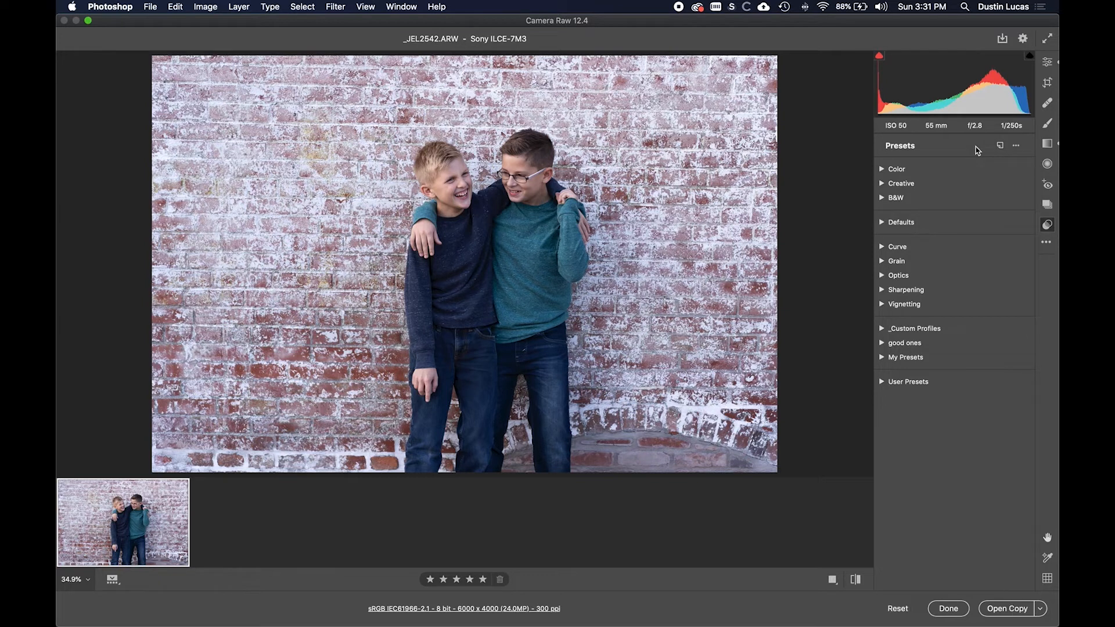
{"action": "mouse_move", "coordinate": [1000, 145]}
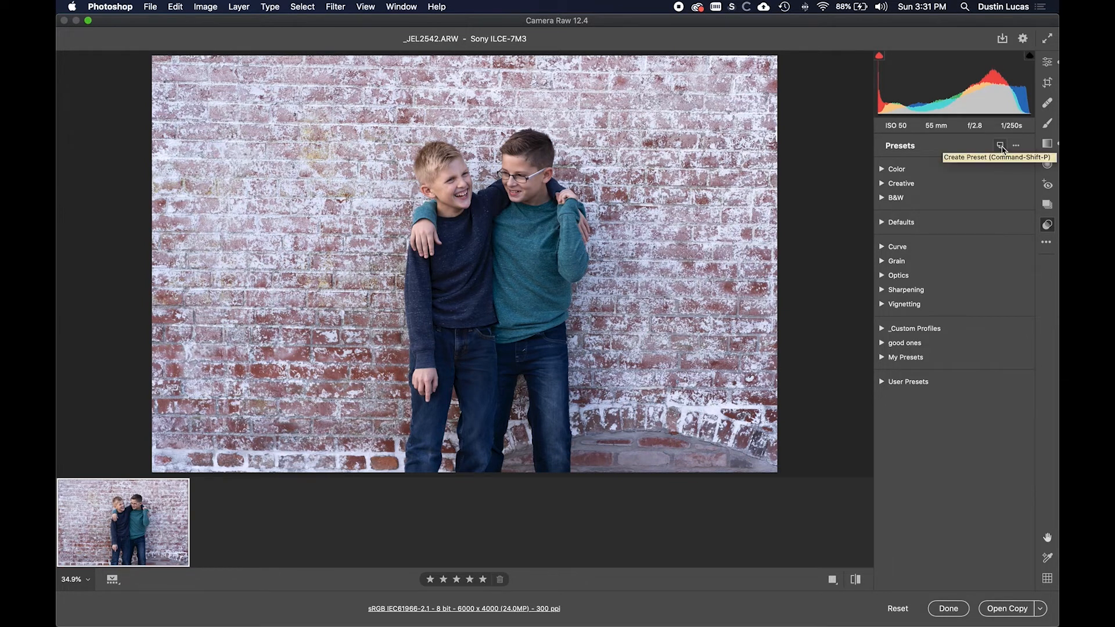
Start a new profile named 'Modern Warm I' and expand the profile group list.
{"action": "left_click", "coordinate": [1000, 145]}
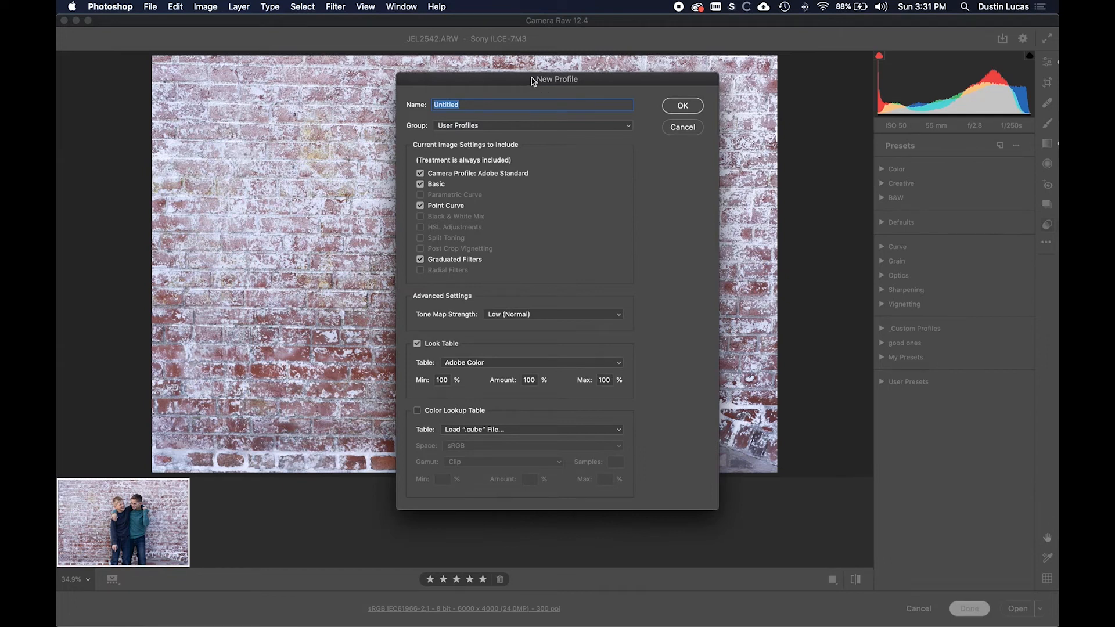
{"action": "mouse_move", "coordinate": [527, 84]}
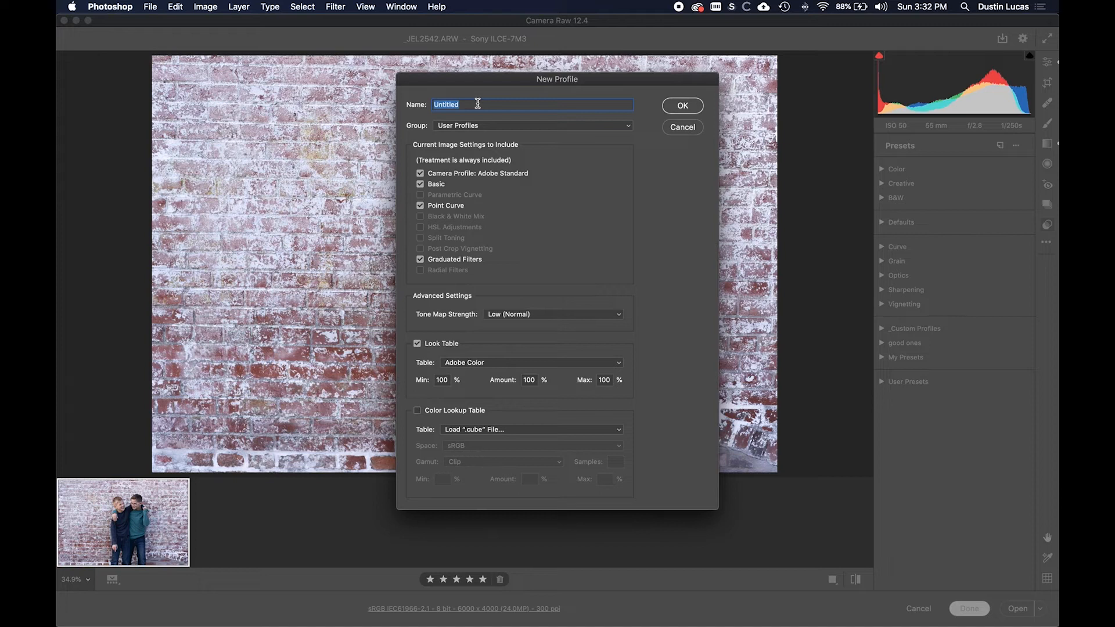
{"action": "type", "text": "Mor"}
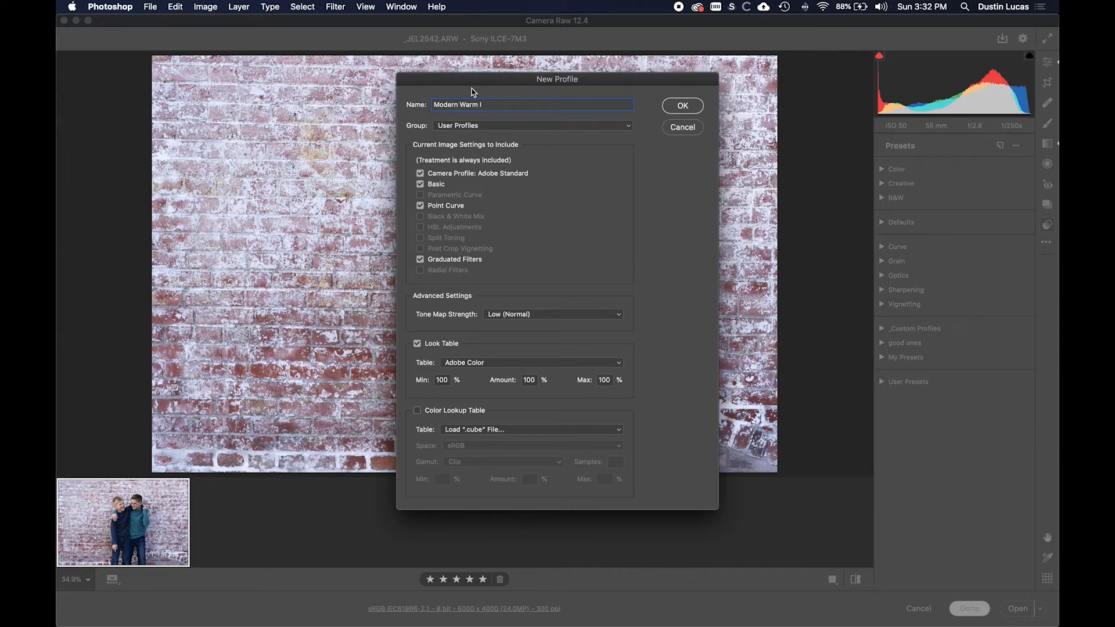
{"action": "mouse_move", "coordinate": [499, 121]}
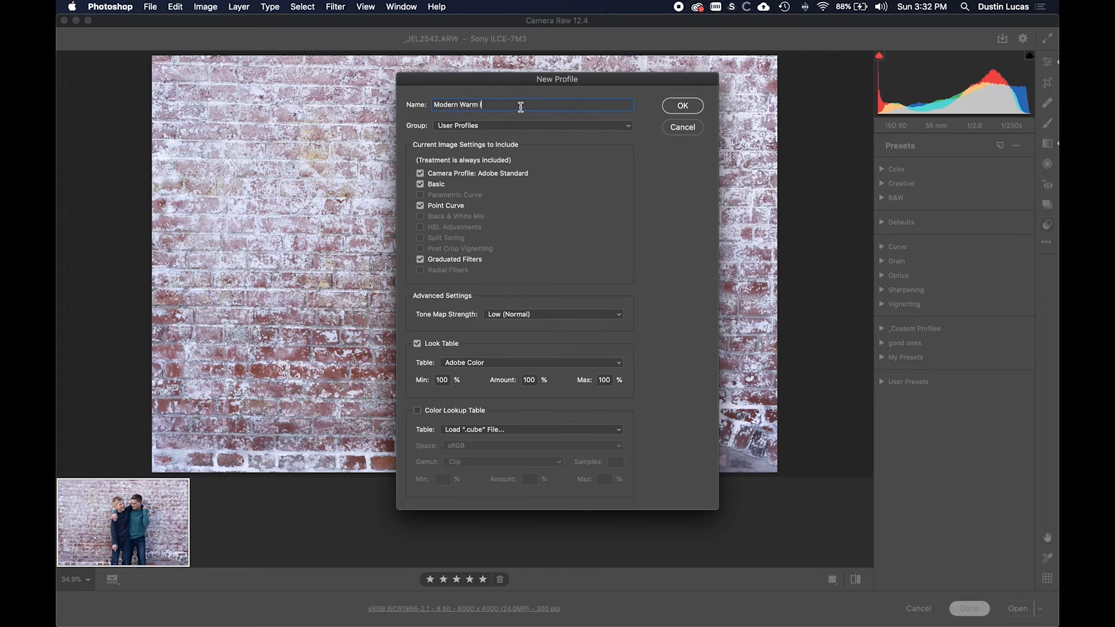
{"action": "left_click", "coordinate": [530, 126]}
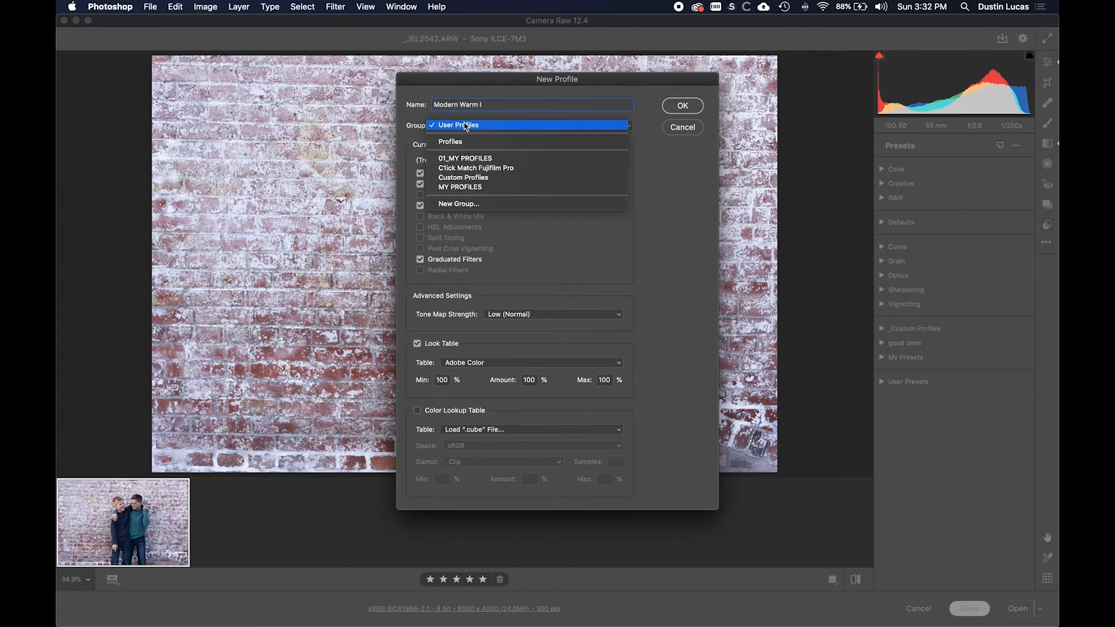
{"action": "mouse_move", "coordinate": [460, 187]}
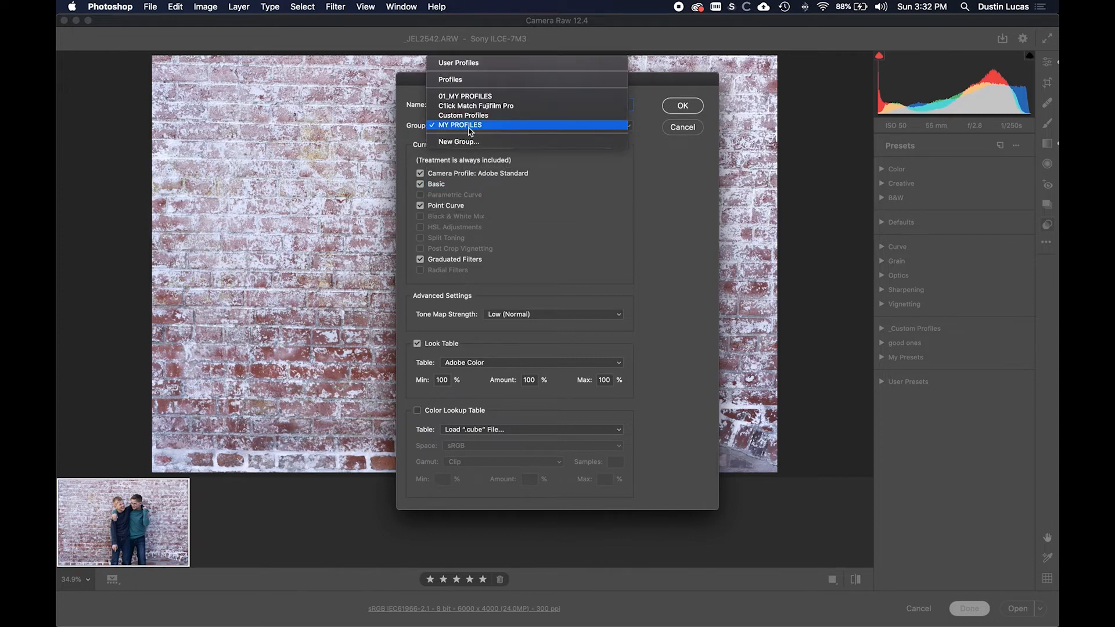
{"action": "mouse_move", "coordinate": [475, 105]}
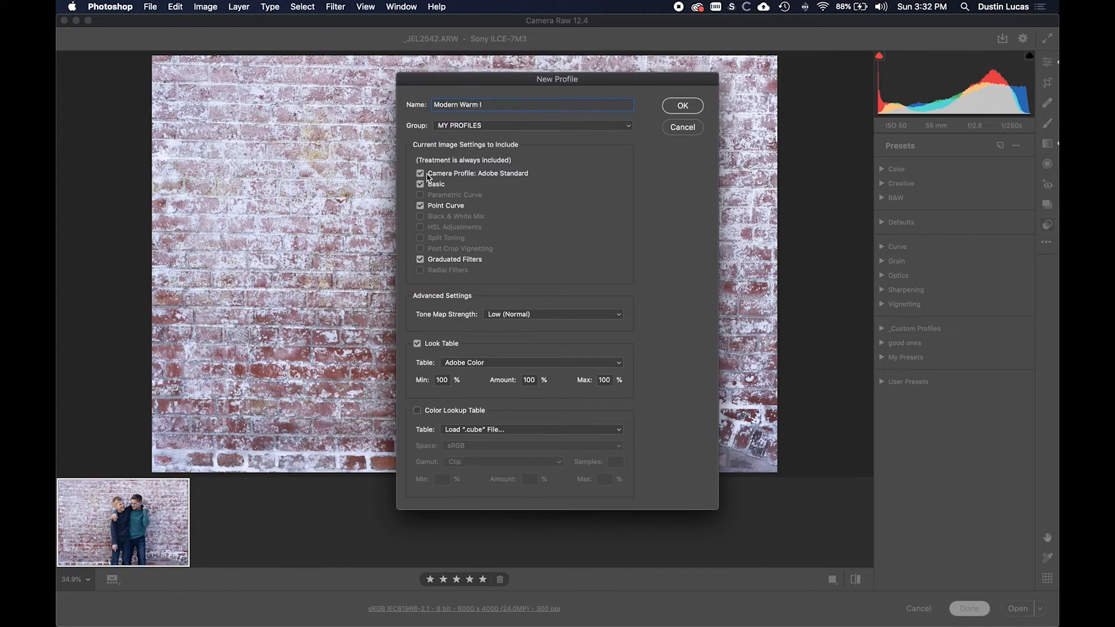
{"action": "mouse_move", "coordinate": [438, 177]}
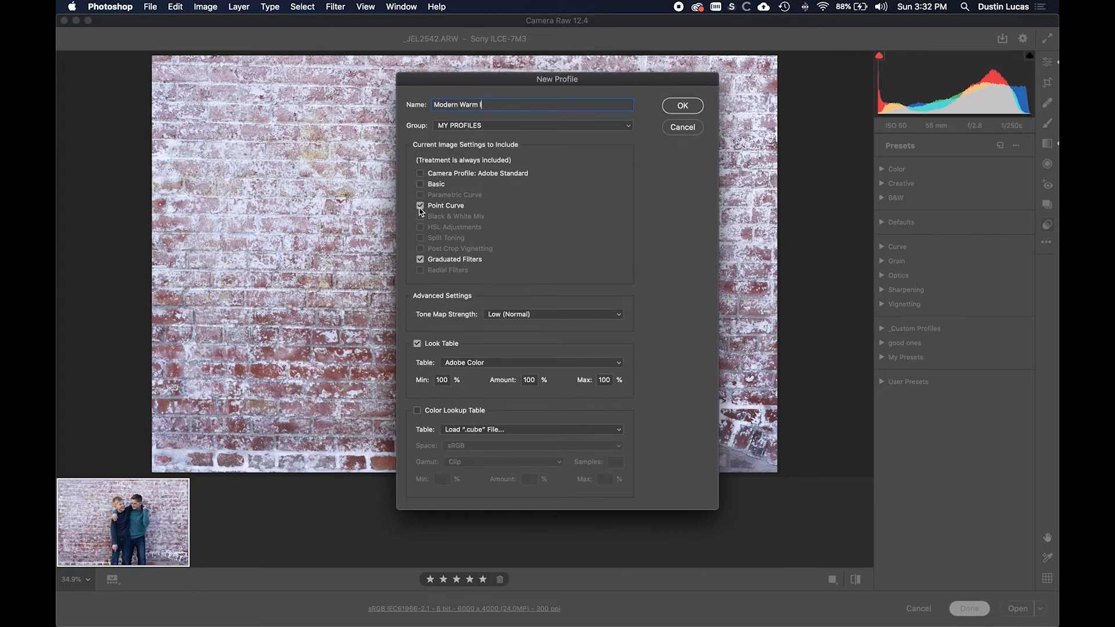
Uncheck all remaining image settings and the Look Table in the new profile.
{"action": "left_click", "coordinate": [420, 206]}
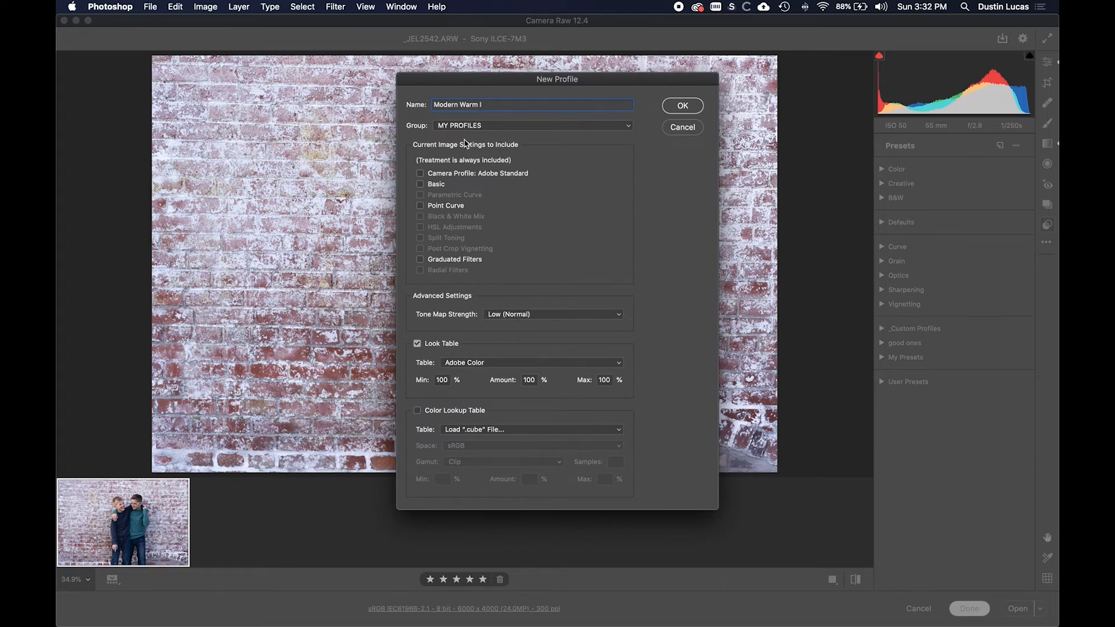
{"action": "mouse_move", "coordinate": [462, 285]}
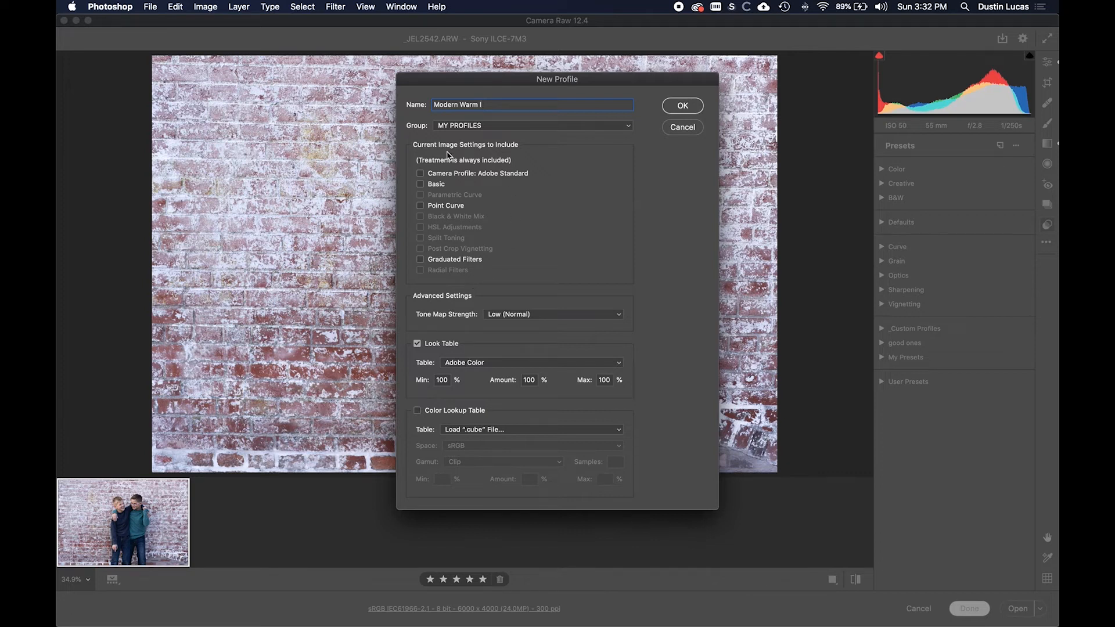
{"action": "mouse_move", "coordinate": [413, 241]}
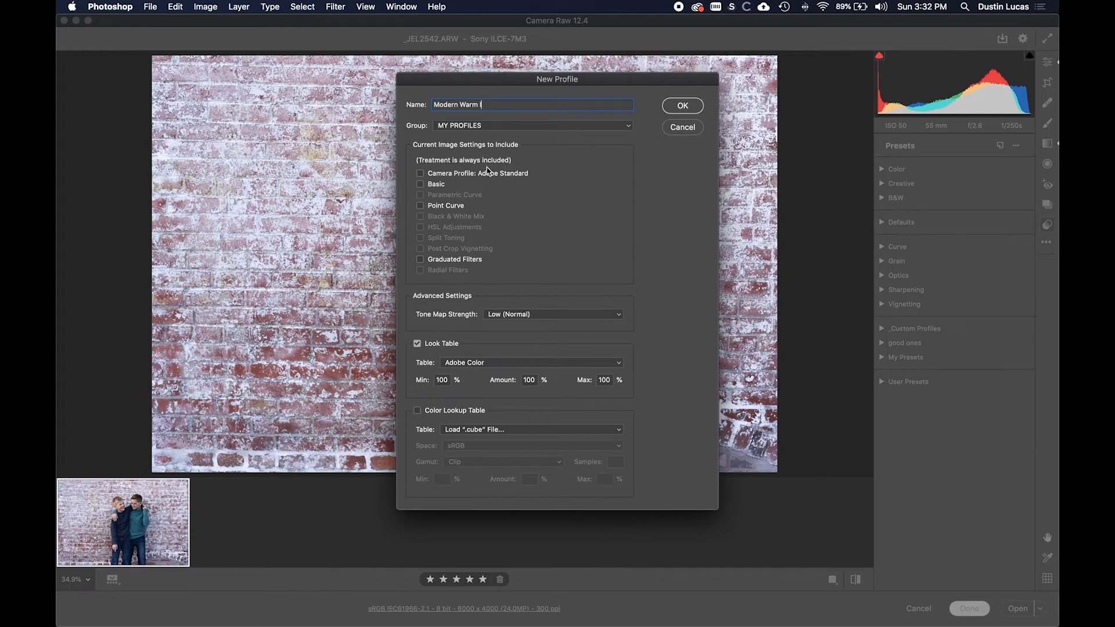
{"action": "mouse_move", "coordinate": [448, 184]}
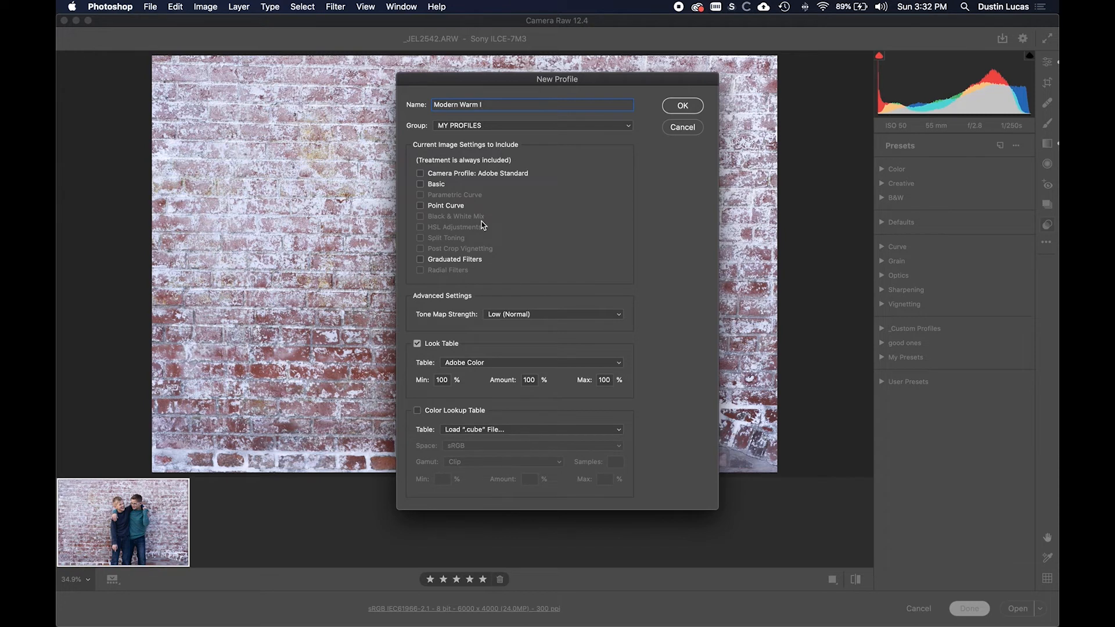
{"action": "mouse_move", "coordinate": [434, 175]}
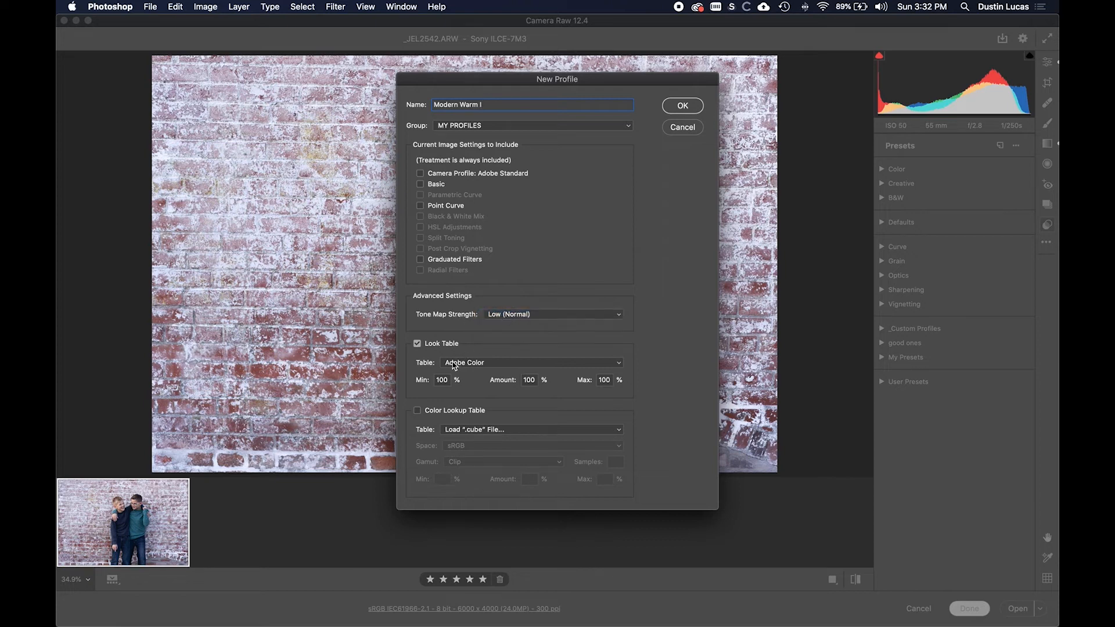
{"action": "left_click", "coordinate": [418, 344]}
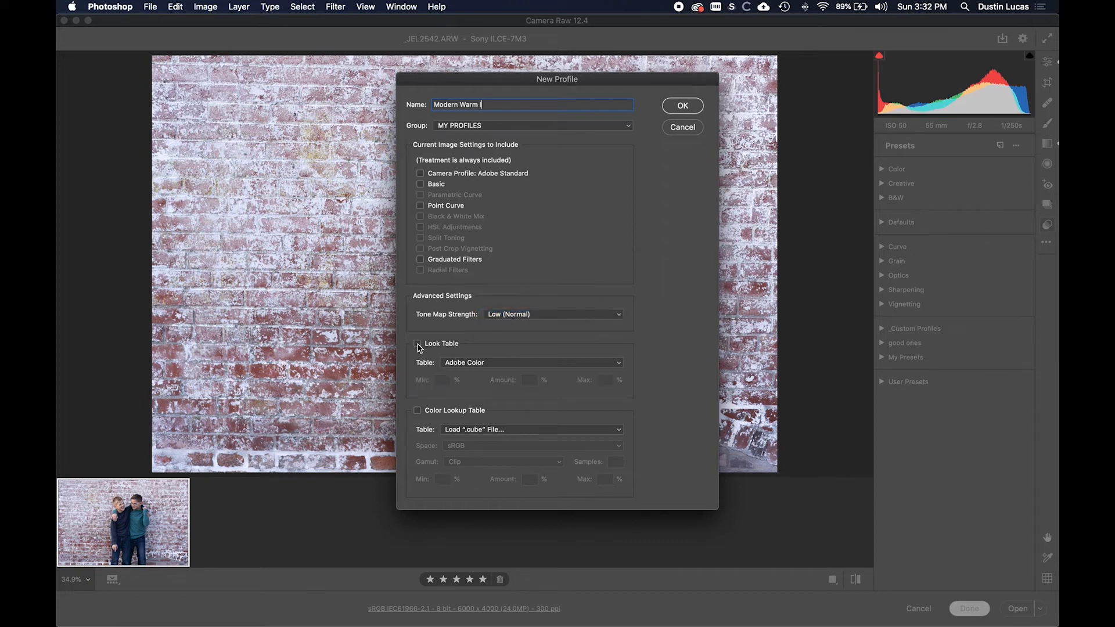
{"action": "mouse_move", "coordinate": [488, 373]}
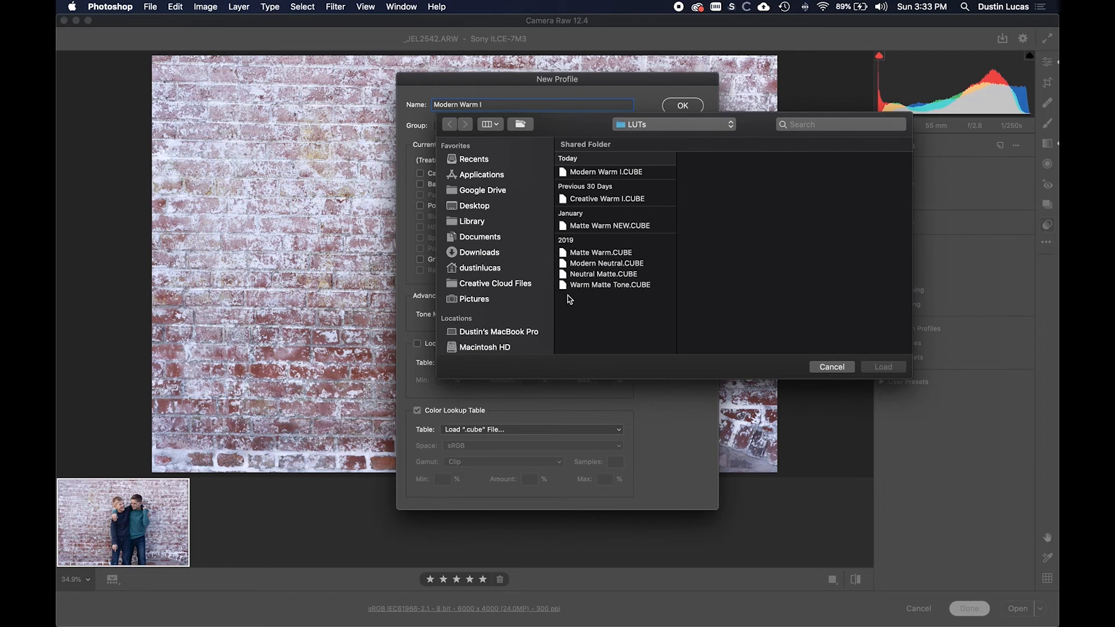
Load Modern Warm I.CUBE as the color lookup table and save the profile.
{"action": "left_click", "coordinate": [605, 172]}
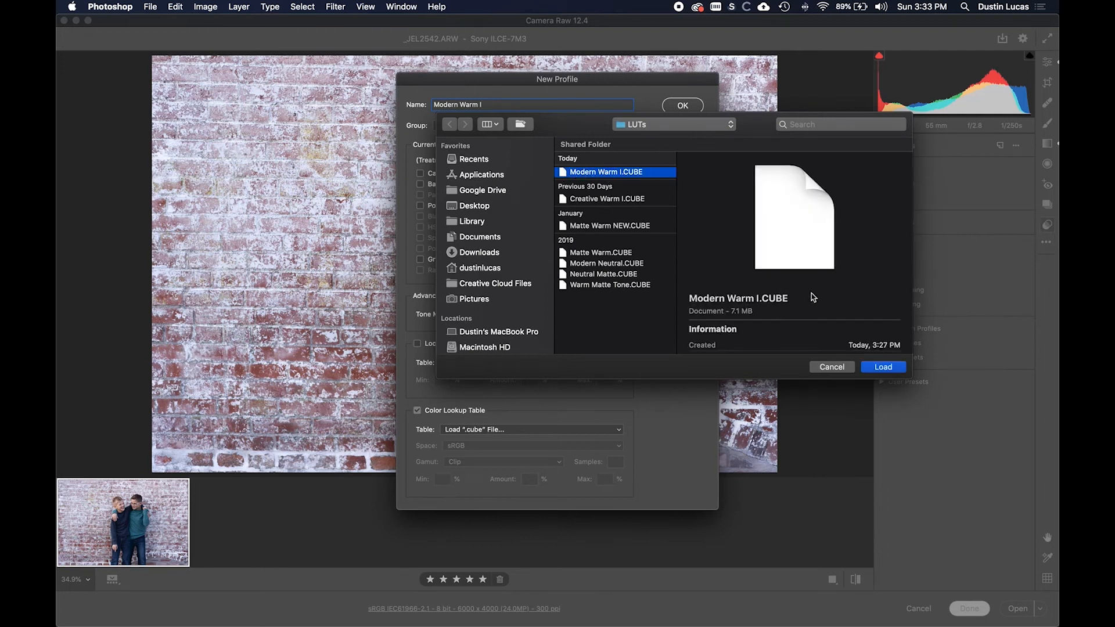
{"action": "left_click", "coordinate": [882, 367]}
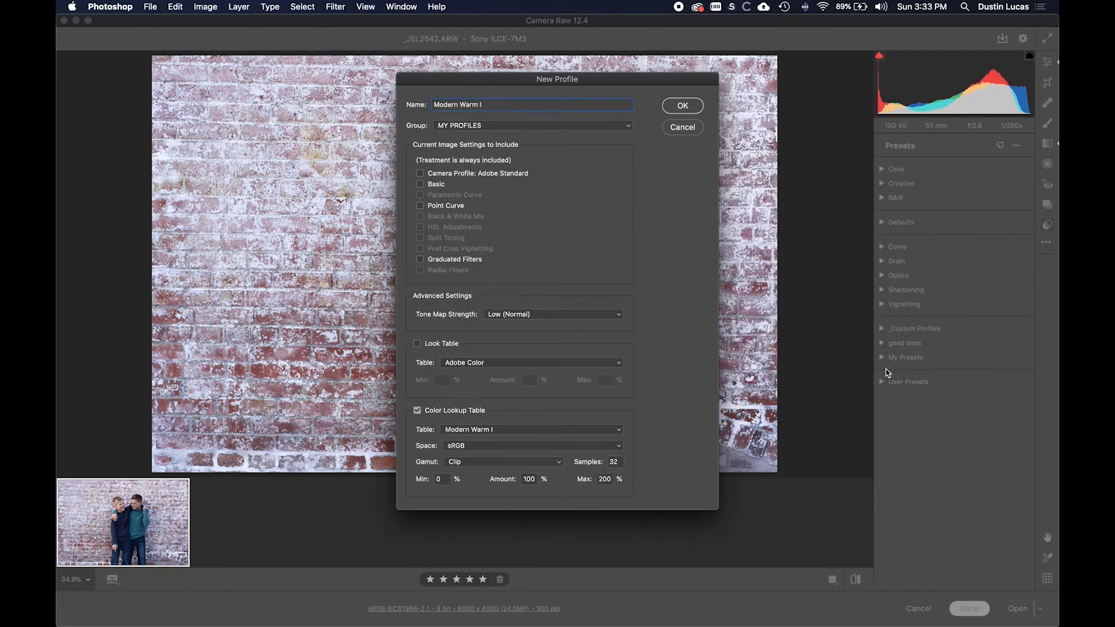
{"action": "mouse_move", "coordinate": [583, 497]}
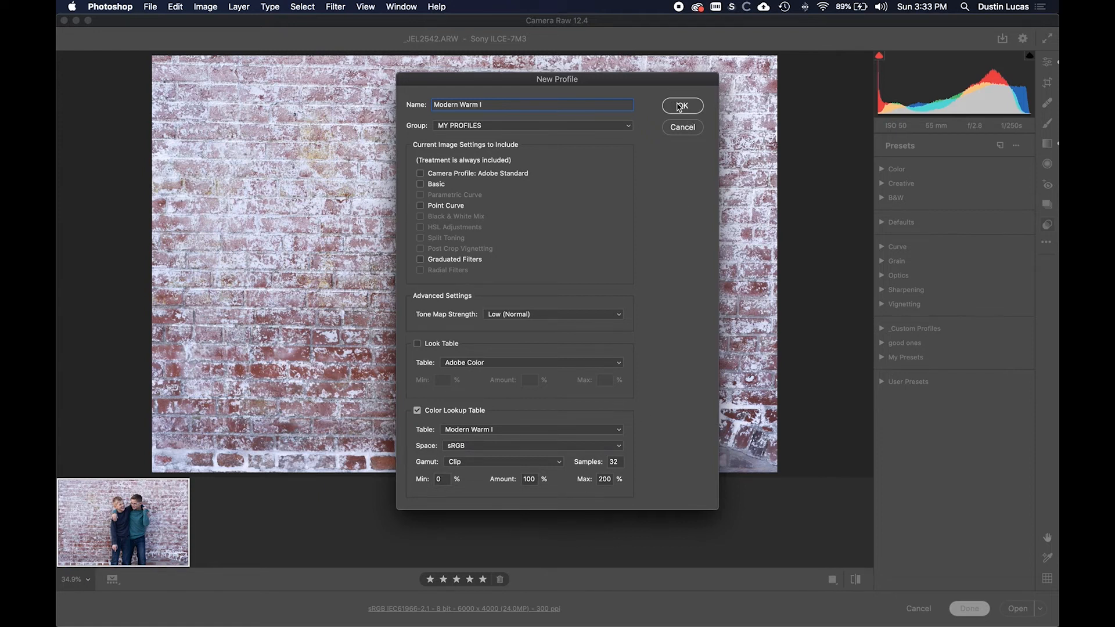
{"action": "left_click", "coordinate": [680, 106]}
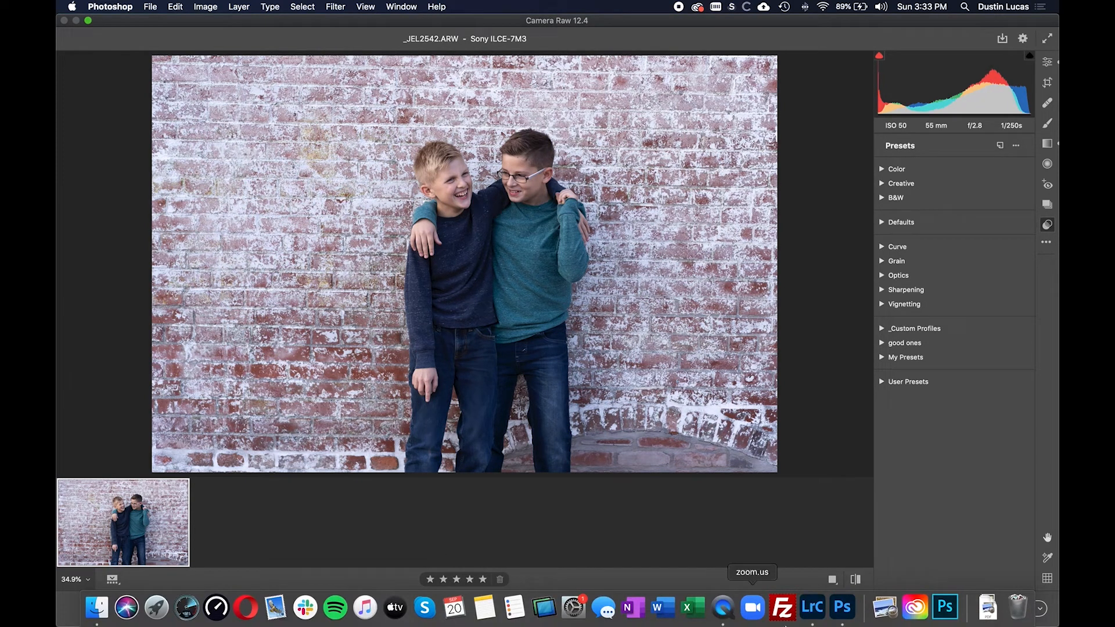
Switch to Lightroom Classic and set the brick-wall photo's profile to Adobe Color.
{"action": "left_click", "coordinate": [811, 608]}
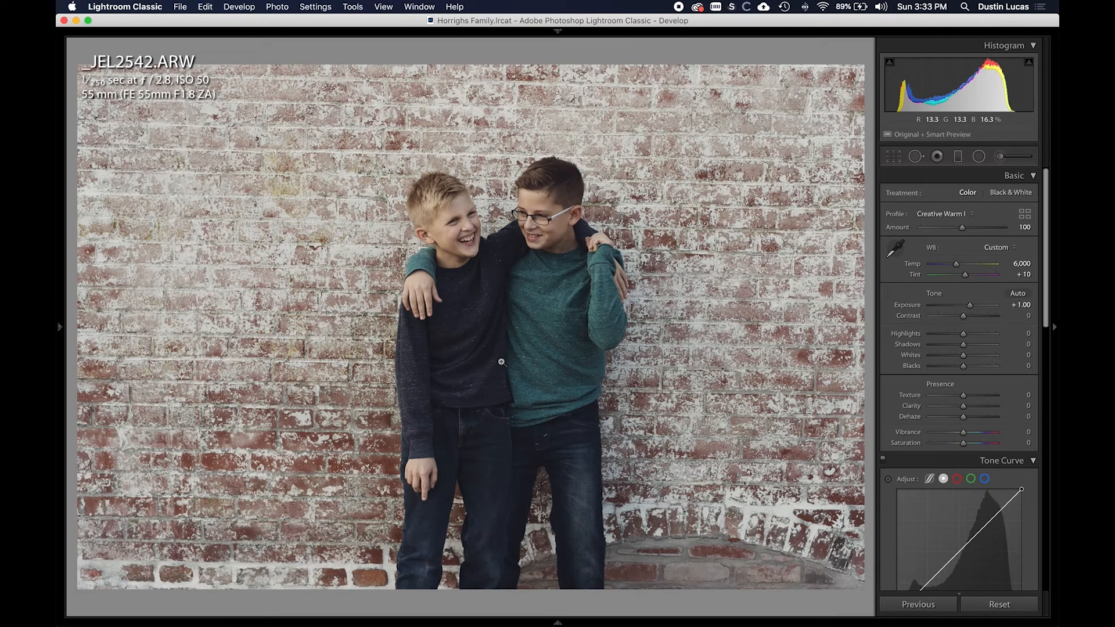
{"action": "left_click", "coordinate": [943, 213]}
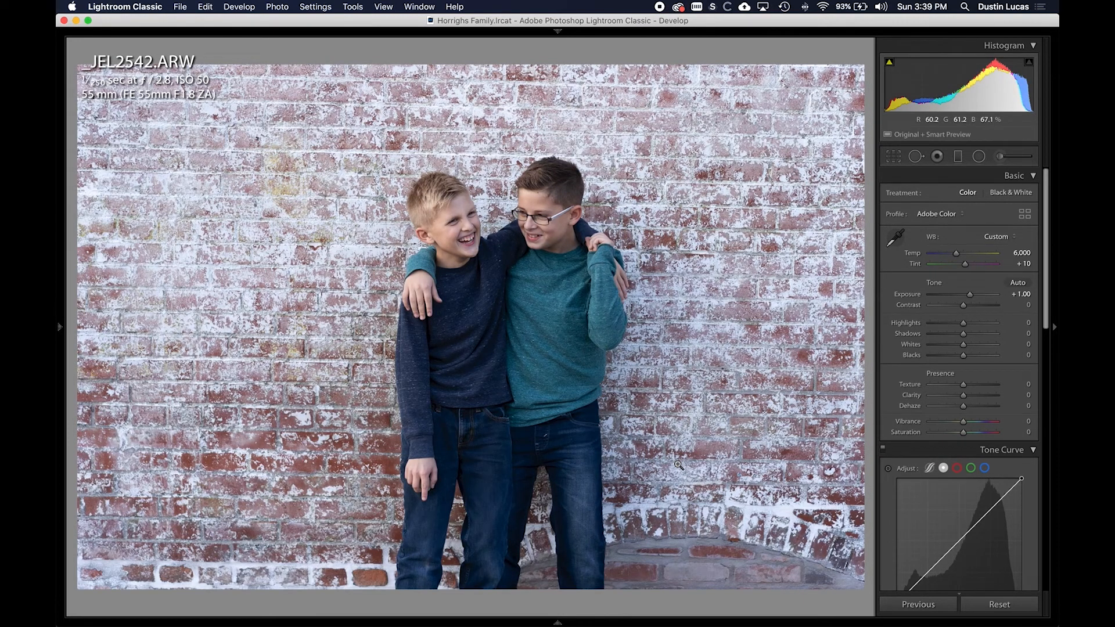
{"action": "mouse_move", "coordinate": [856, 239]}
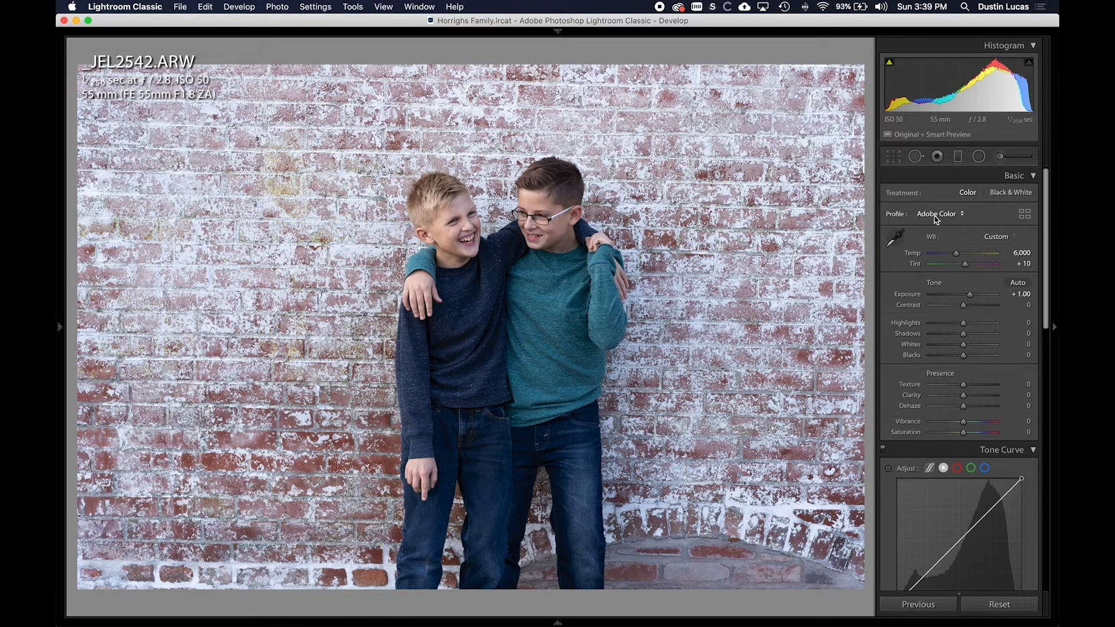
{"action": "mouse_move", "coordinate": [949, 219]}
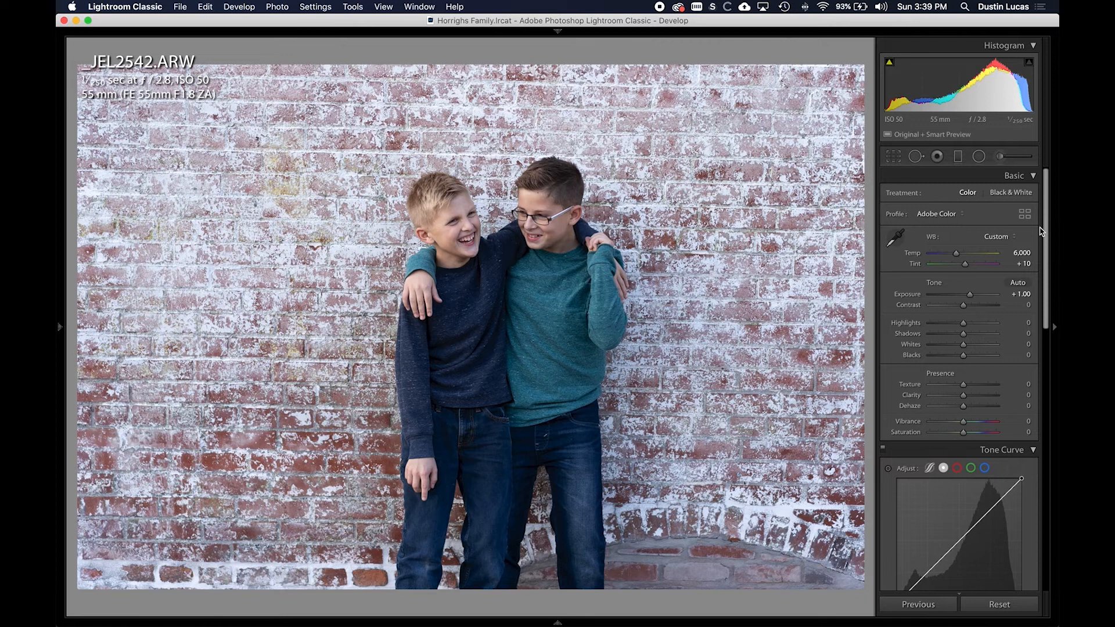
Apply the Modern Warm I profile from the profile browser, then close it.
{"action": "left_click", "coordinate": [1025, 212]}
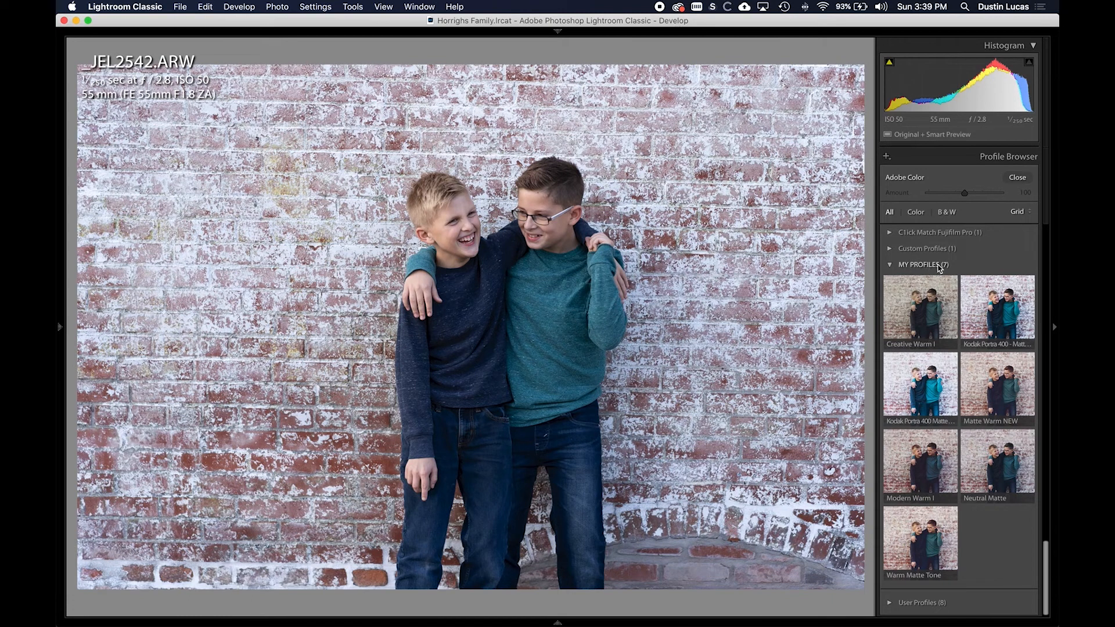
{"action": "mouse_move", "coordinate": [920, 462]}
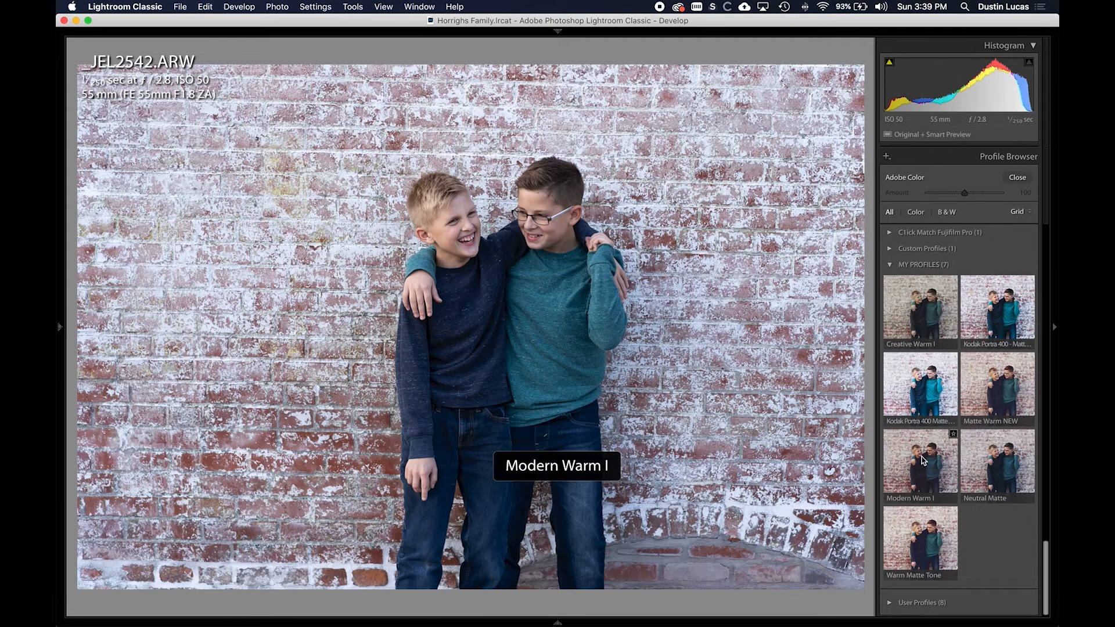
{"action": "left_click", "coordinate": [919, 466]}
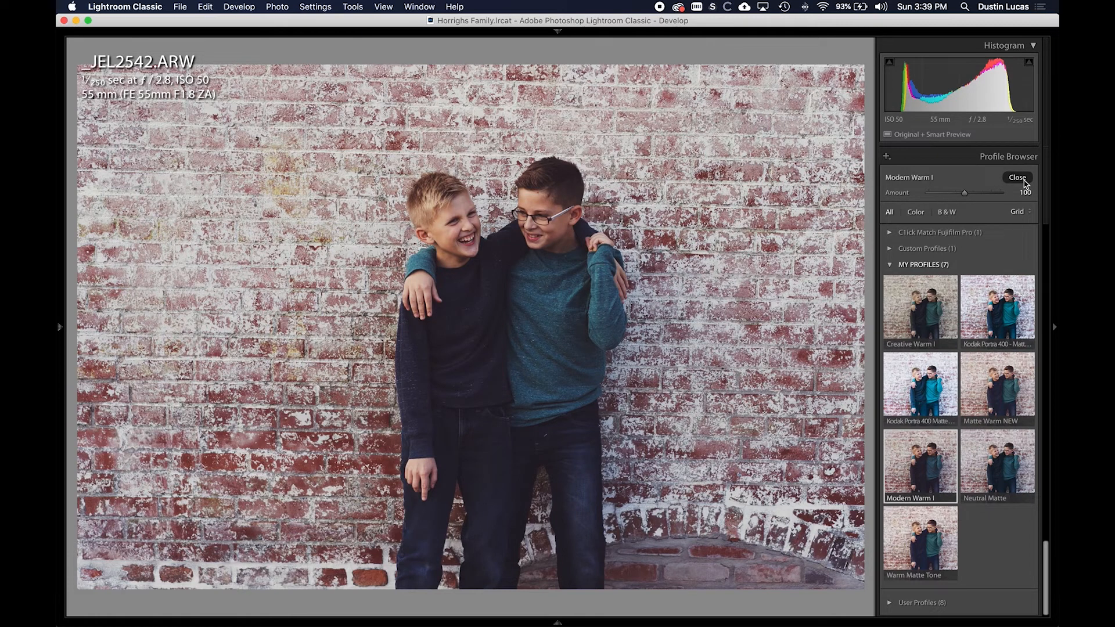
{"action": "left_click", "coordinate": [1016, 178]}
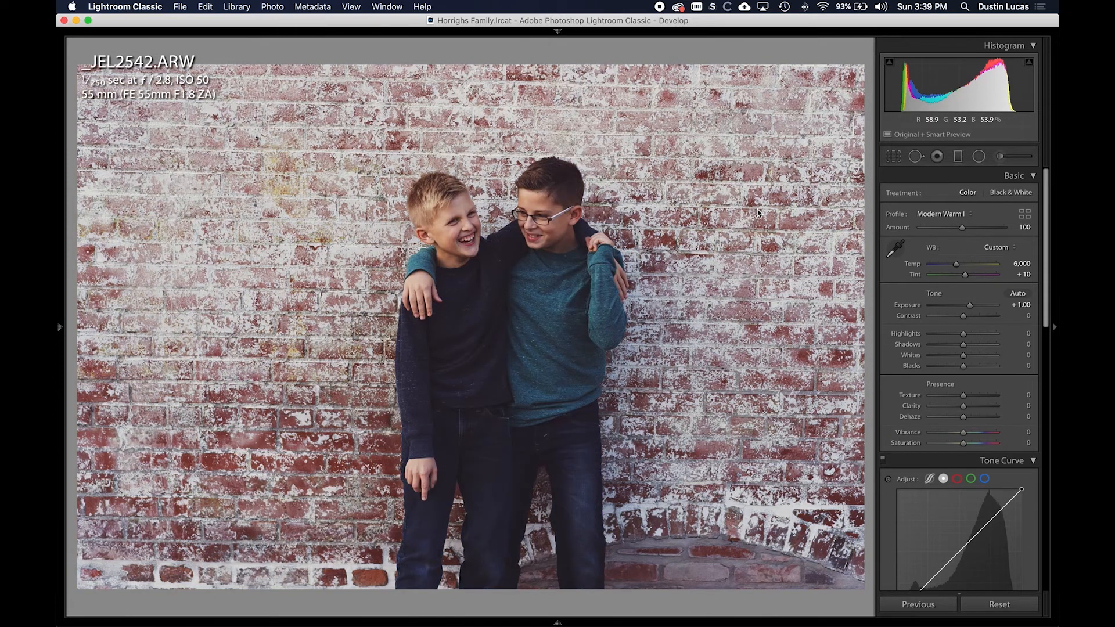
In Grid view, sync Treatment & Profile and White Balance to the selected brick-wall photos.
{"action": "key", "text": "g"}
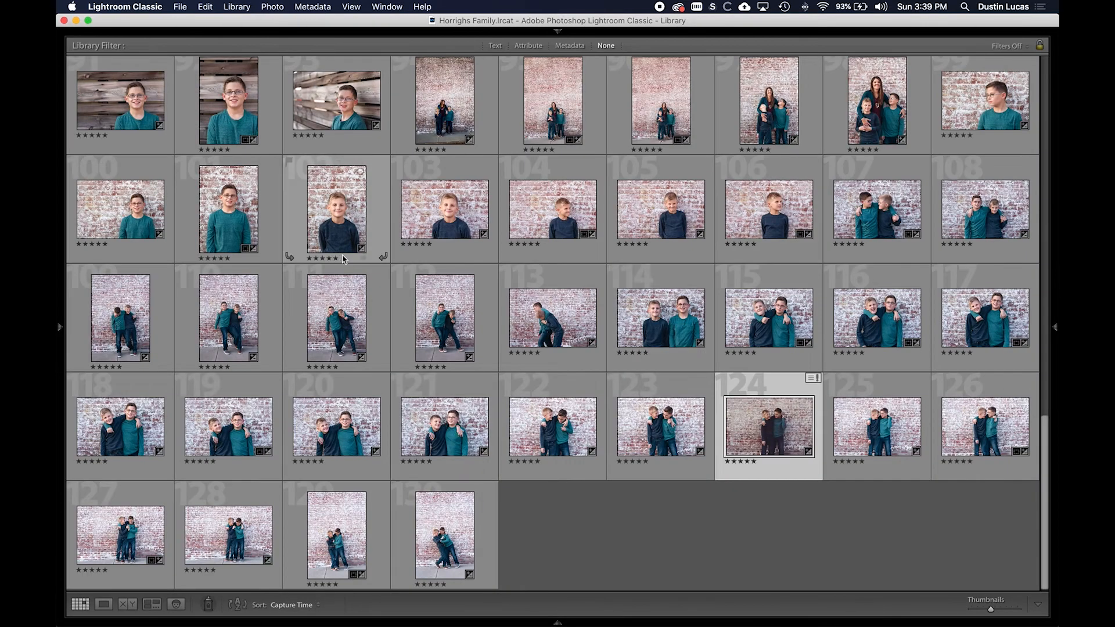
{"action": "mouse_move", "coordinate": [119, 208]}
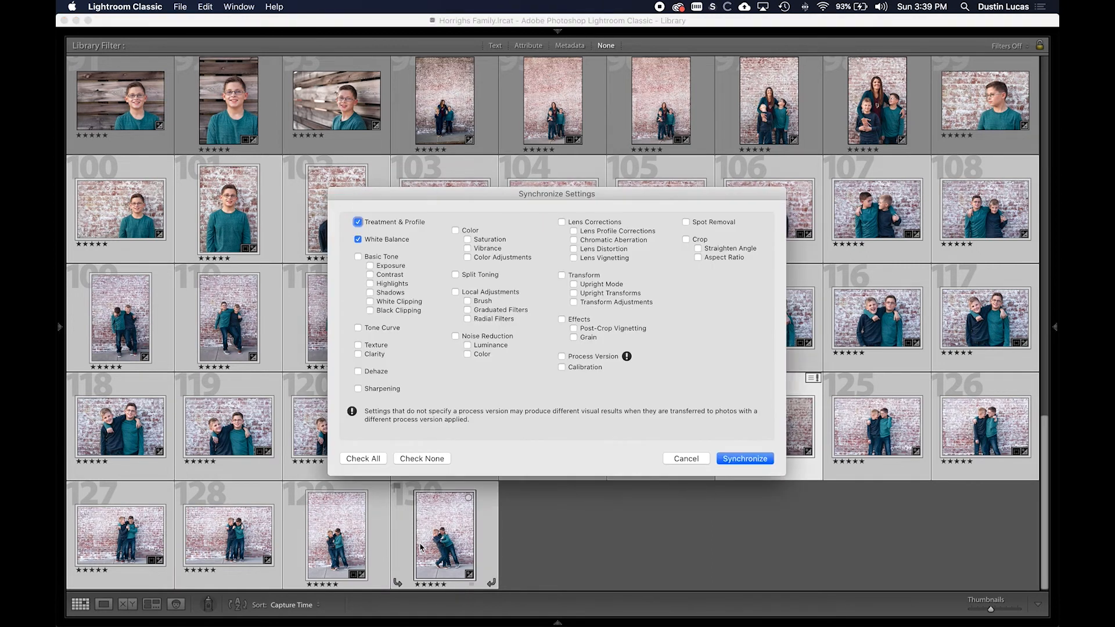
{"action": "left_click", "coordinate": [743, 458]}
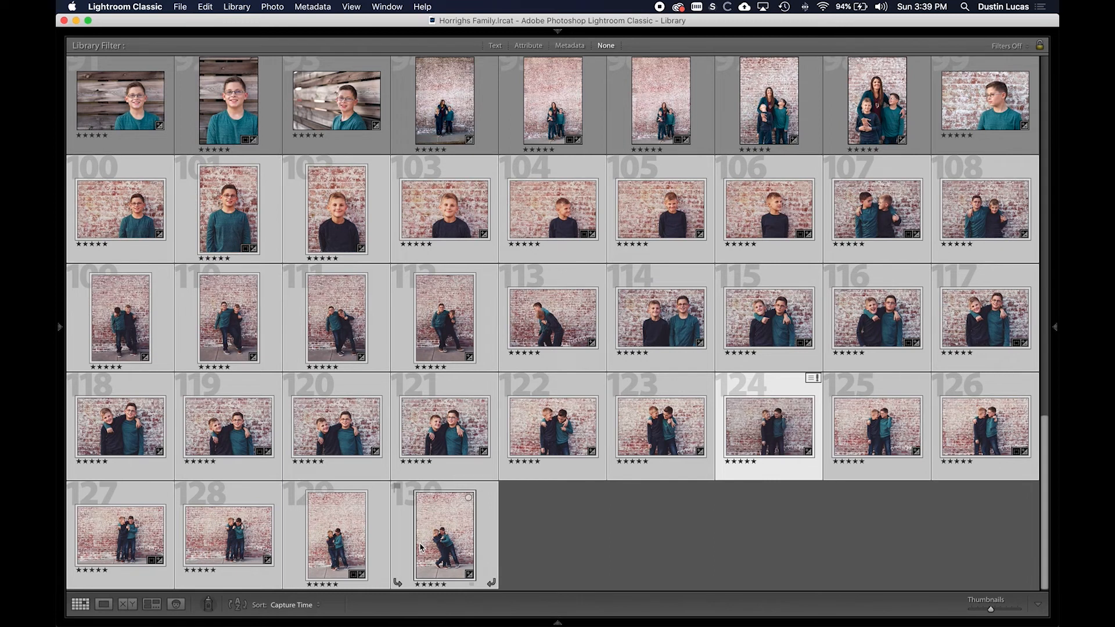
{"action": "mouse_move", "coordinate": [444, 533]}
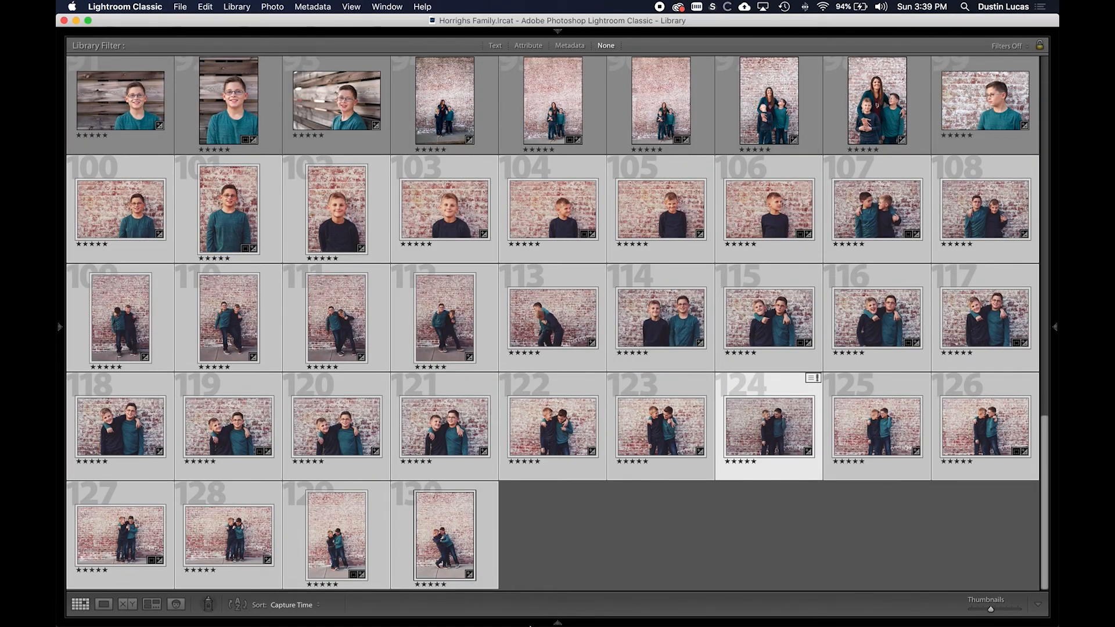
{"action": "mouse_move", "coordinate": [631, 601]}
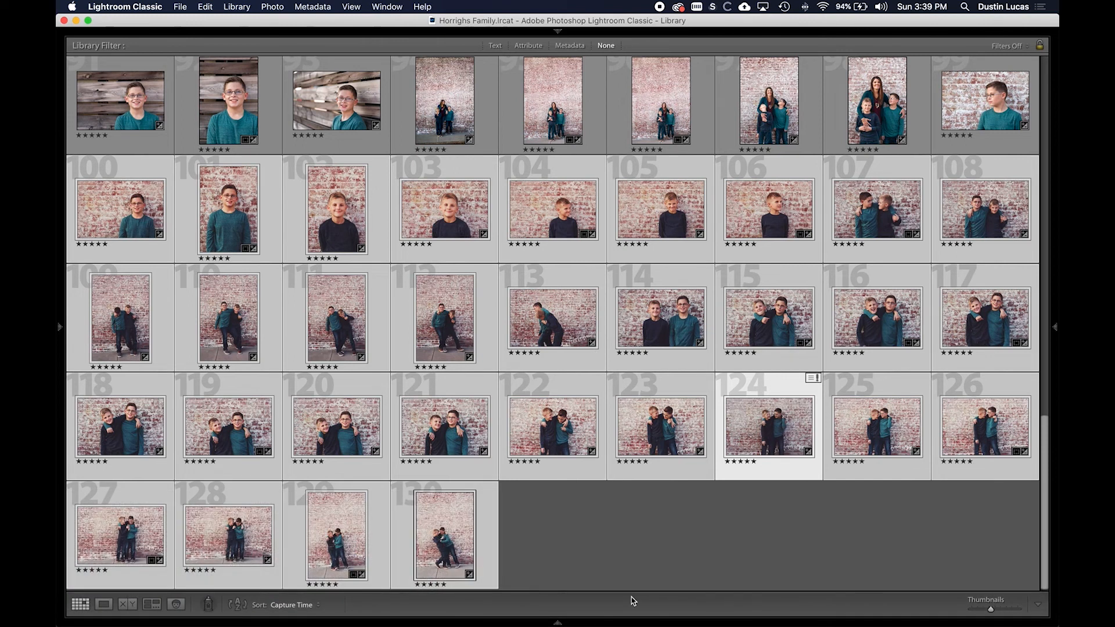
{"action": "mouse_move", "coordinate": [591, 526]}
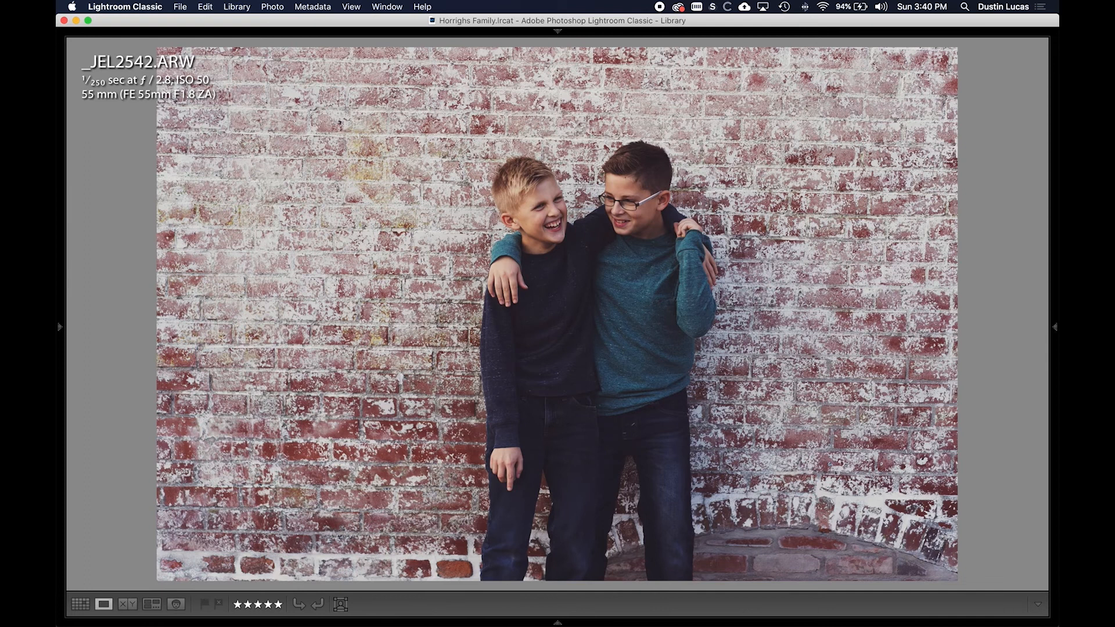
Open the brick-wall portrait in Develop for a side-by-side Before/After view.
{"action": "left_click", "coordinate": [733, 49]}
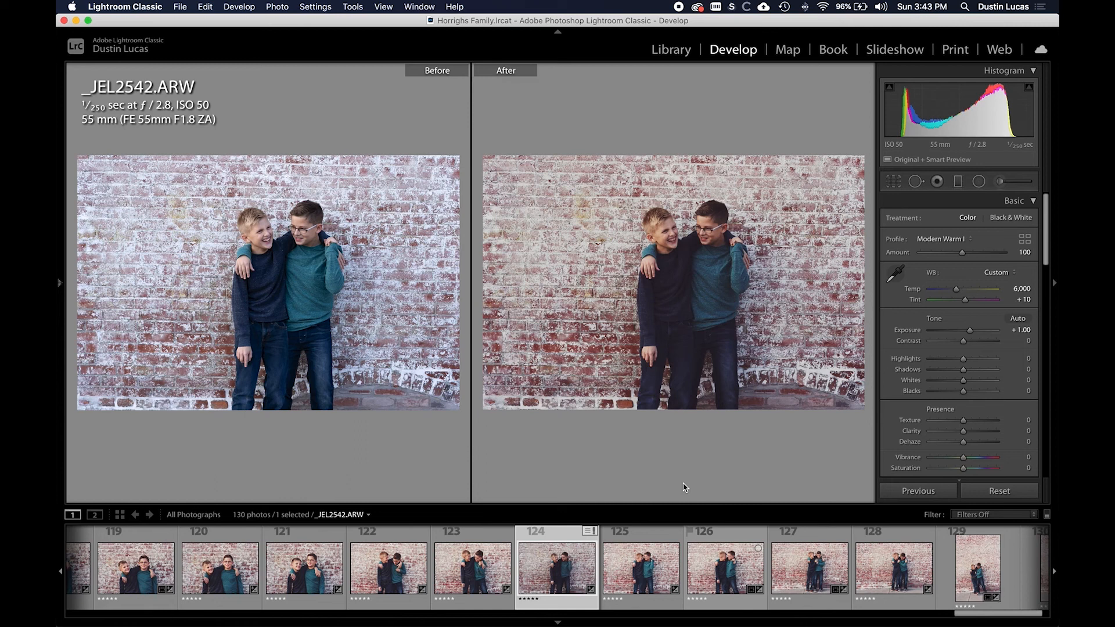
Reopen the profile browser to preview alternatives like Matte Warm NEW.
{"action": "left_click", "coordinate": [1024, 238]}
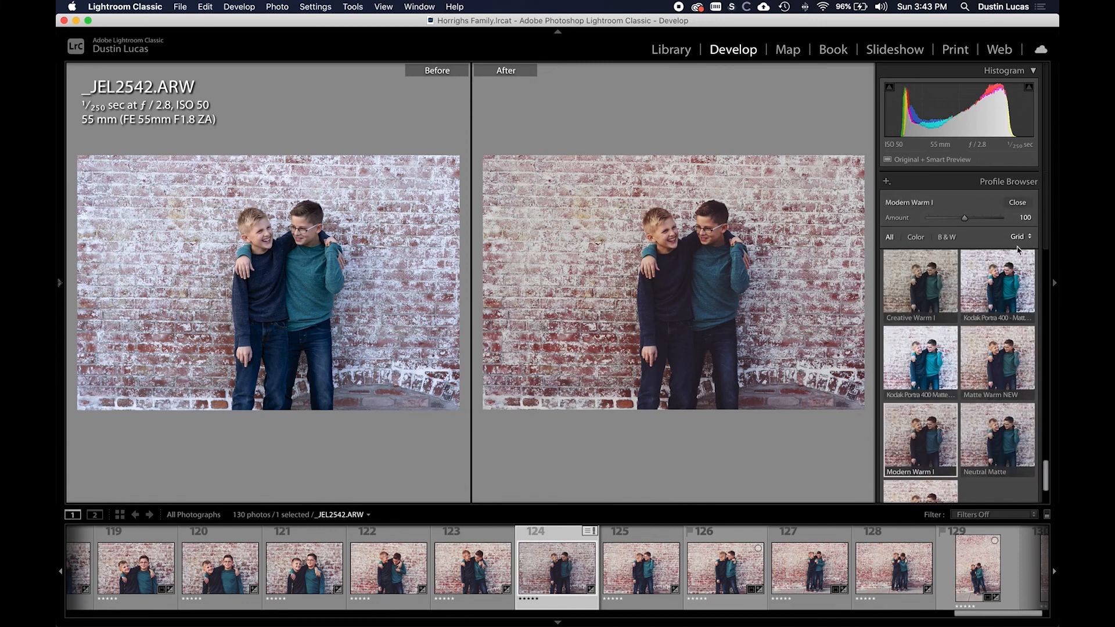
{"action": "mouse_move", "coordinate": [996, 359]}
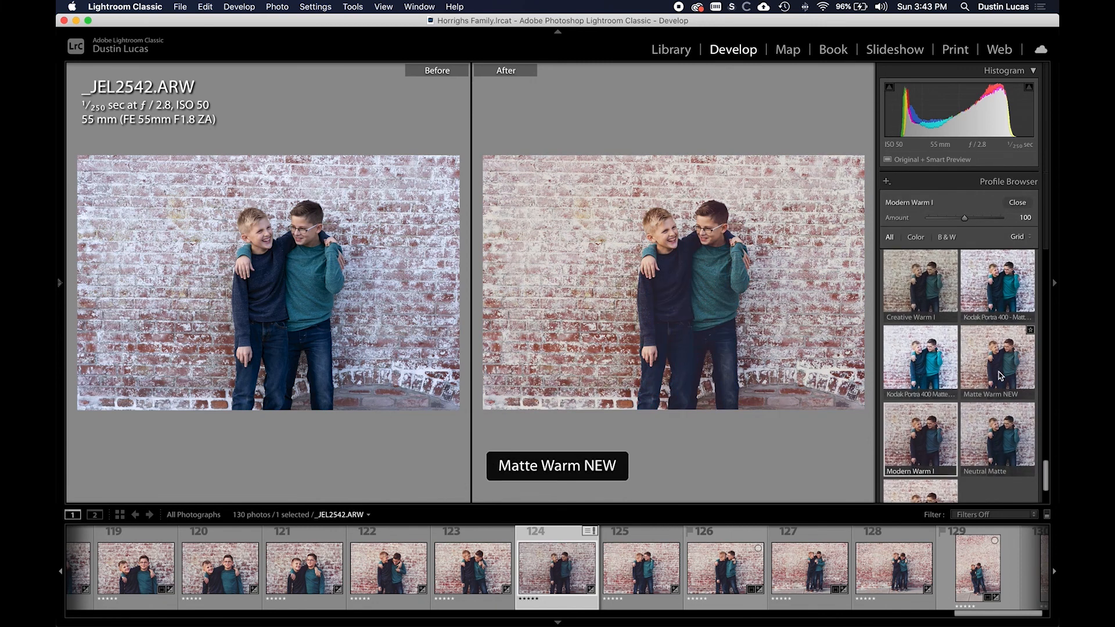